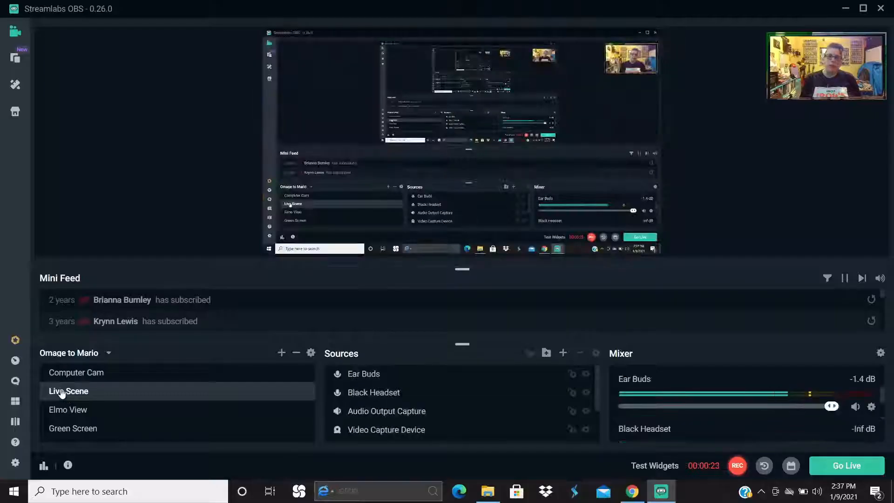
- Submit the $15.10 order, paying with PayPal Checkout after the payment error
click(632, 491)
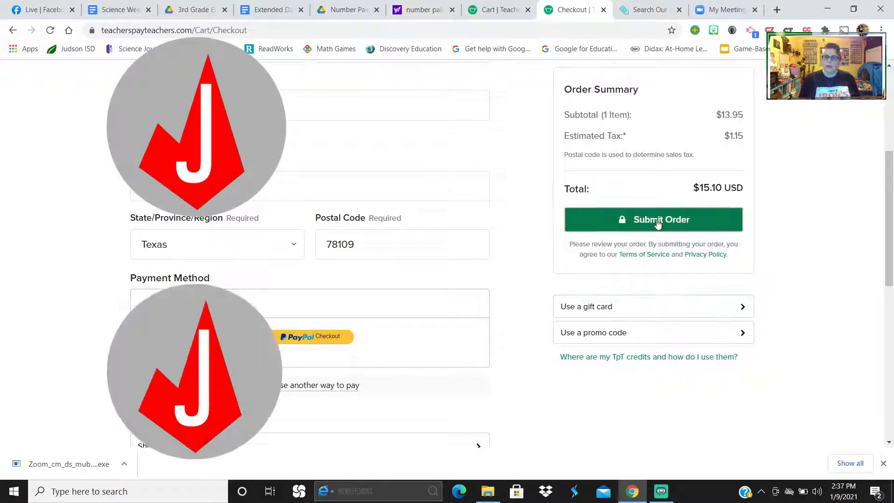
click(653, 219)
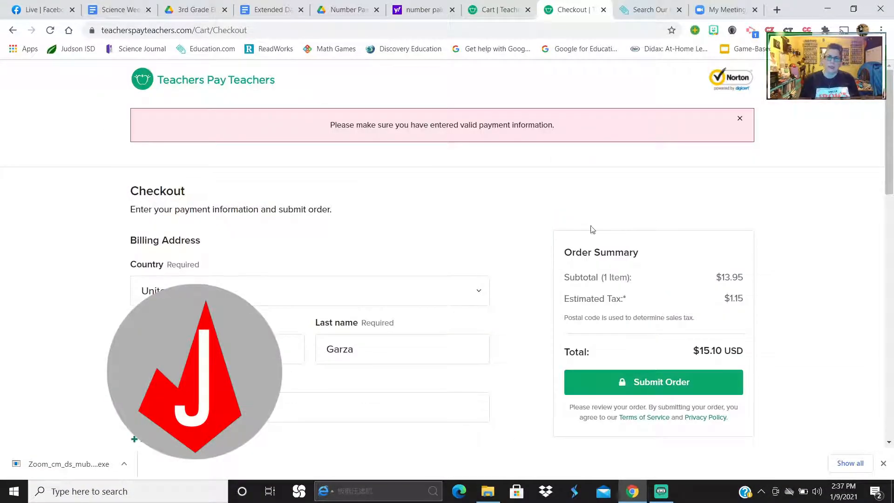
scroll(down, 3)
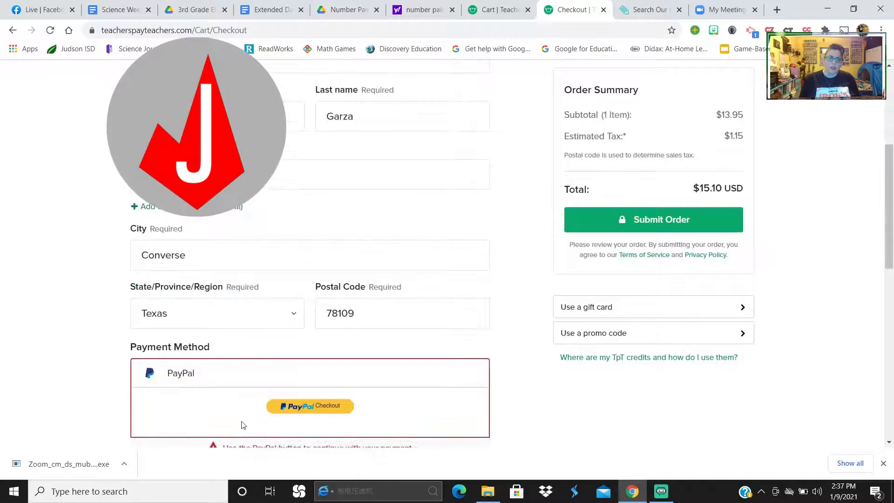
click(310, 406)
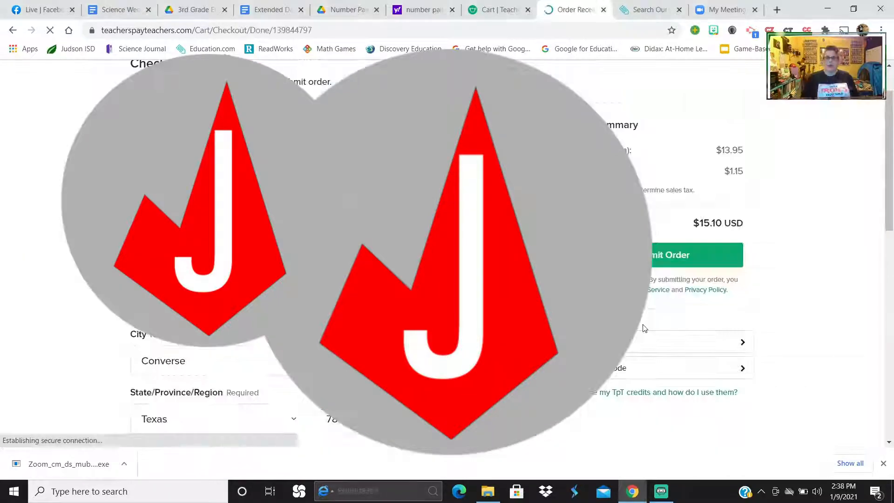
click(670, 254)
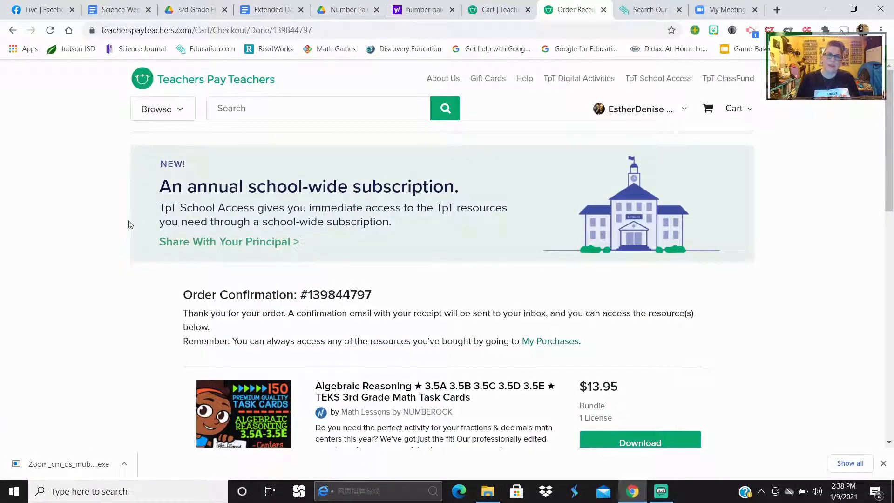
scroll(down, 3)
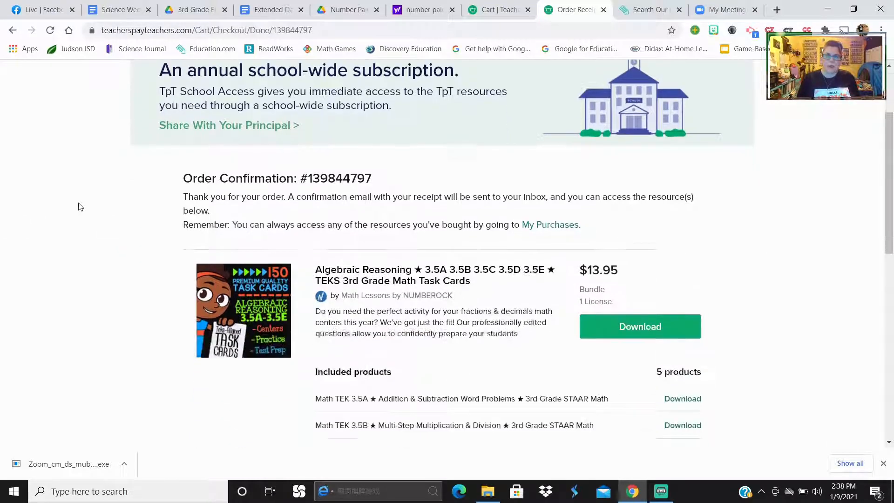
scroll(down, 3)
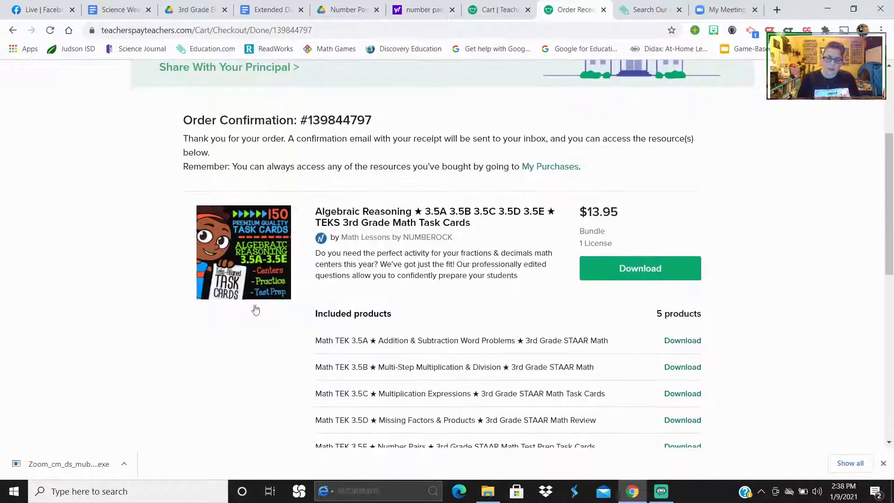
scroll(down, 3)
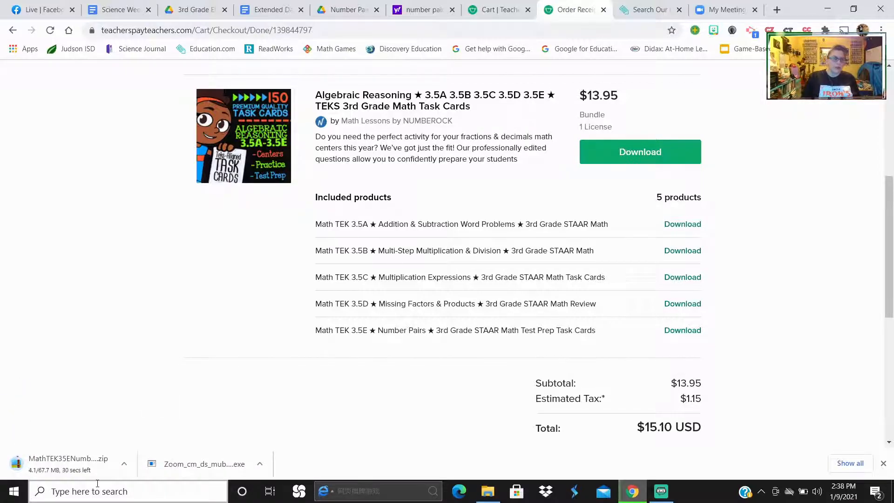
click(124, 463)
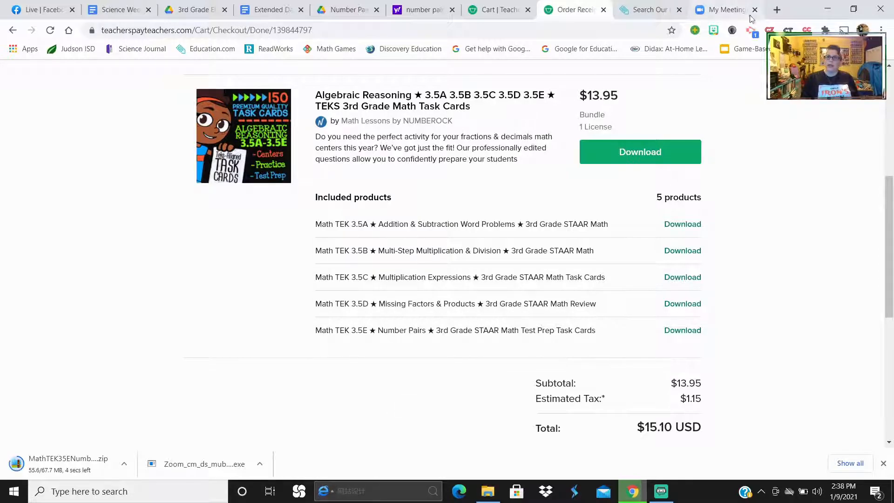
- Browse recent jams in Jamboard, then return to Drive's ELAR 2020-2021 folder
click(776, 9)
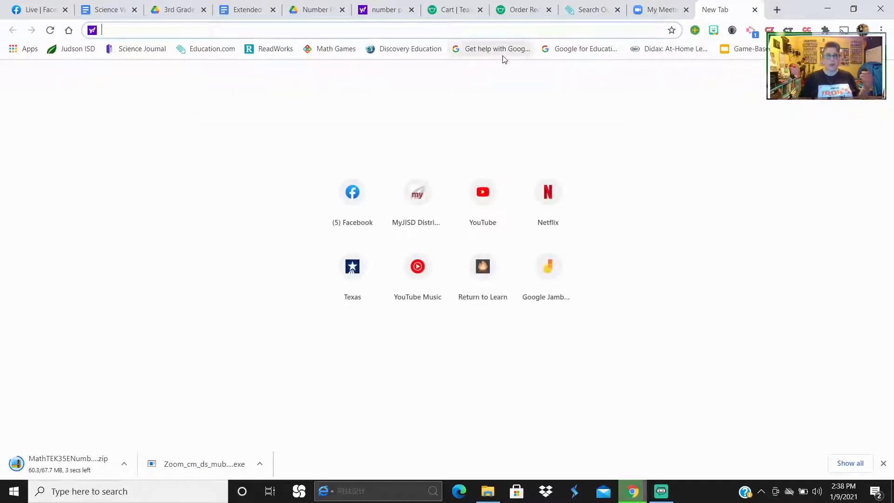
text(jamboard.google.com/u/1/)
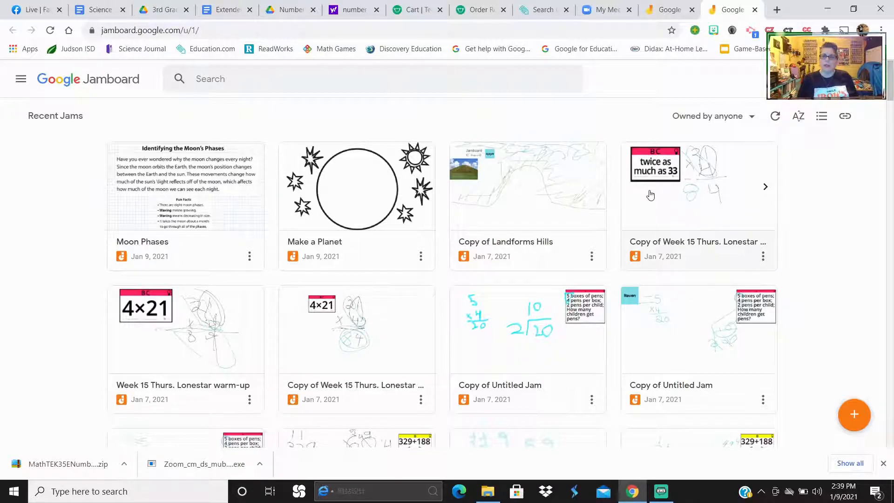
scroll(down, 3)
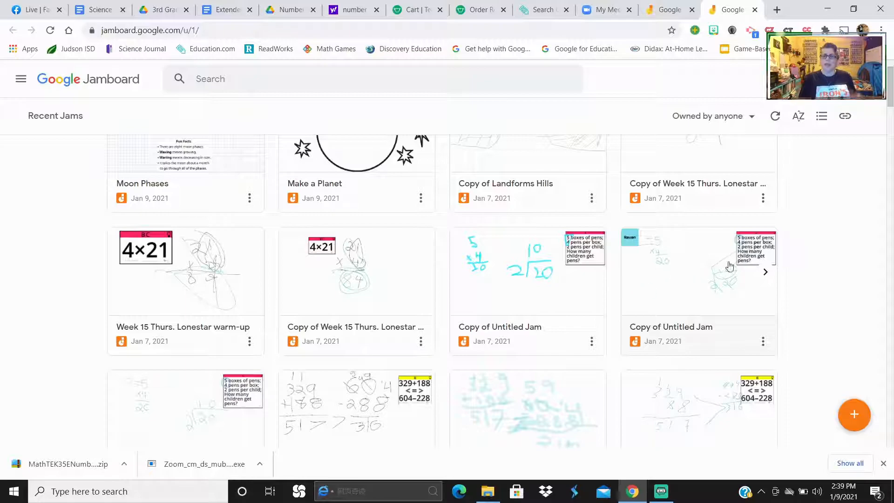
mouse_move(720, 308)
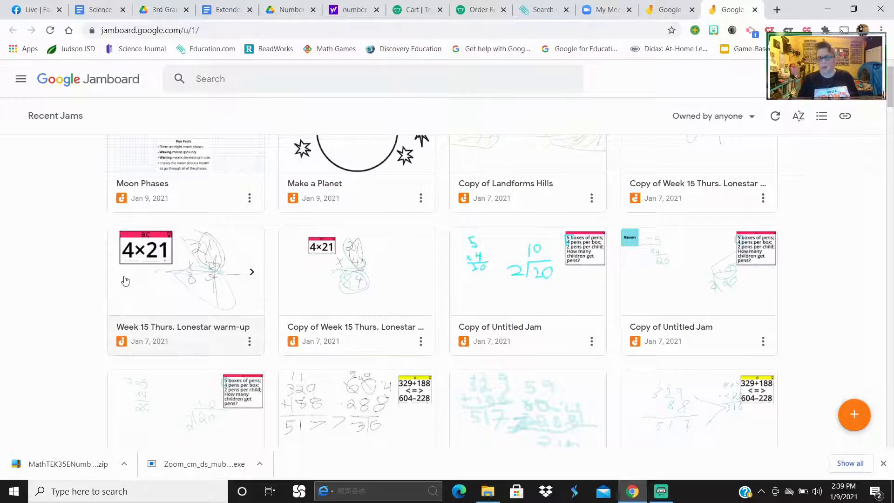
click(290, 10)
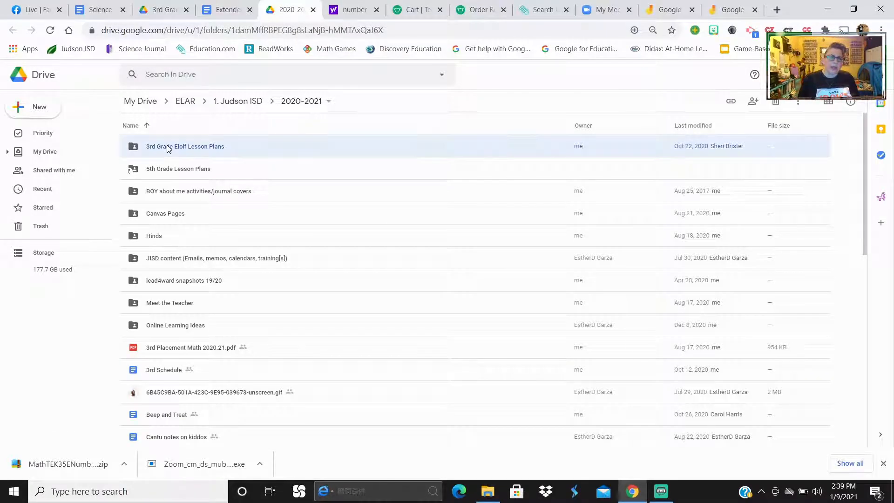
- Navigate 3rd Grade Elolf Lesson Plans > LoneStar Digital Warm-up > Week 13 and open 1. Mon: Week 13 Gold
double_click(185, 146)
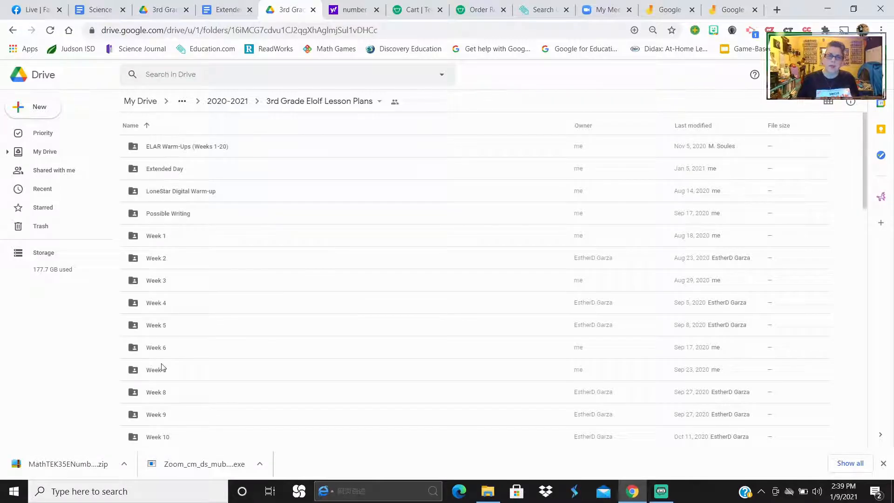
click(156, 280)
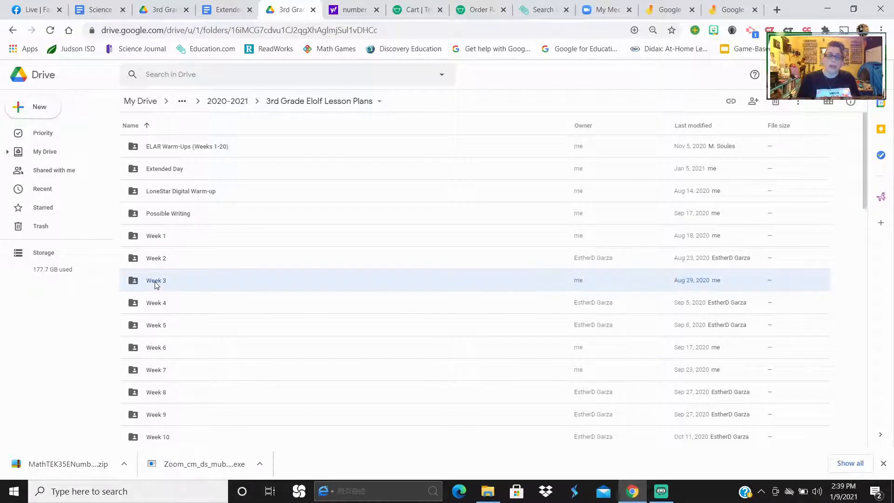
double_click(156, 279)
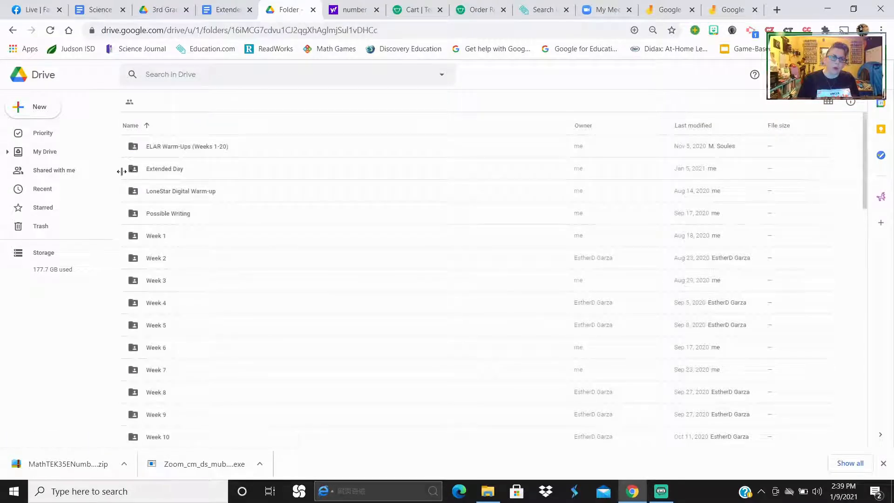
double_click(181, 191)
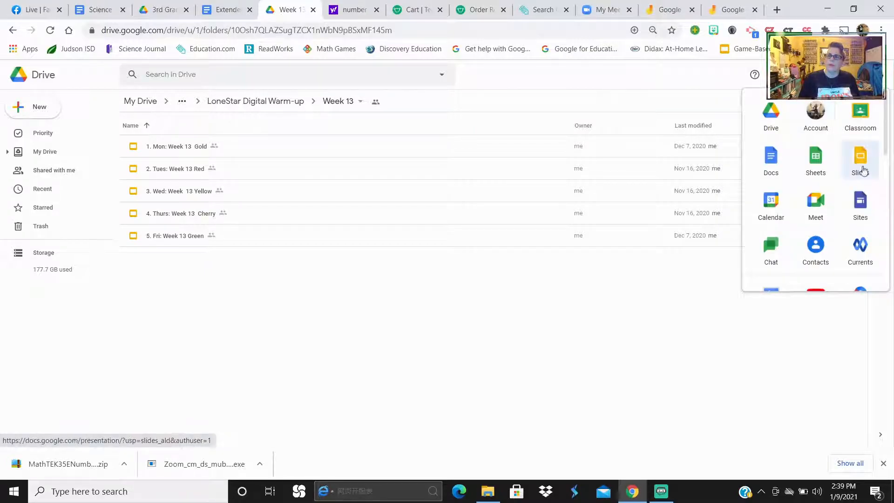
click(635, 99)
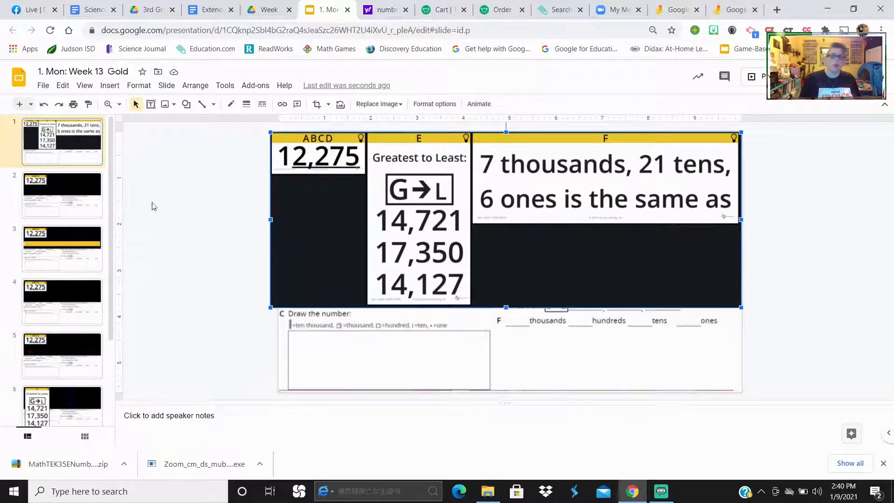
- Review slide 2's place-value prompts, then show slide 3 with the yellow answer bar
click(61, 195)
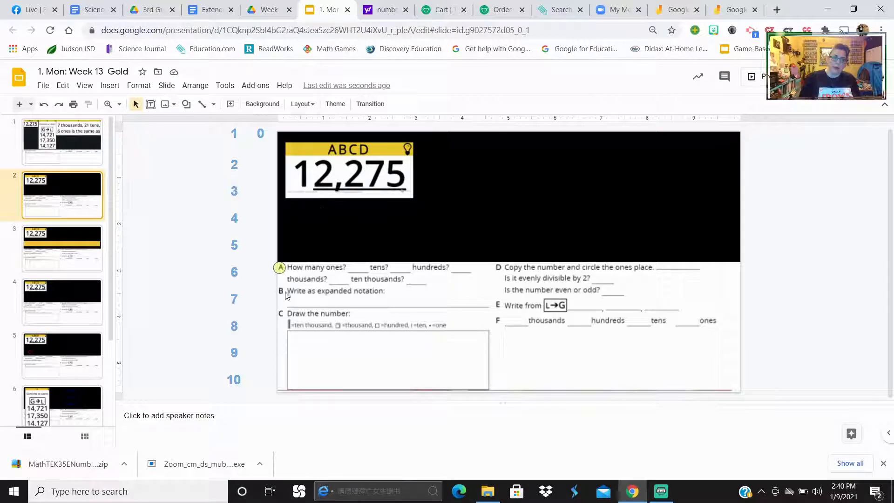
mouse_move(87, 229)
text(7)
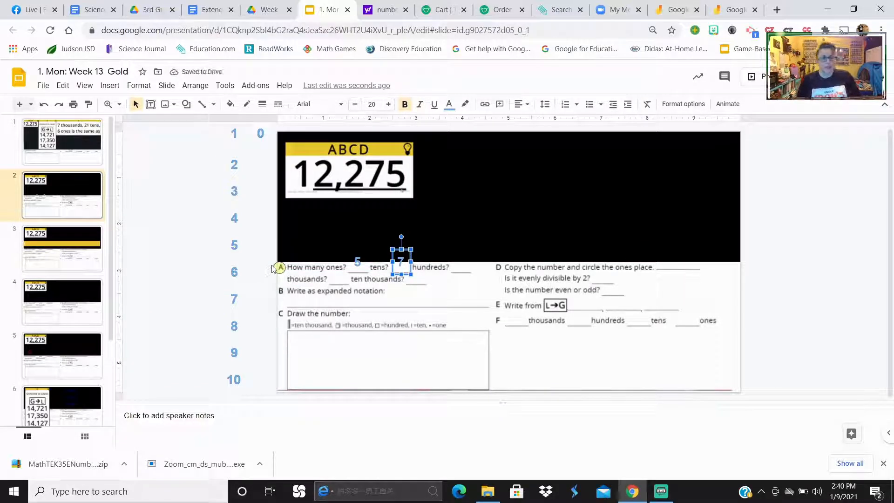
click(475, 222)
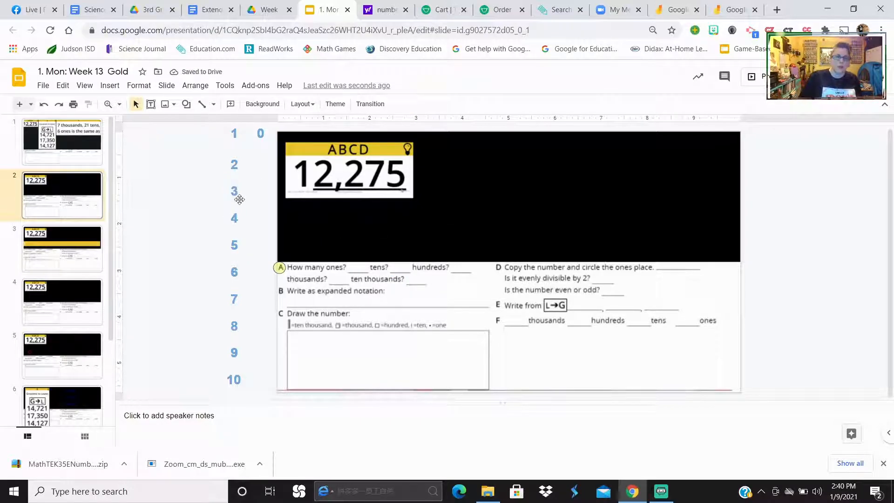
click(61, 248)
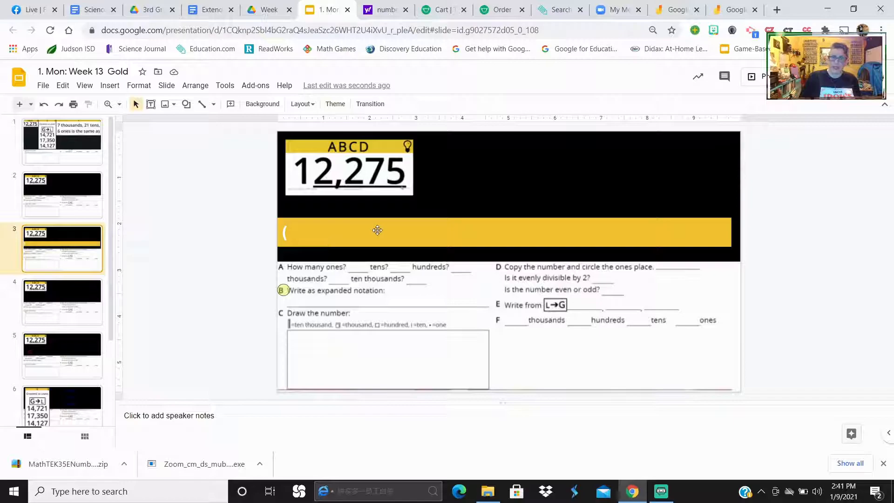
- Try expanded notation '10,000 X 1) +' on slide 3, then view Greatest to Least and Jamboard
click(376, 232)
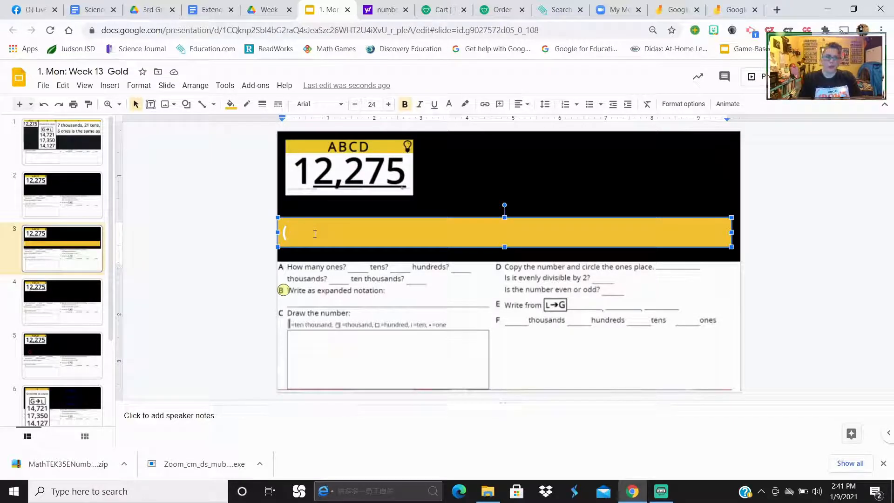
text(10)
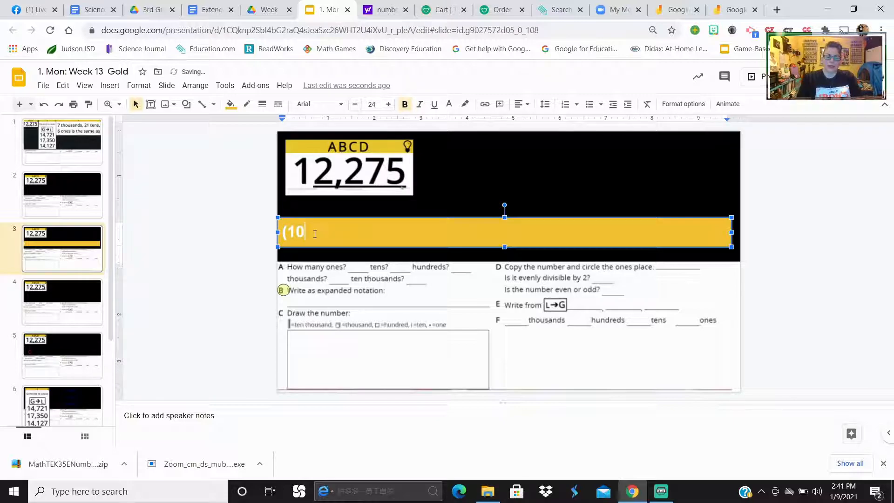
text(,000)
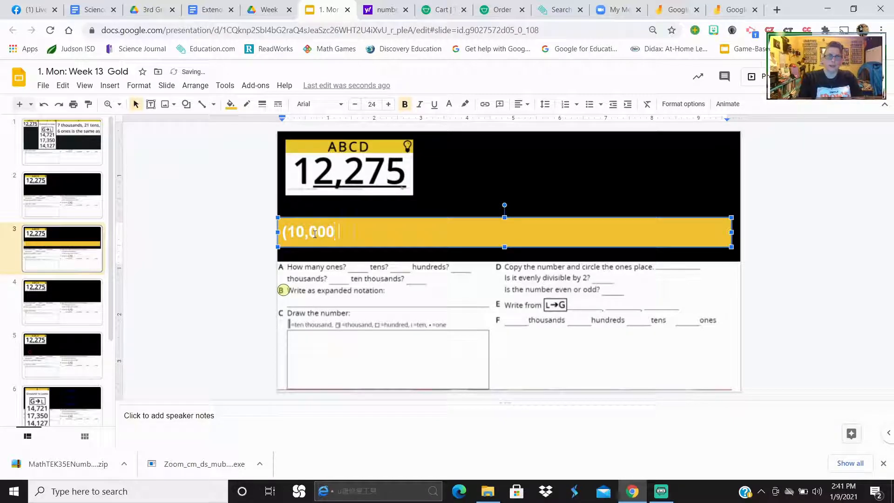
text(X)
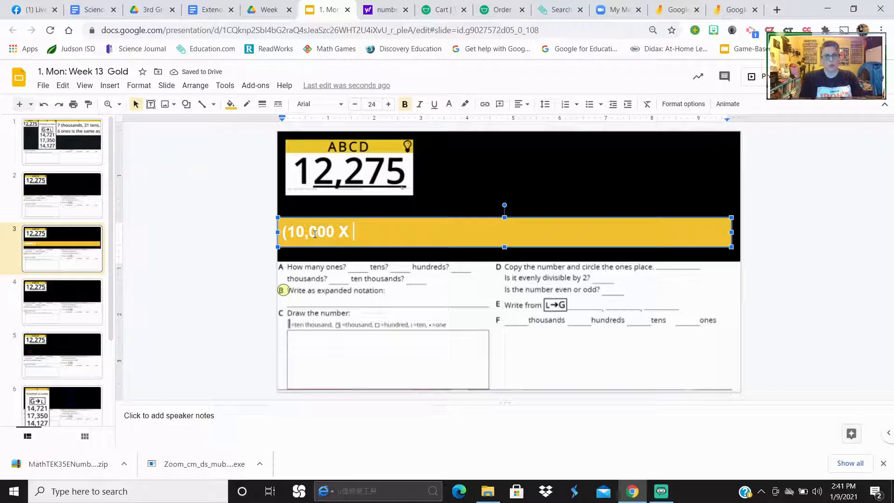
text(1))
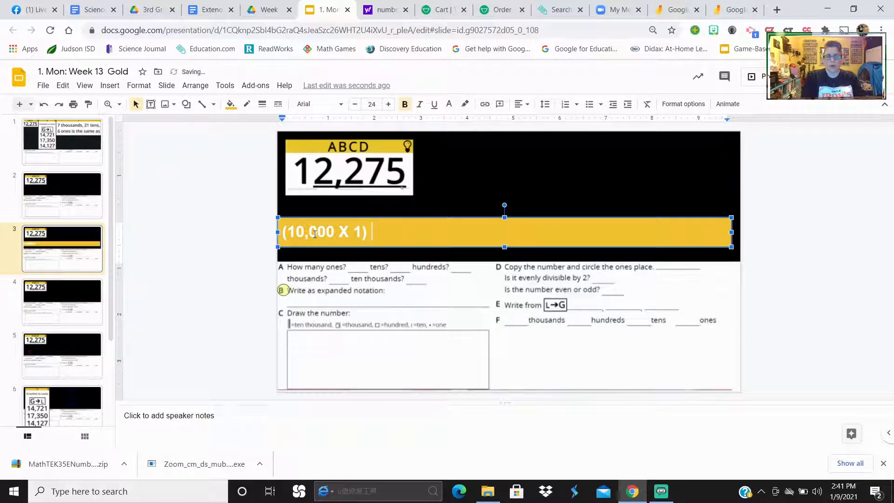
text(+)
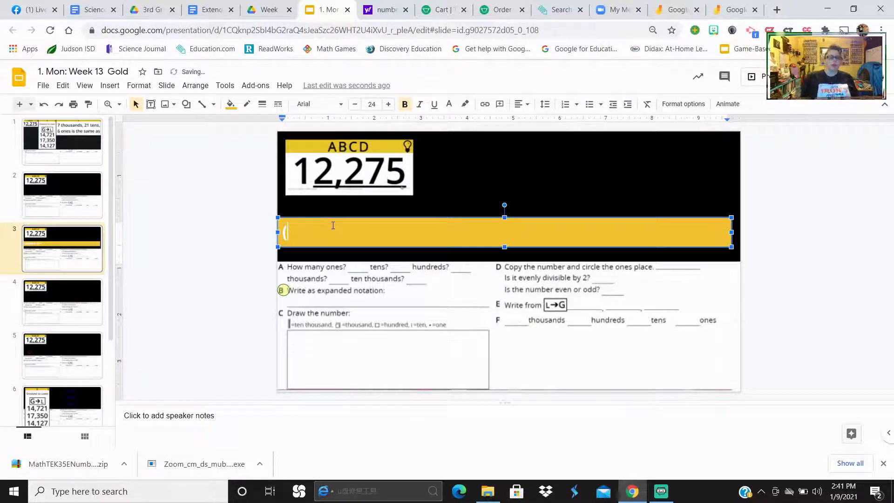
click(62, 390)
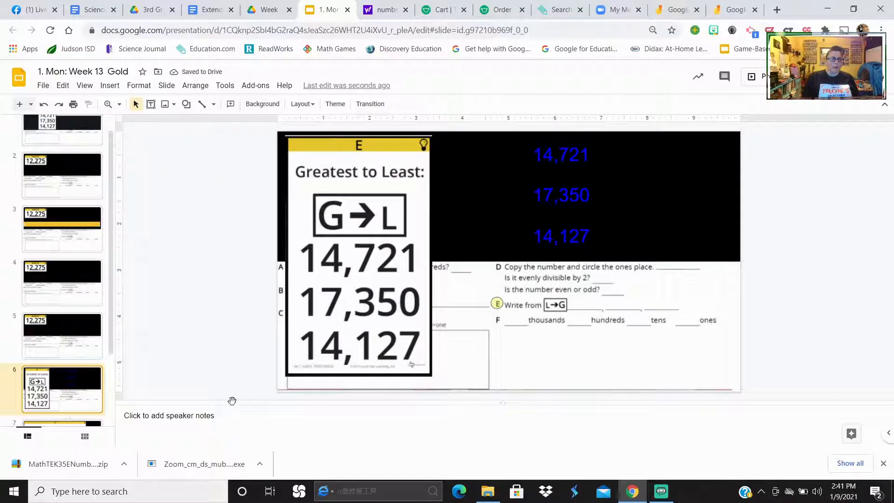
click(735, 9)
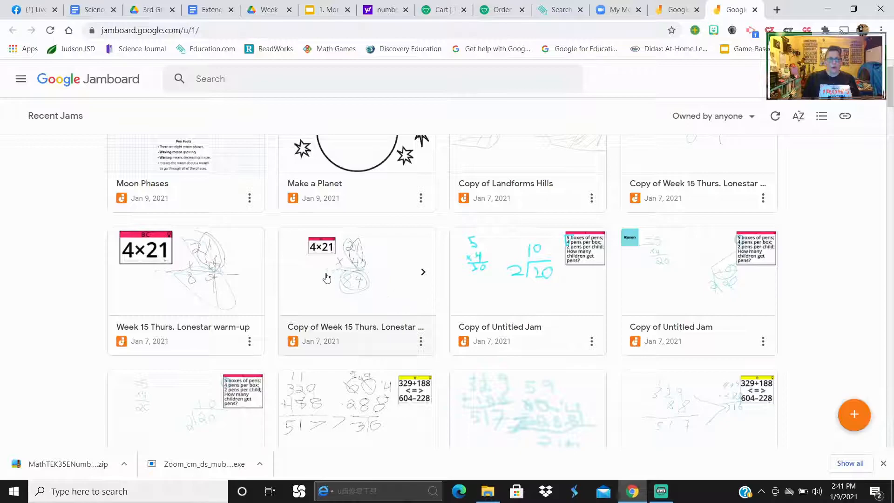
click(356, 271)
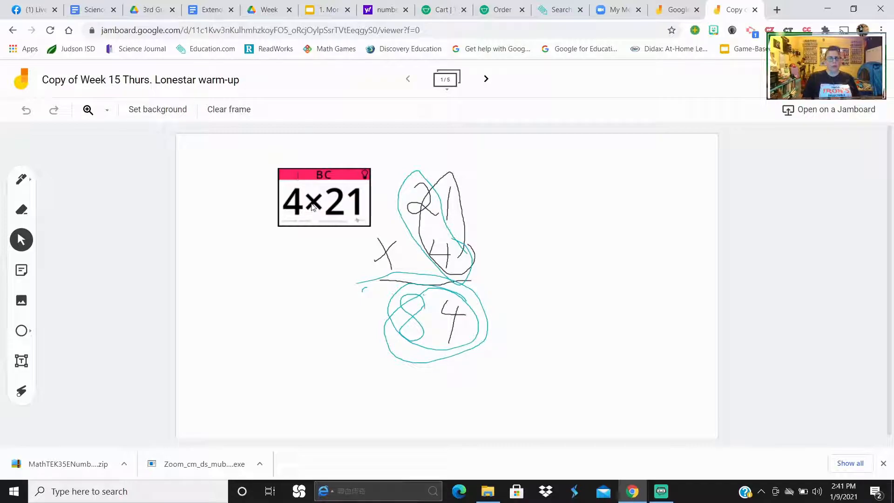
click(486, 78)
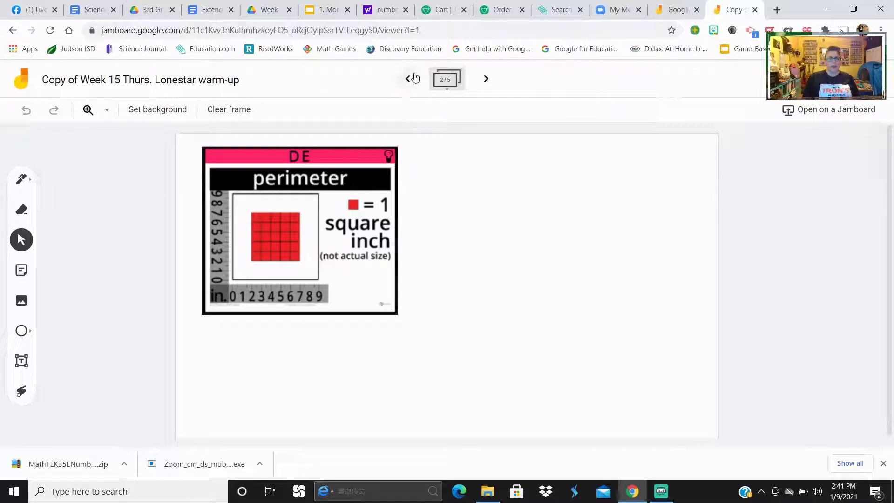
click(408, 79)
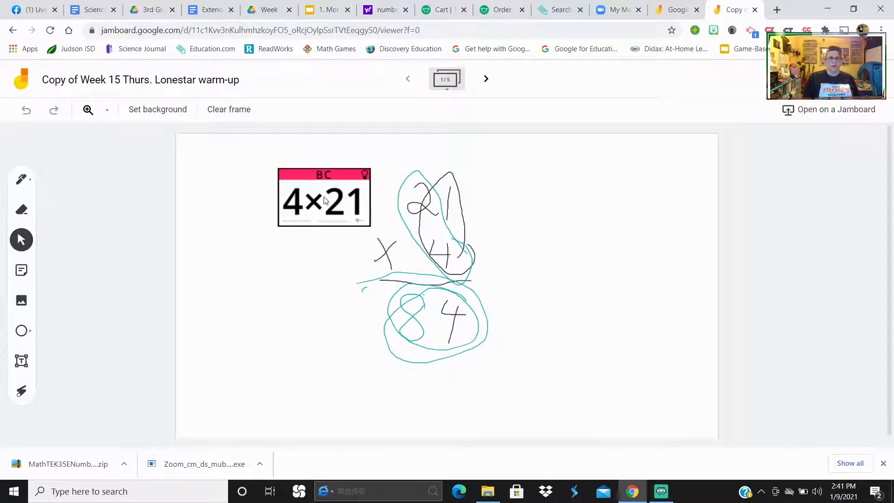
mouse_move(455, 191)
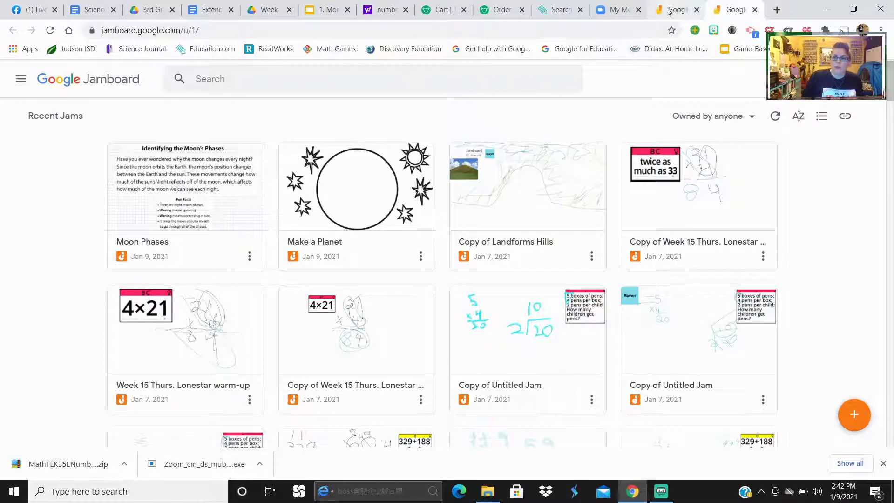
mouse_move(296, 211)
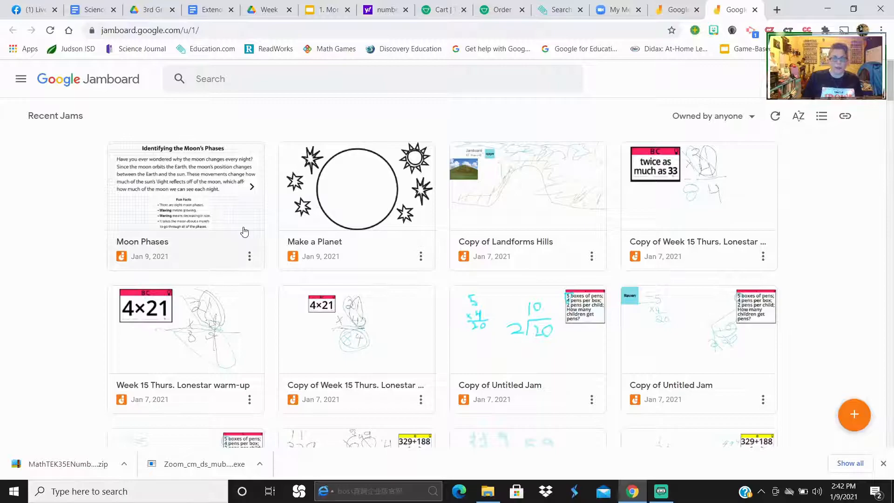
mouse_move(242, 201)
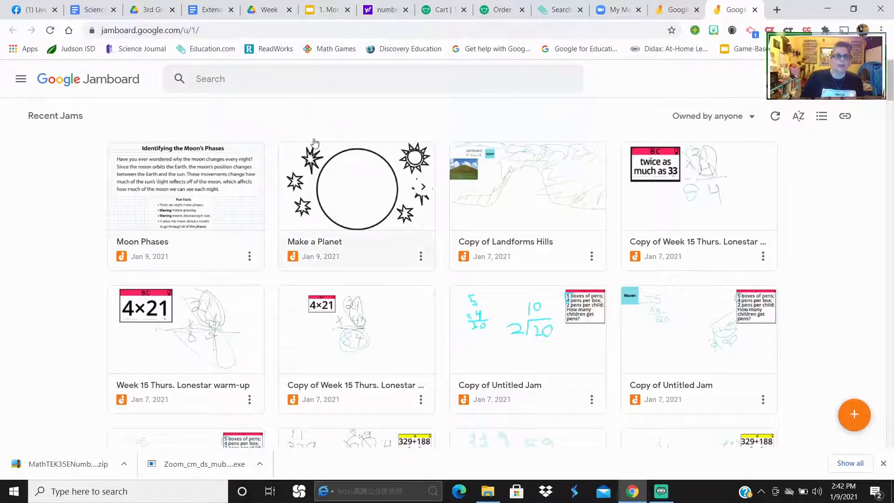
- Open the Make a Planet jam, page forward to frame 3, and back to frame 1
click(357, 186)
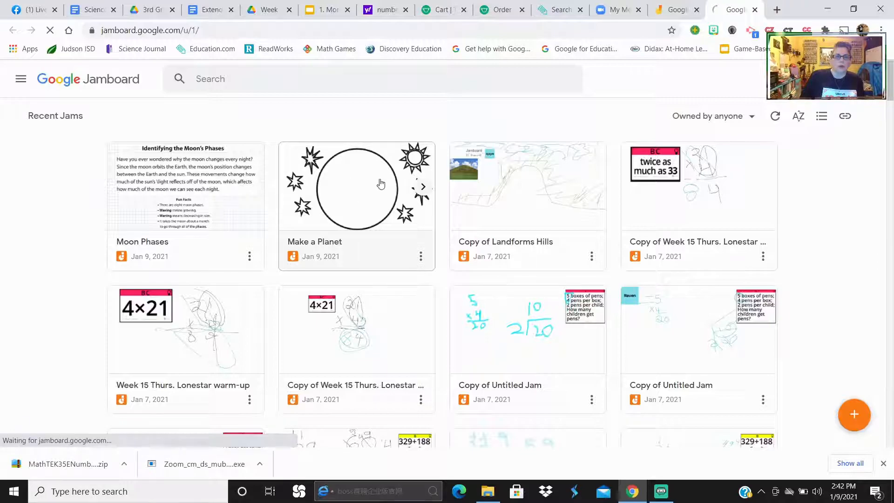
click(356, 185)
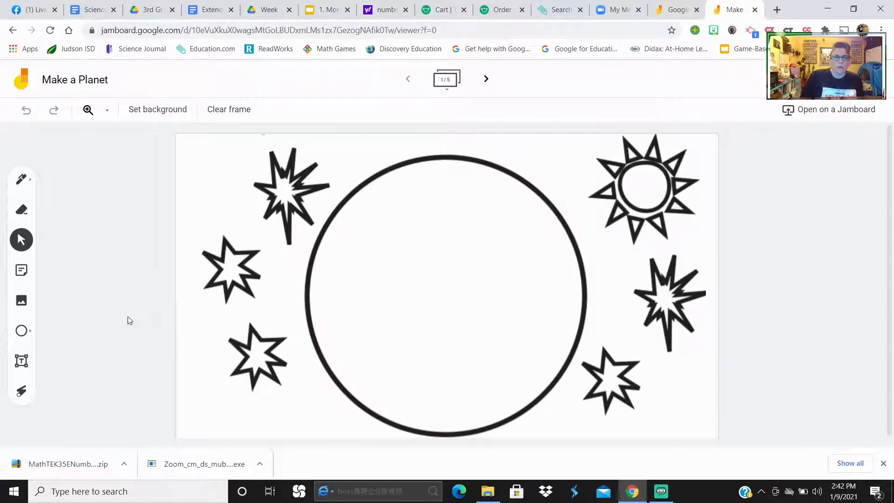
mouse_move(391, 205)
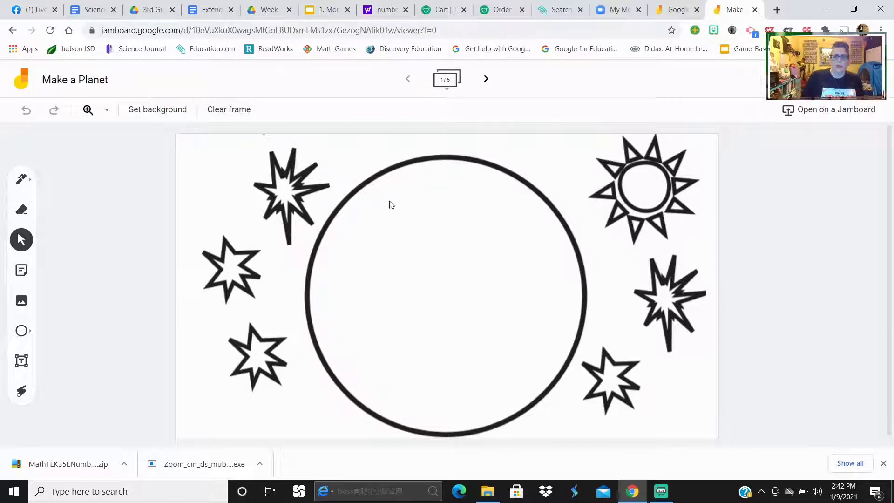
mouse_move(529, 222)
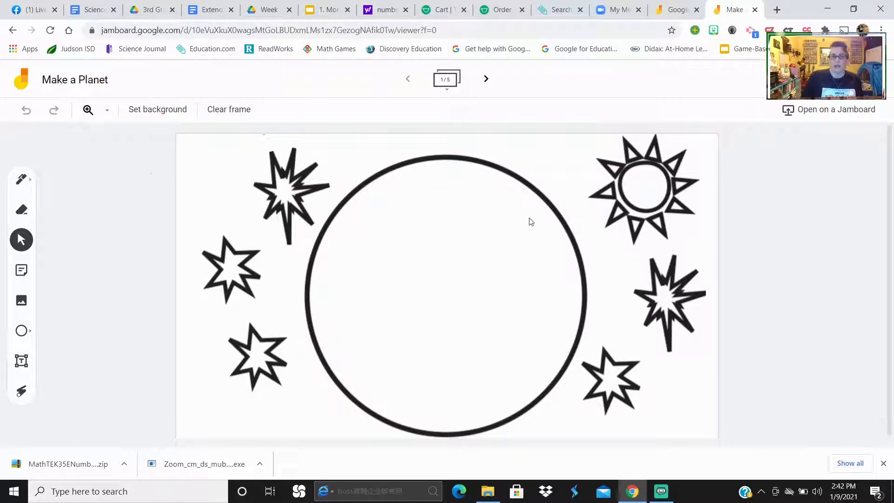
mouse_move(486, 79)
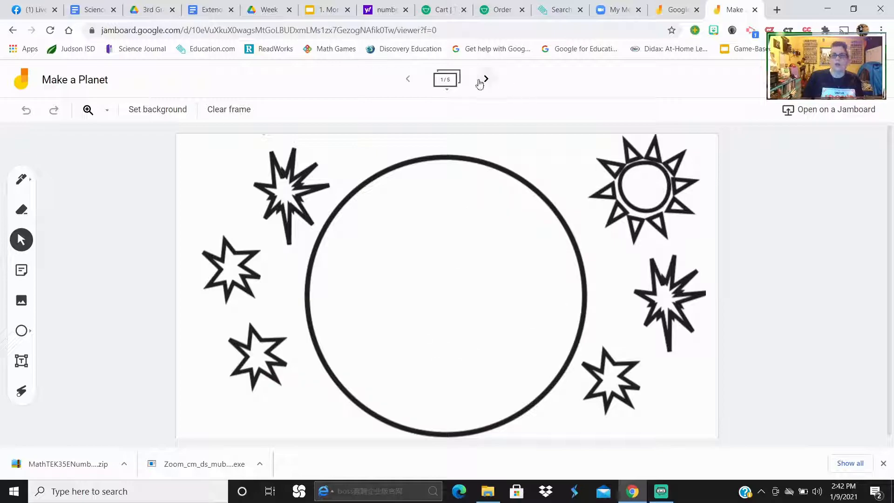
click(486, 79)
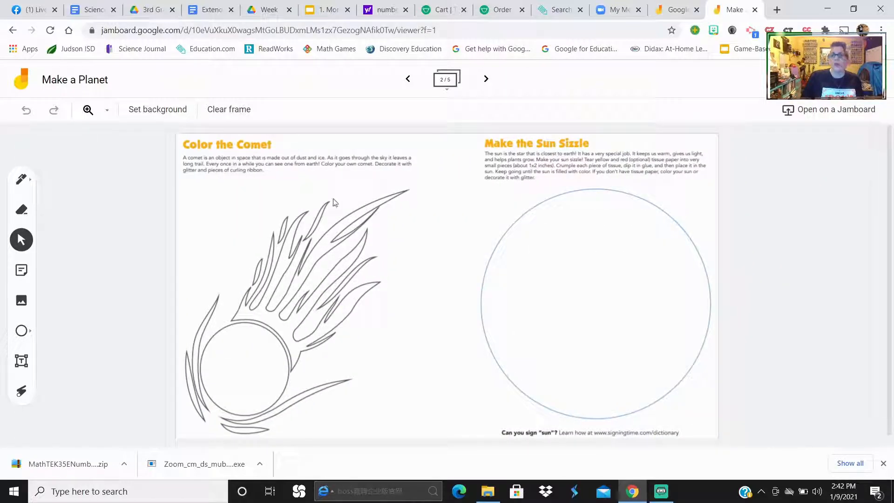
click(485, 78)
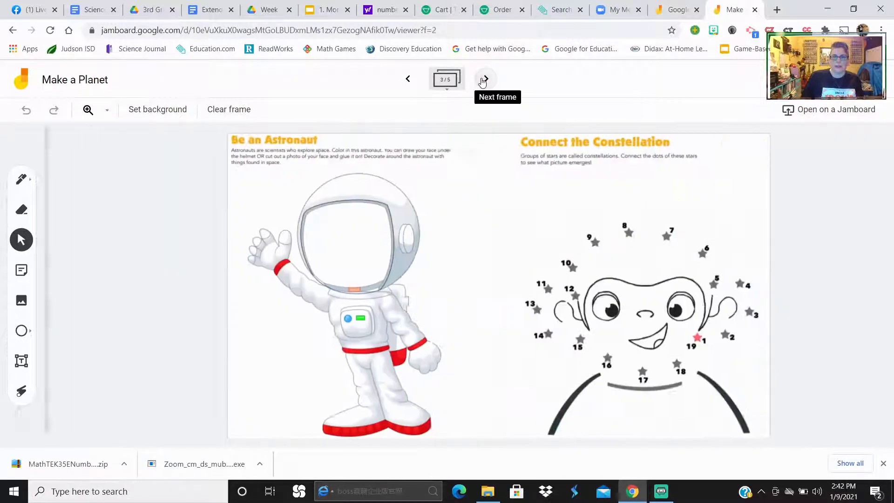
click(408, 79)
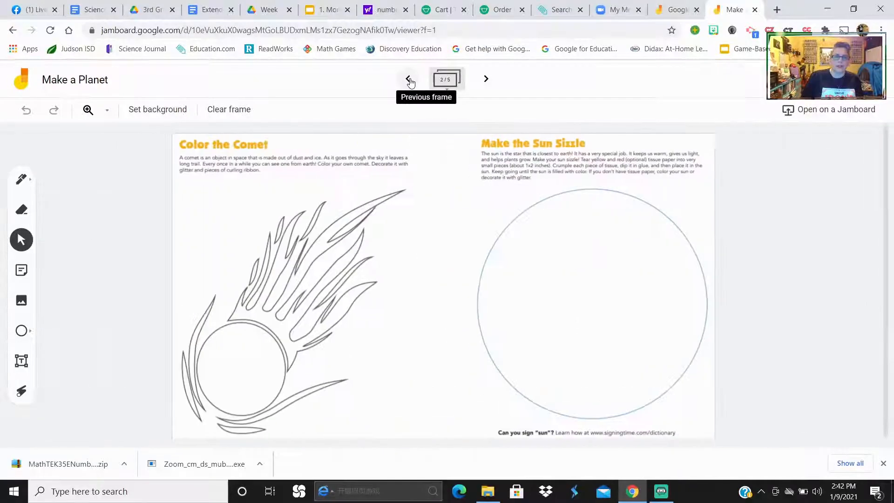
click(408, 79)
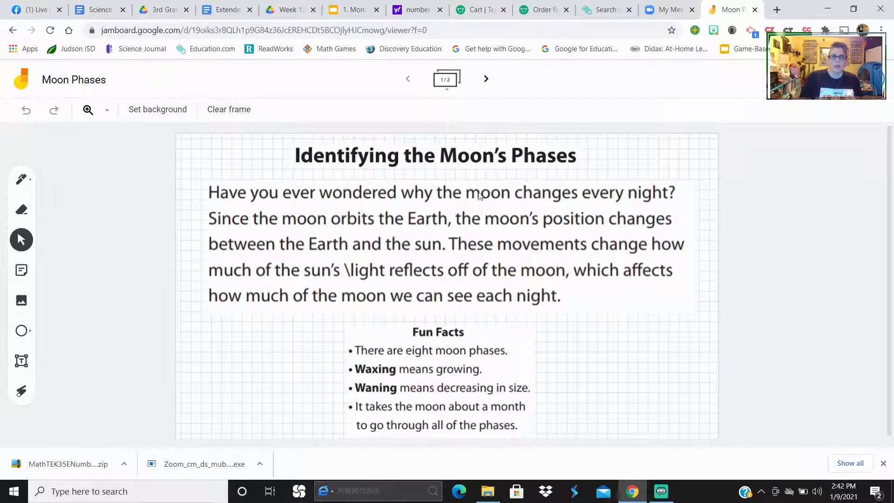
mouse_move(459, 388)
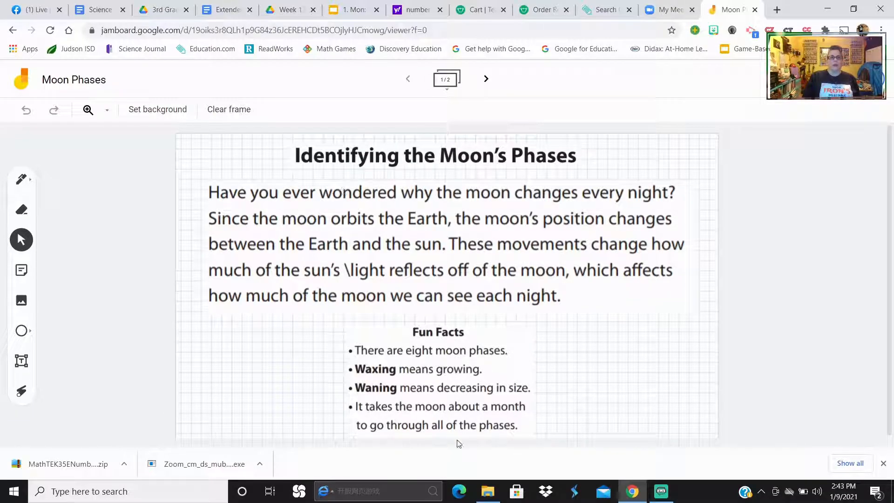
- Advance Moon Phases to frame 2/2 with the moon-phase shading directions
click(485, 78)
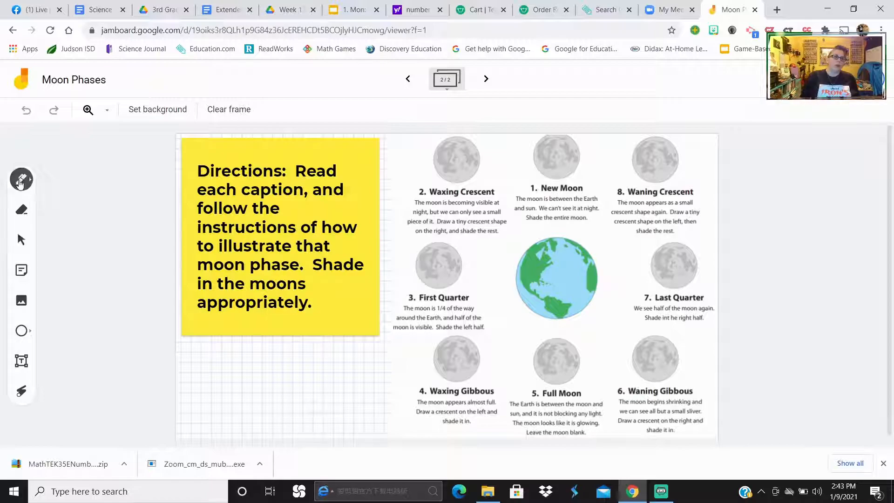
click(21, 180)
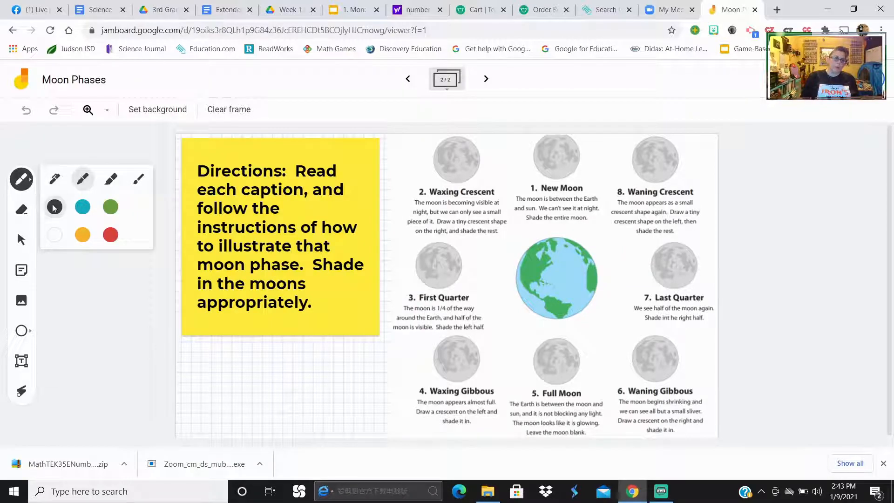
drag(564, 145, 539, 165)
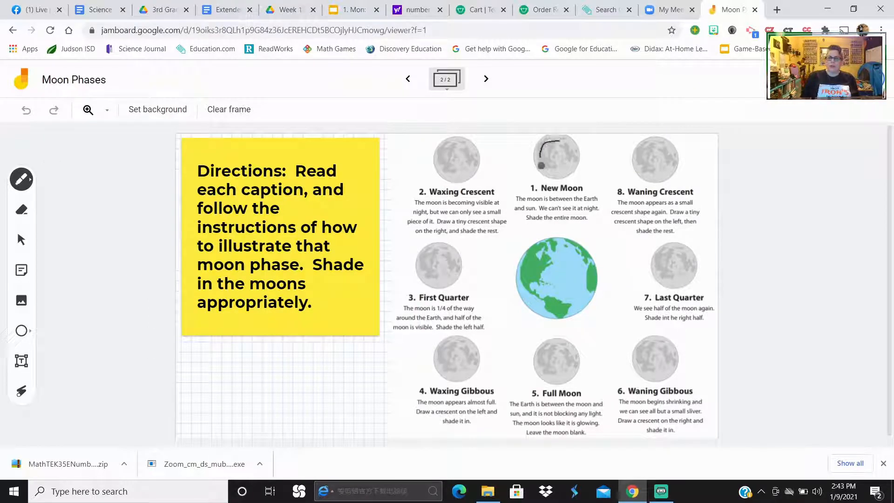
click(21, 179)
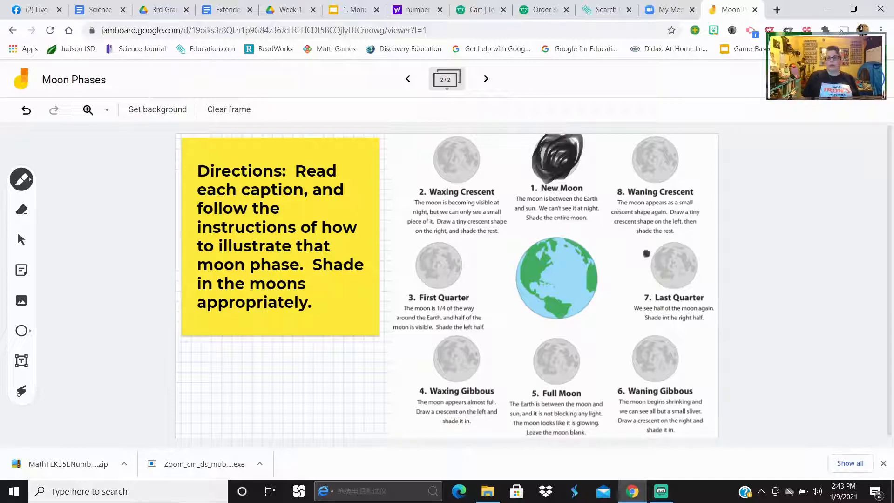
click(26, 109)
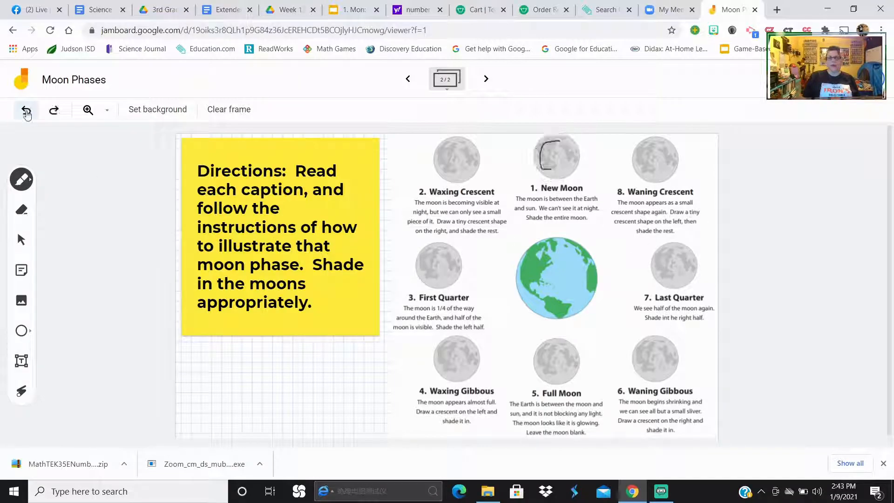
click(26, 109)
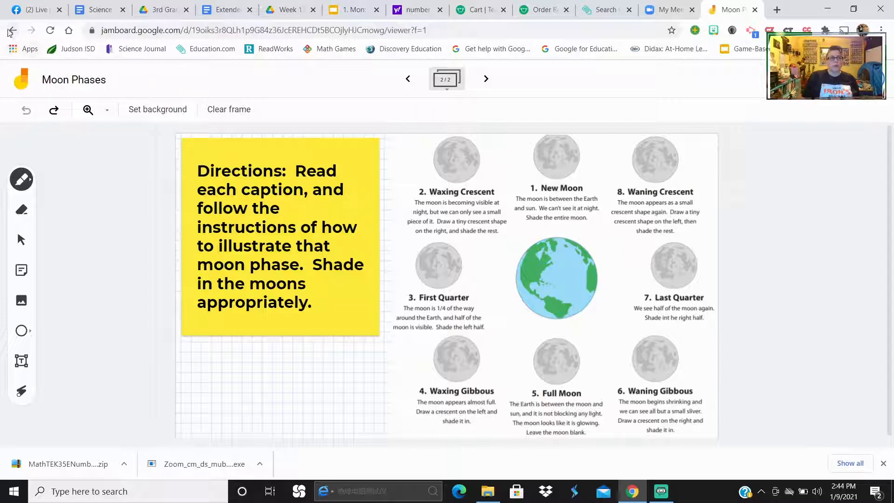
click(12, 30)
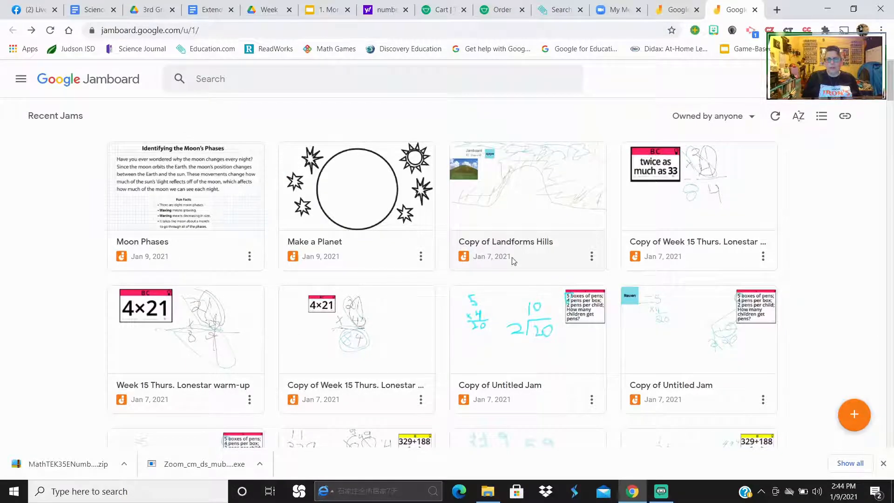
mouse_move(553, 181)
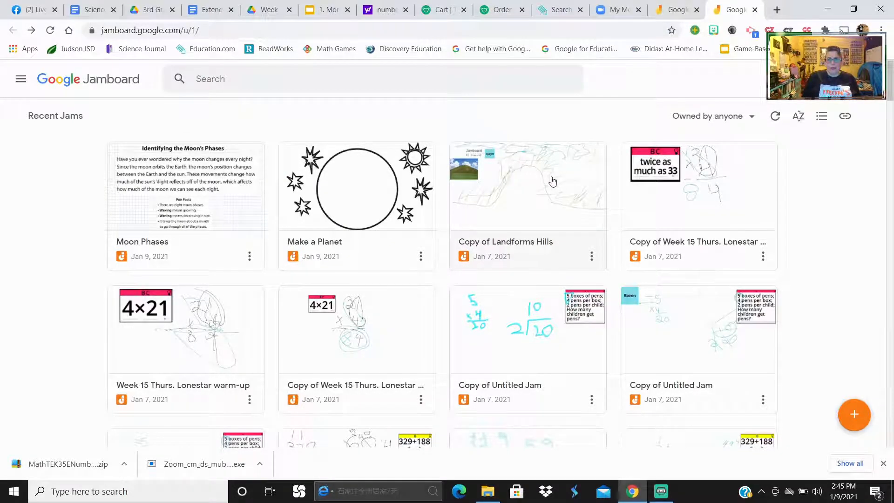
mouse_move(509, 203)
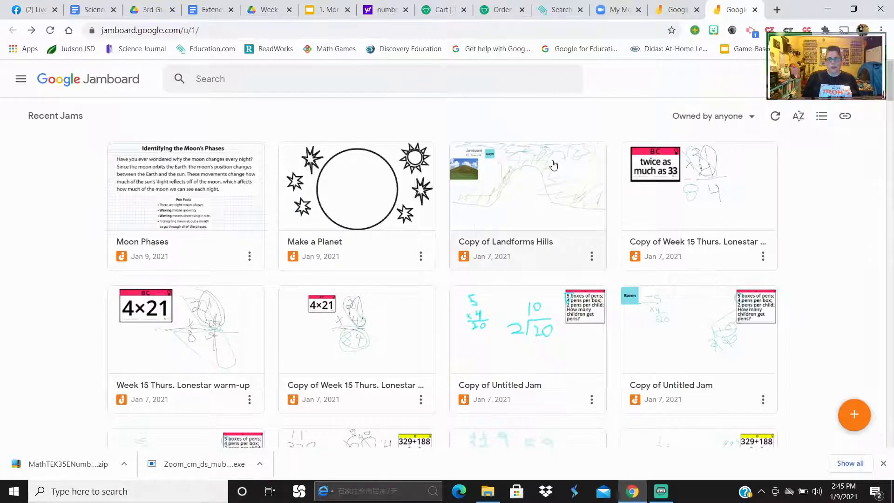
scroll(down, 3)
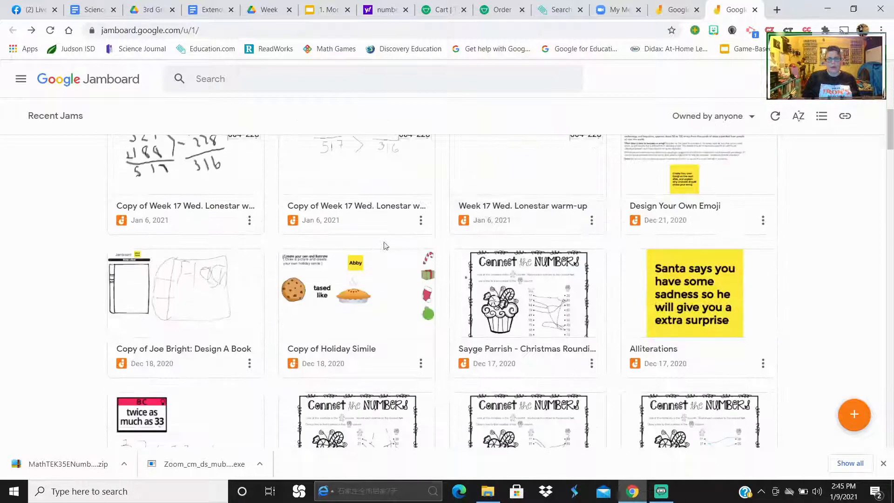
scroll(down, 3)
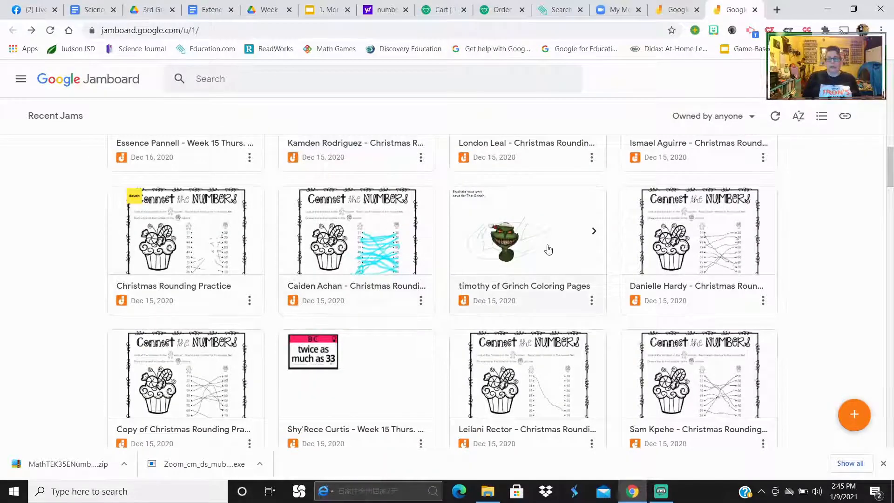
scroll(down, 3)
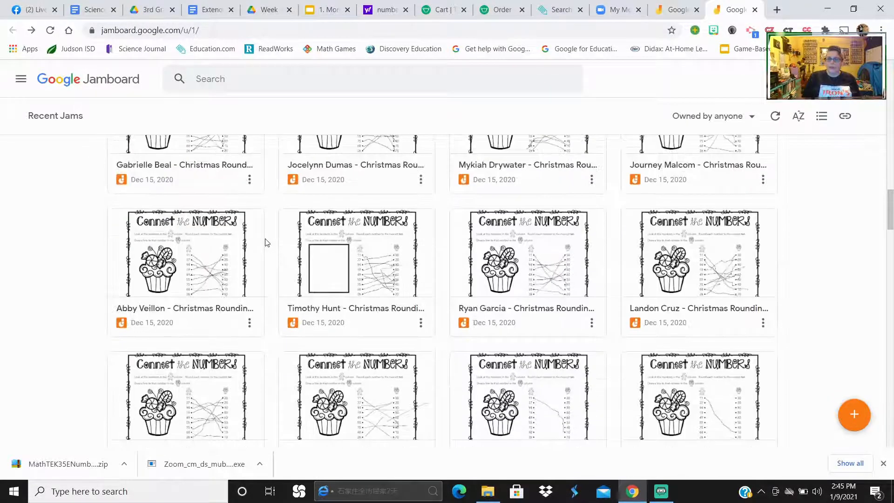
scroll(down, 3)
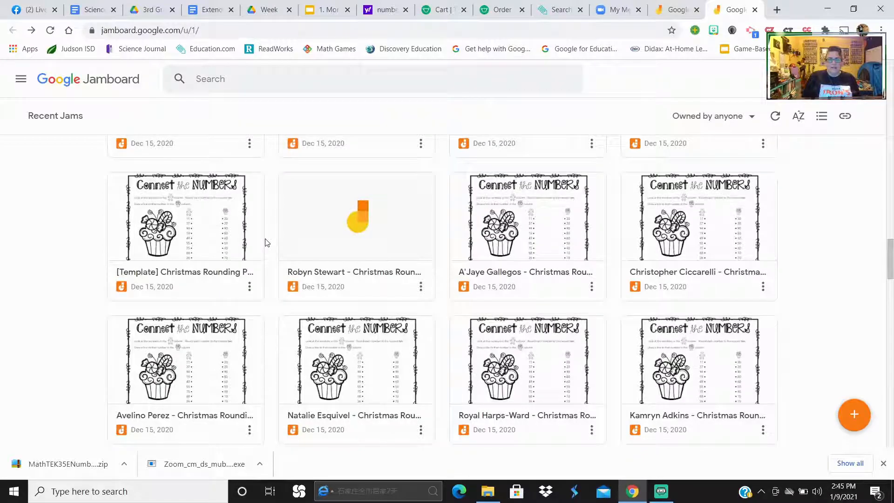
scroll(down, 3)
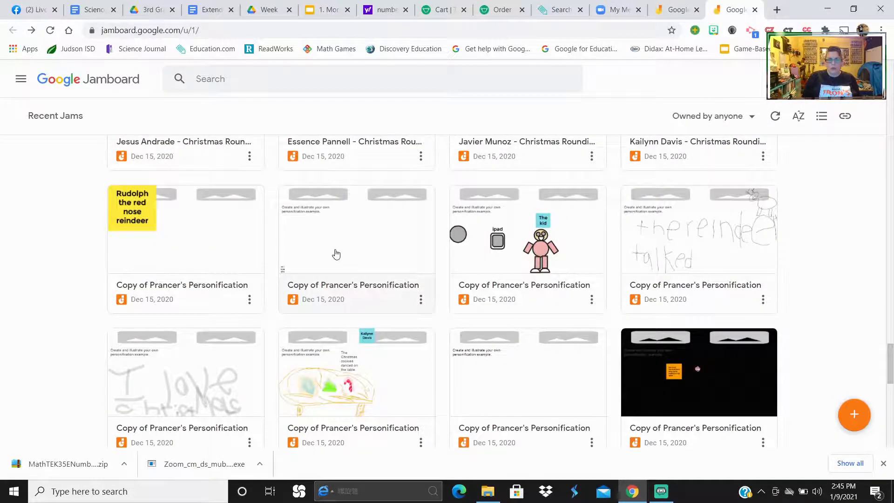
scroll(down, 3)
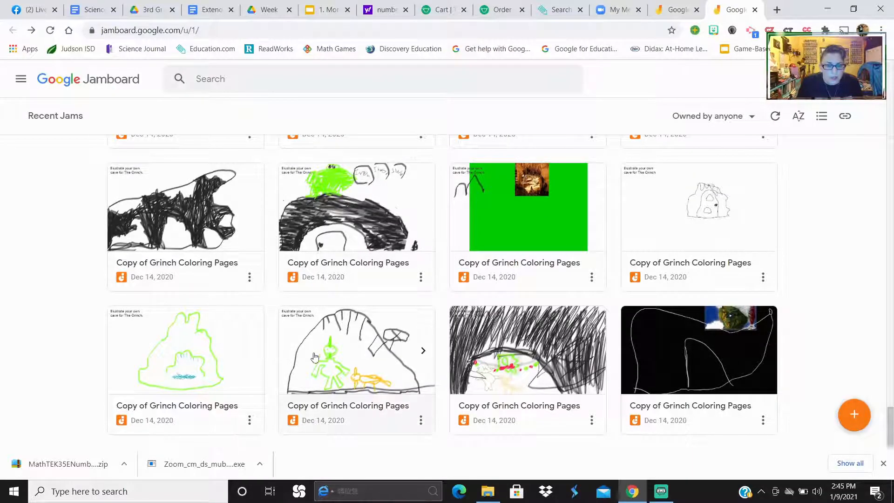
scroll(down, 3)
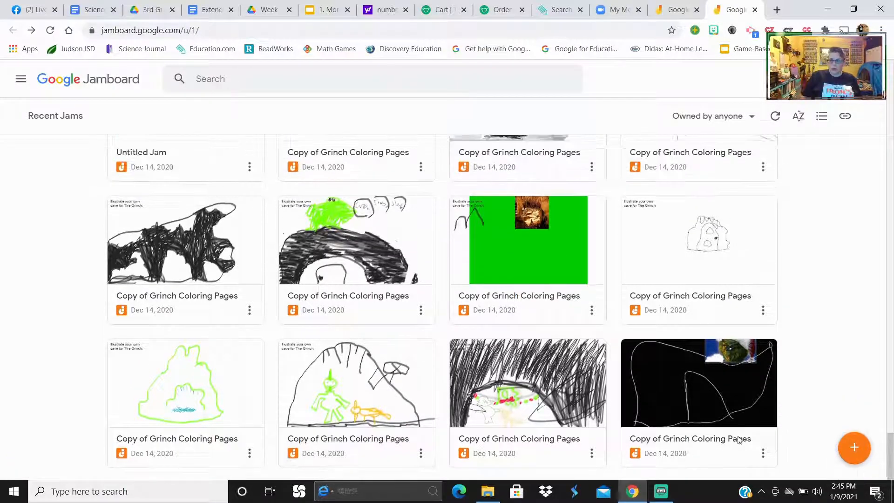
mouse_move(73, 230)
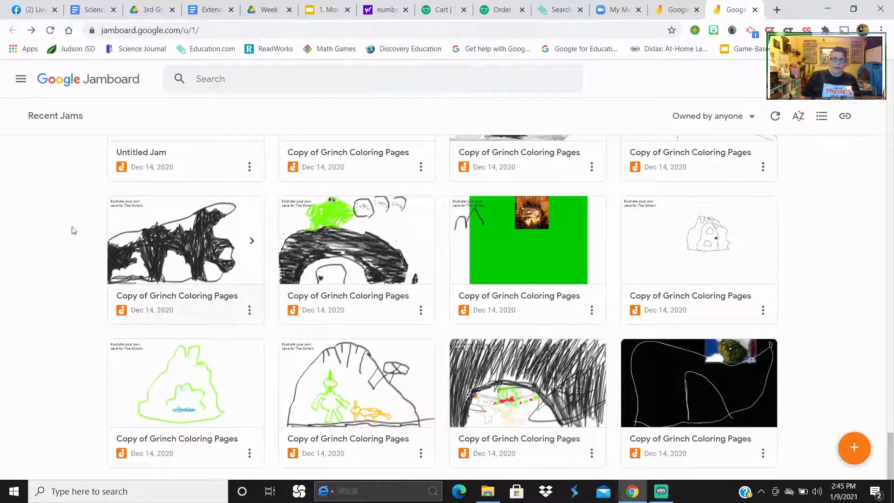
mouse_move(822, 116)
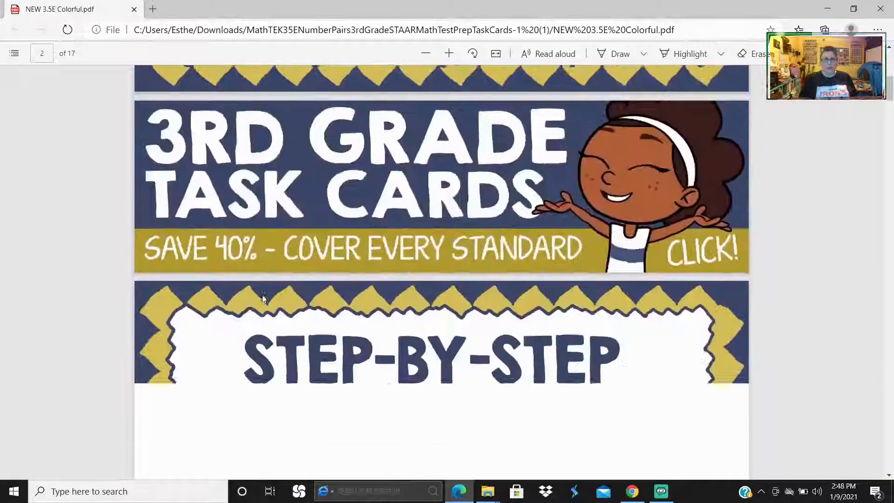
- Scroll NEW 3.5E Colorful.pdf down to page 5's first two task cards
scroll(down, 3)
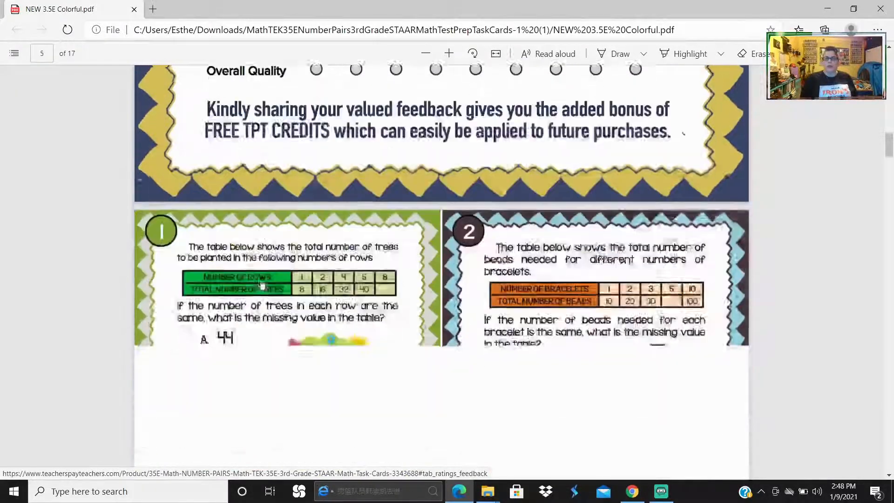
scroll(down, 3)
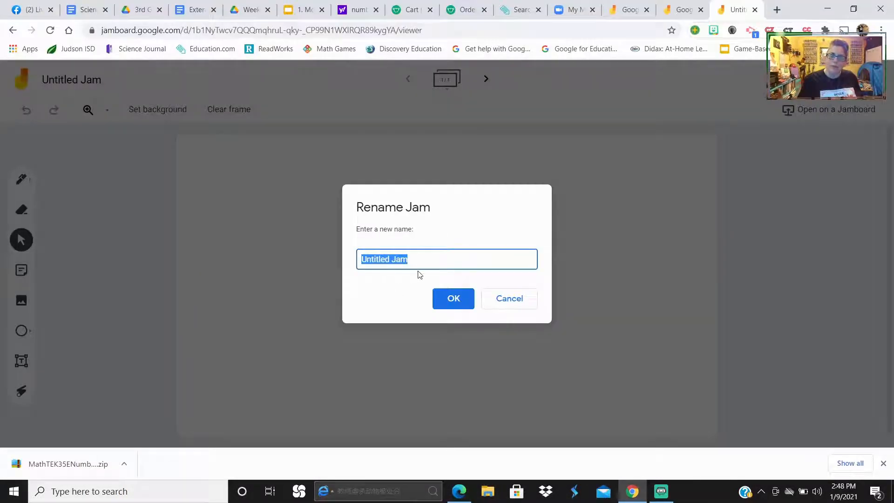
- Name the new jam '3.5 E' and bring up the Downloads folder in File Explorer
text(3.5)
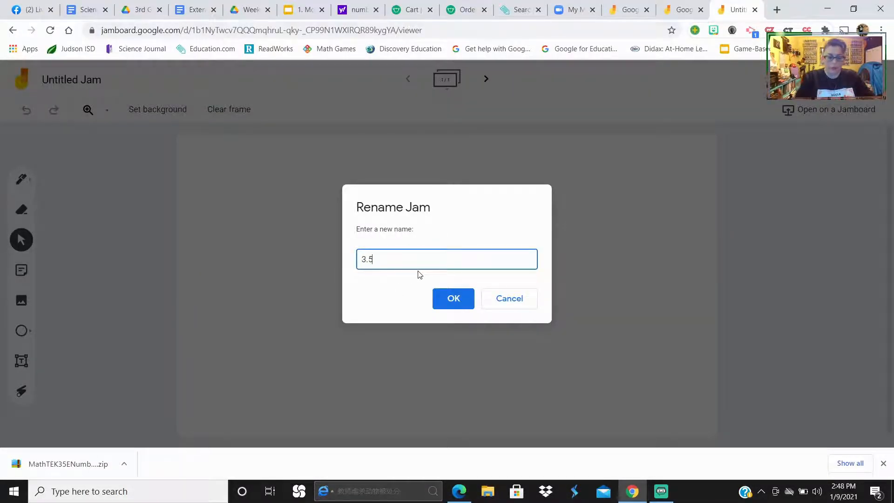
text(E)
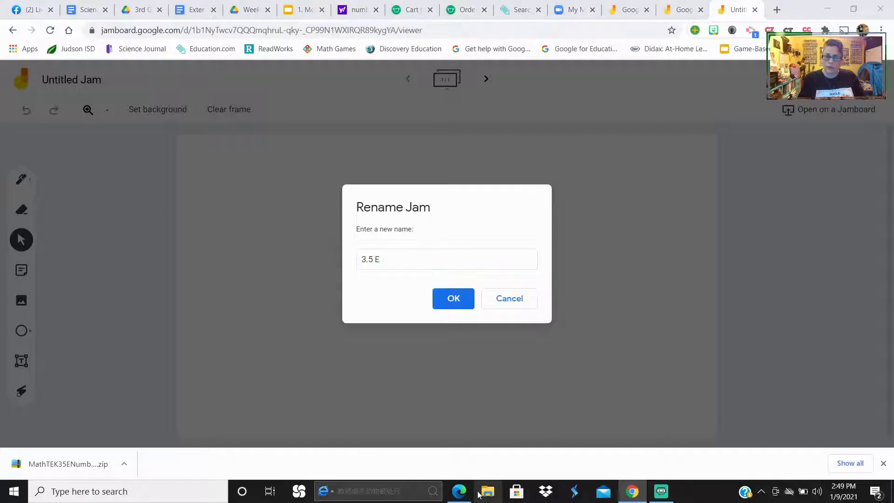
click(486, 491)
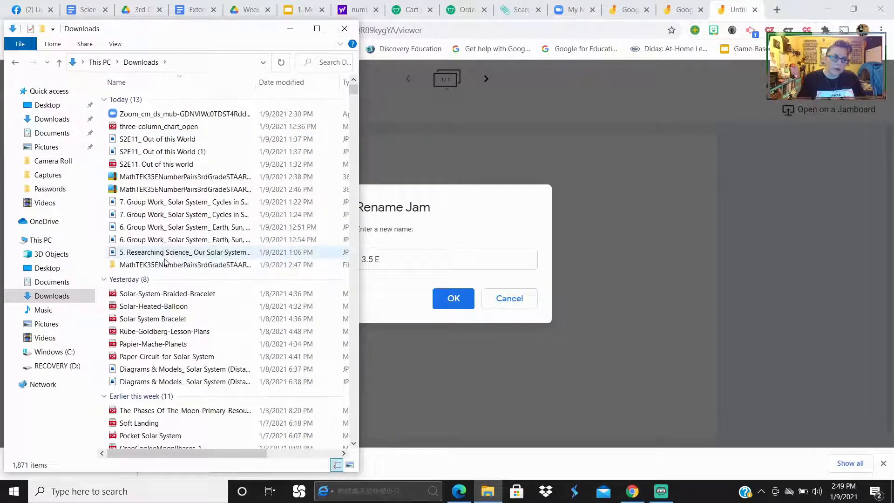
- Reopen the 3.5E task card PDF from Downloads and scroll down through it
double_click(184, 264)
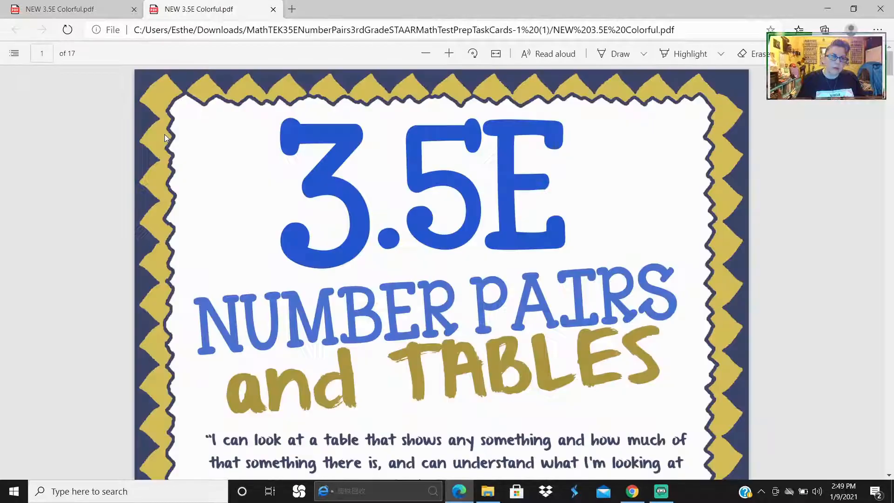
scroll(down, 3)
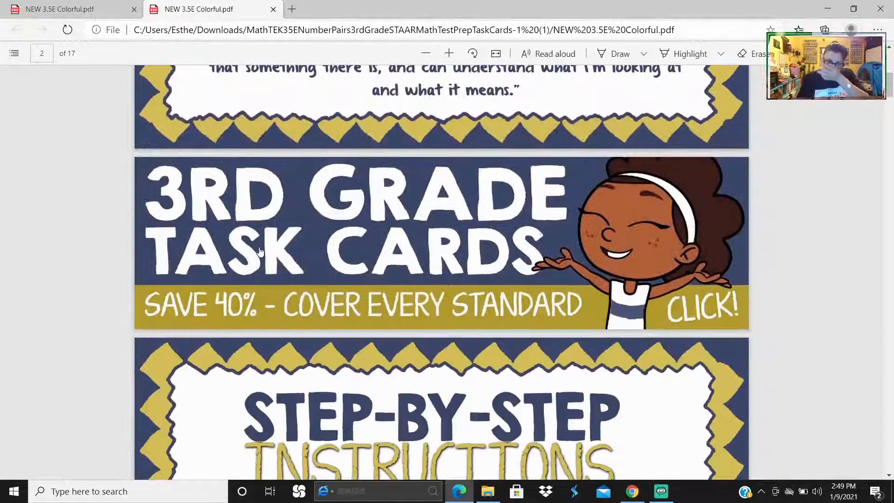
scroll(down, 3)
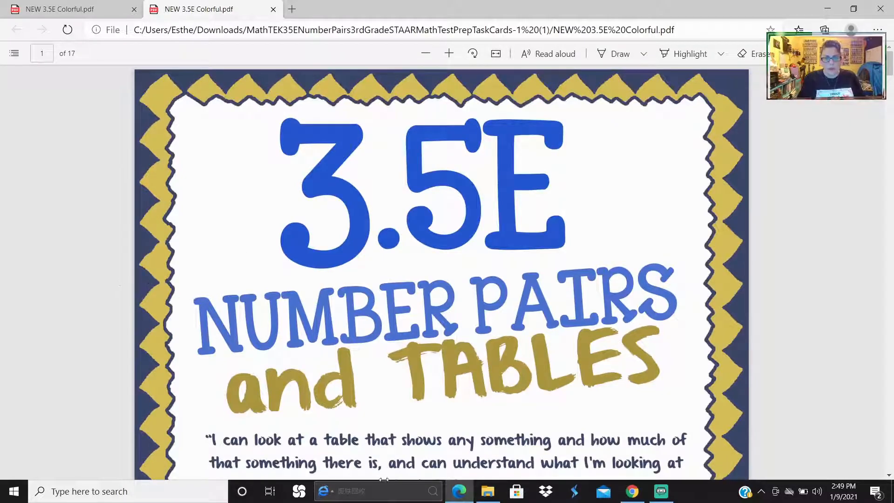
scroll(down, 3)
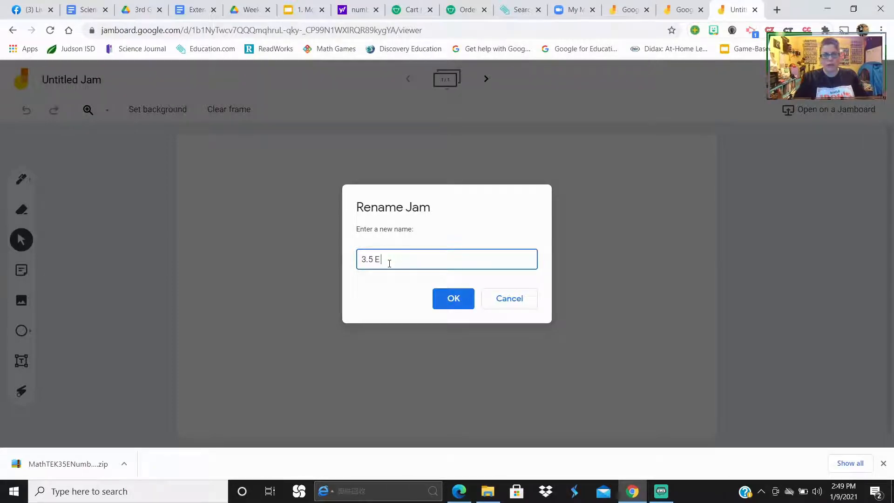
- Name the jam '3.5 E Number Pairs', add frames up to 4/4, then step back toward frame 1
text(Number Pairs)
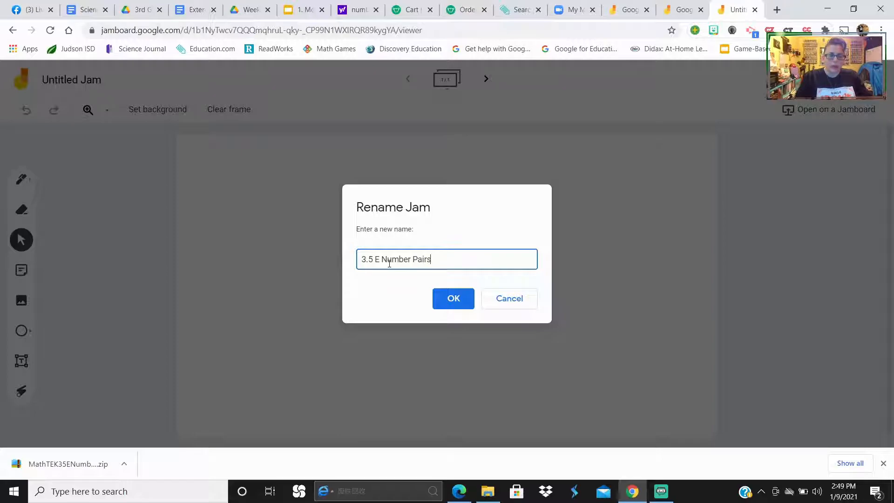
click(453, 298)
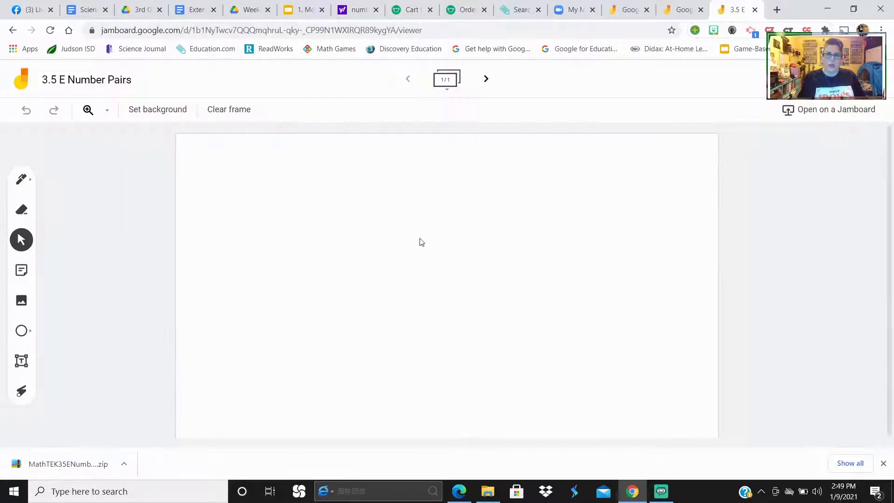
click(486, 79)
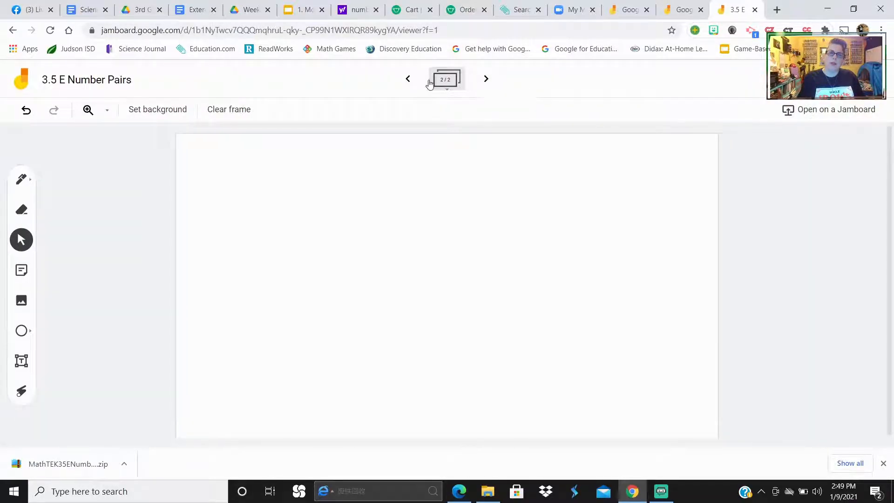
click(485, 79)
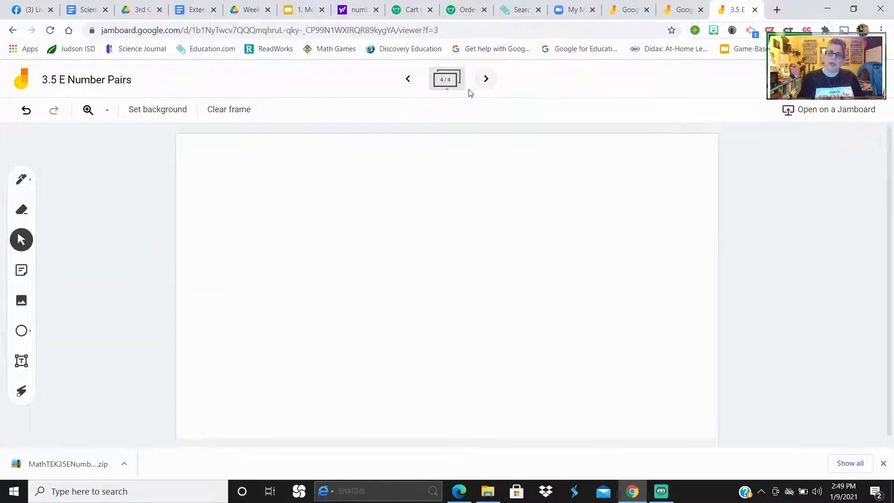
click(407, 78)
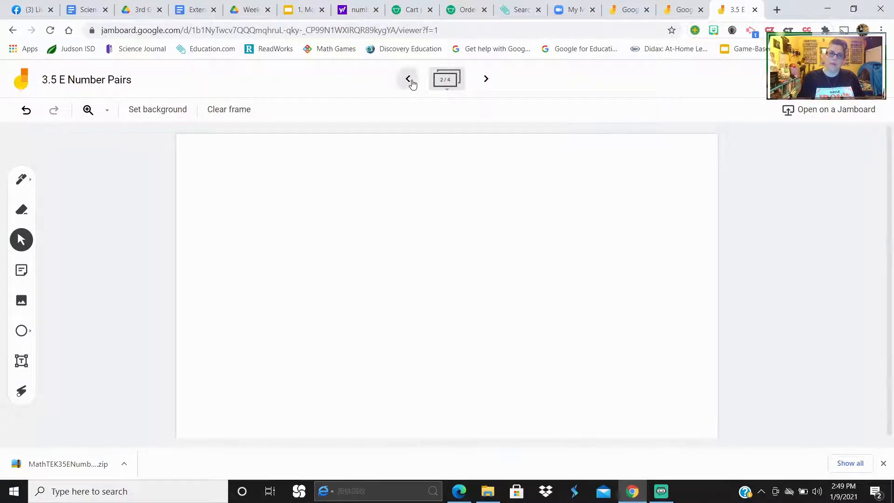
click(408, 78)
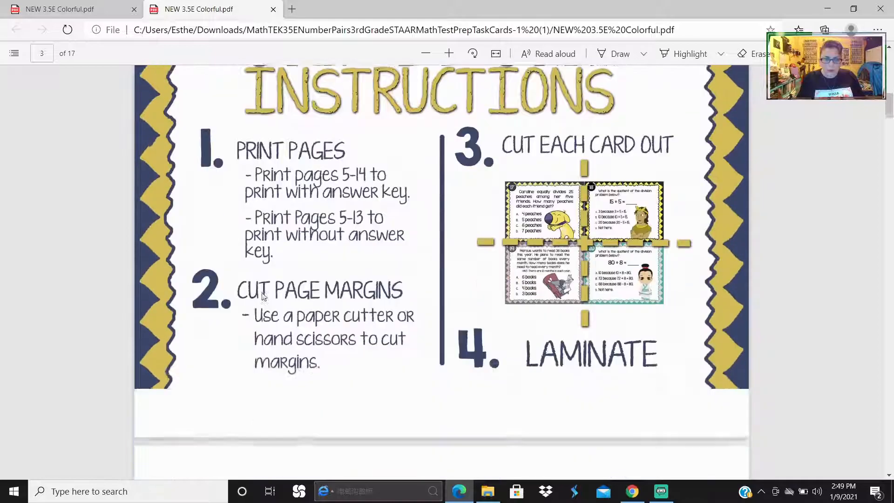
- Scroll the task card PDF down to task card 1
scroll(down, 3)
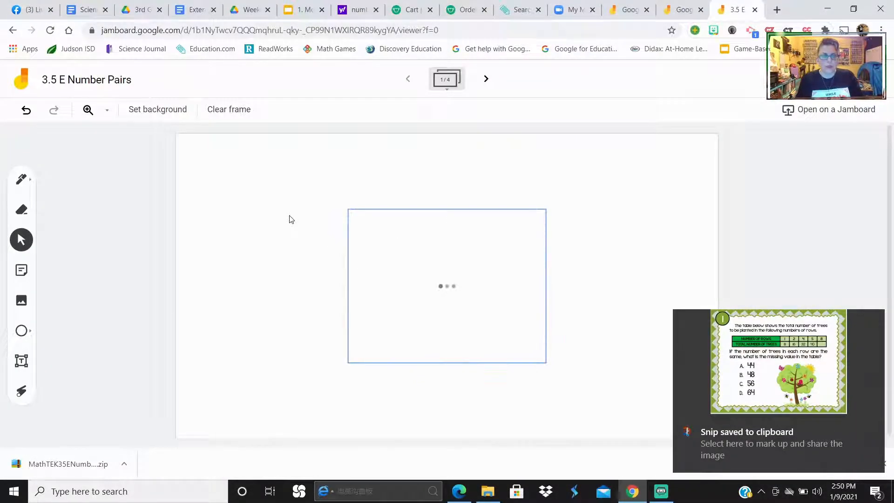
- Select the pasted tree-planting task card and enlarge it on frame 1
click(446, 285)
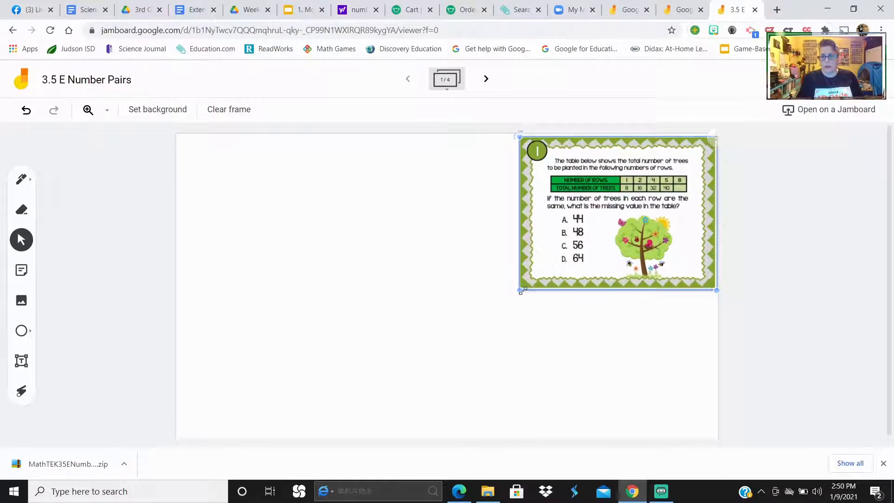
drag(520, 289, 422, 365)
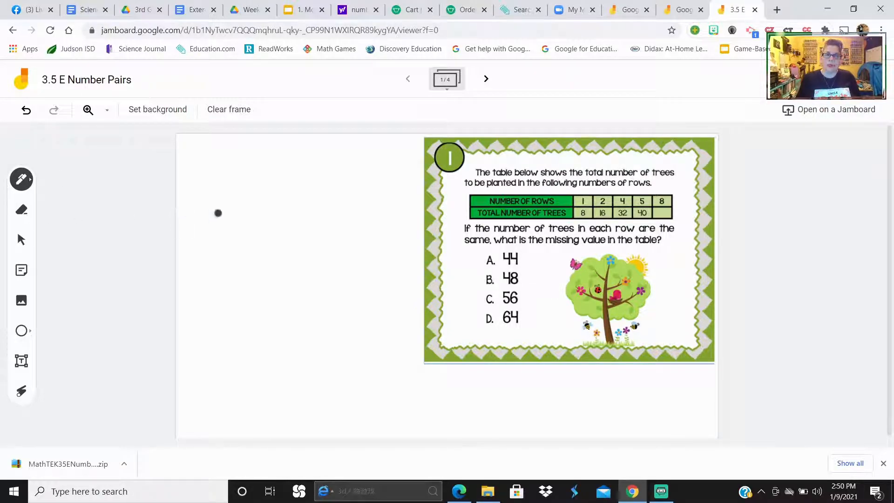
mouse_move(112, 188)
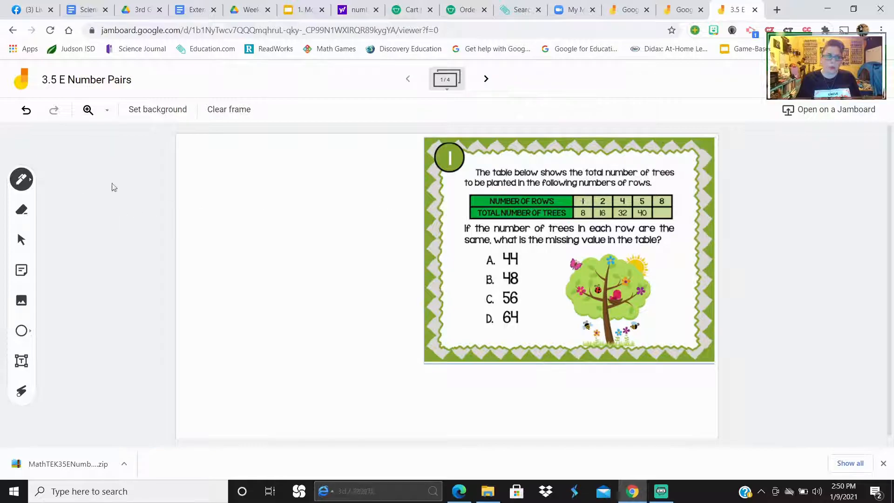
- Handwrite +7 and x8 notes and circle answer D on the tree card, then undo the ink
click(21, 179)
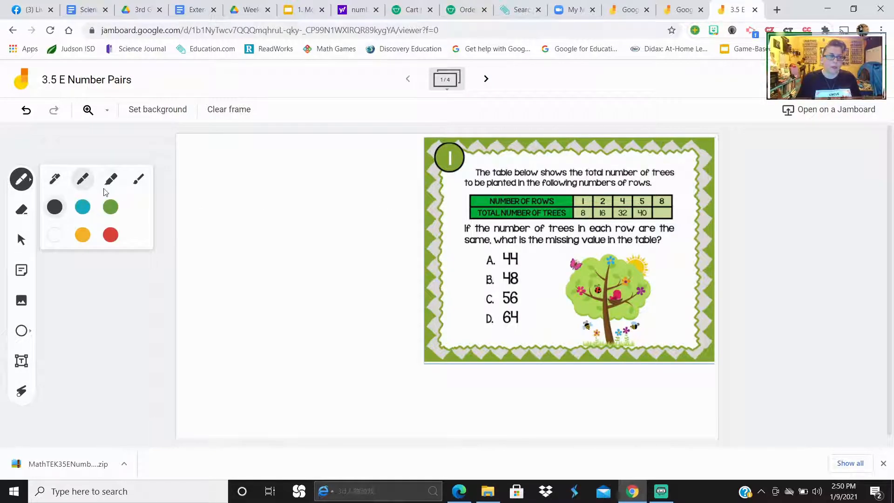
mouse_move(82, 206)
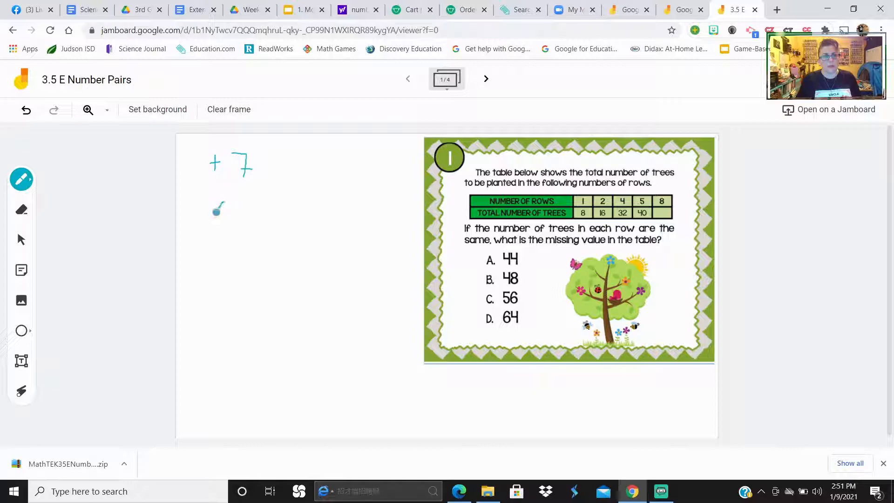
drag(209, 206, 223, 220)
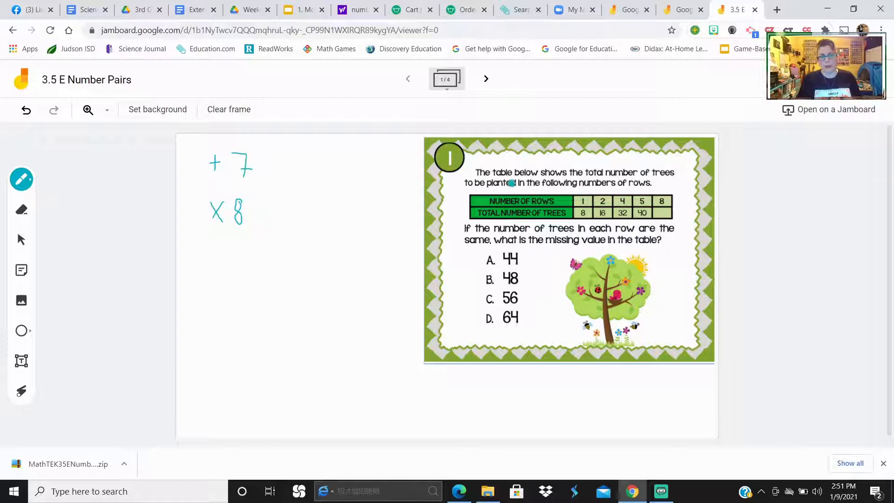
click(295, 182)
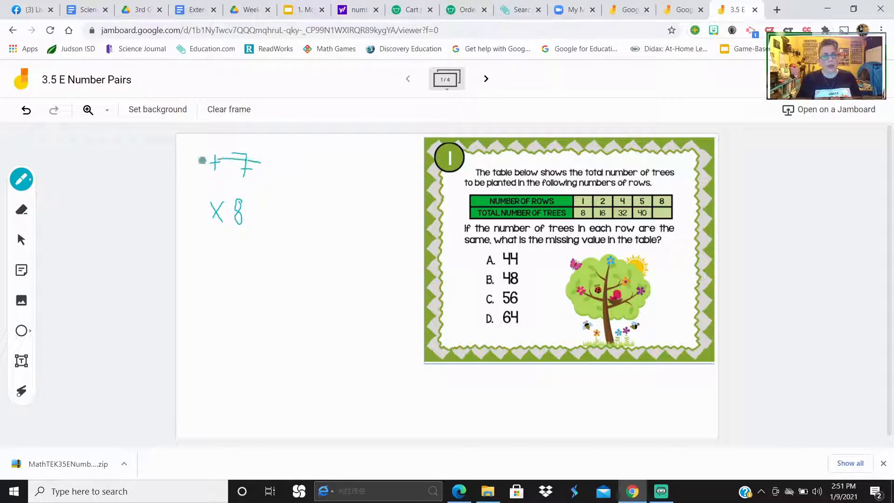
drag(205, 163, 259, 165)
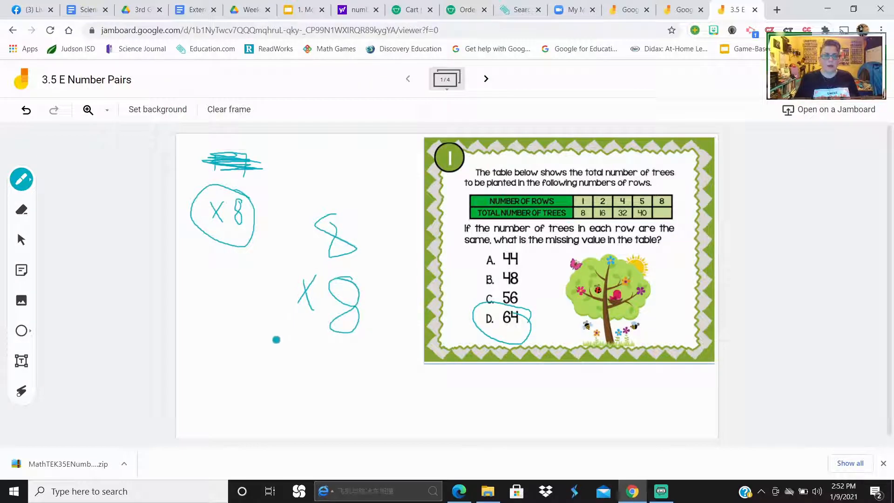
drag(276, 342, 391, 348)
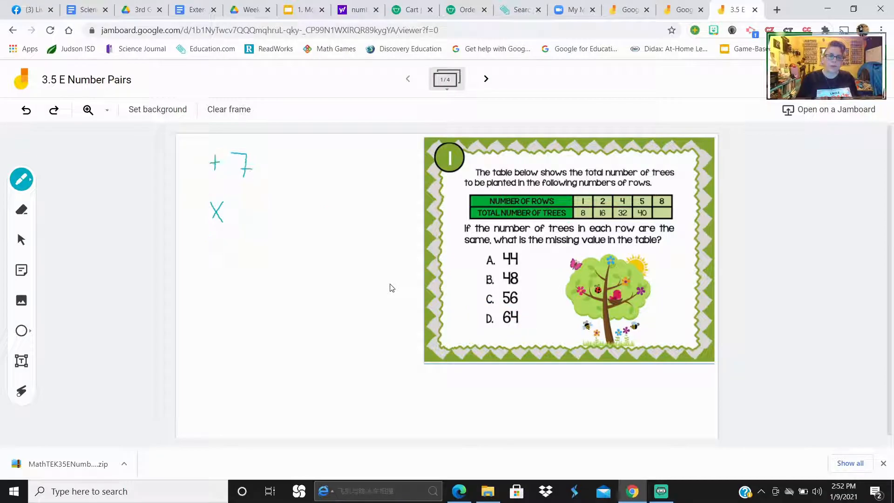
click(26, 109)
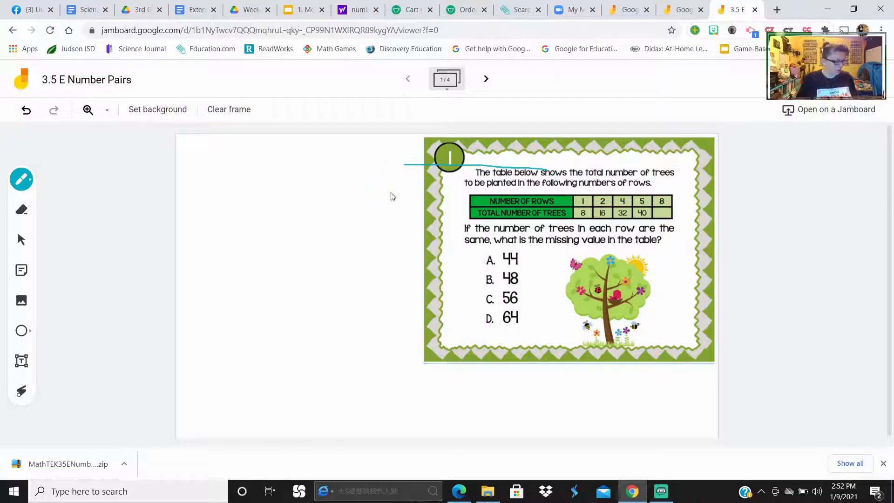
- Undo the leftover stray ink stroke on frame 1
click(26, 109)
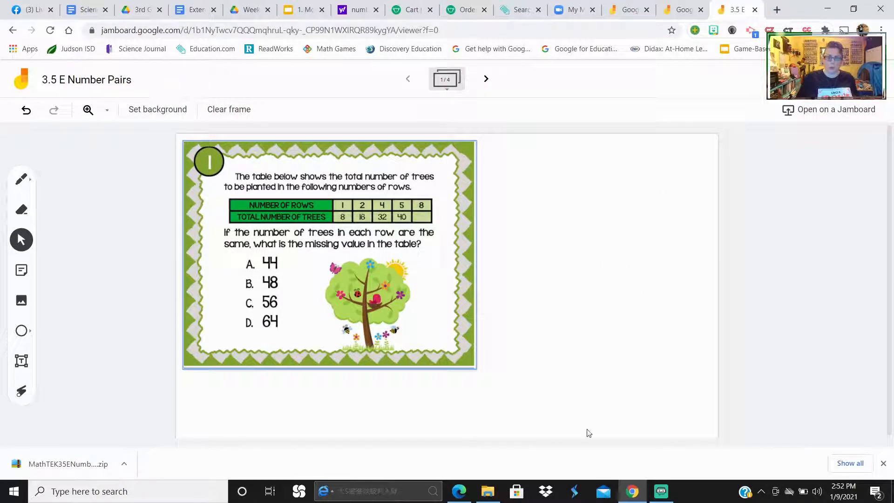
mouse_move(569, 262)
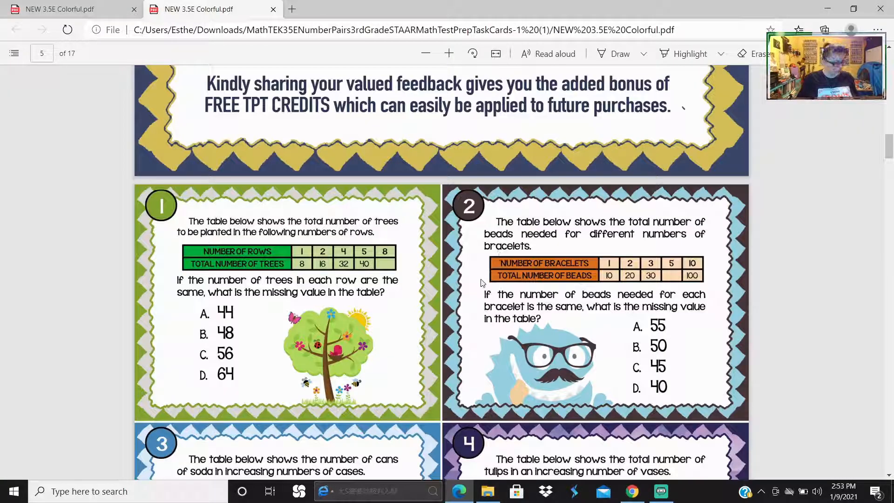
- Switch to the task card PDF to snip the bracelet-beads task card 2
click(11, 491)
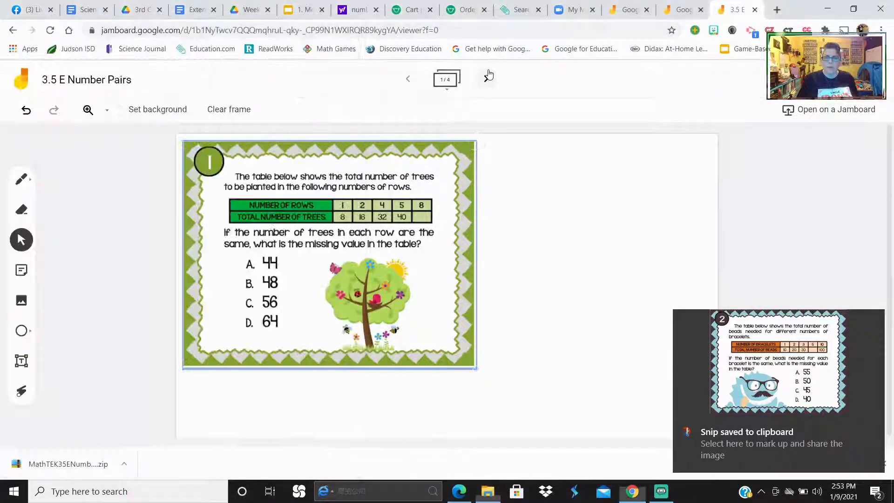
- Go to frame 2 and enlarge the pasted bracelet-beads card with two corner drags
click(486, 79)
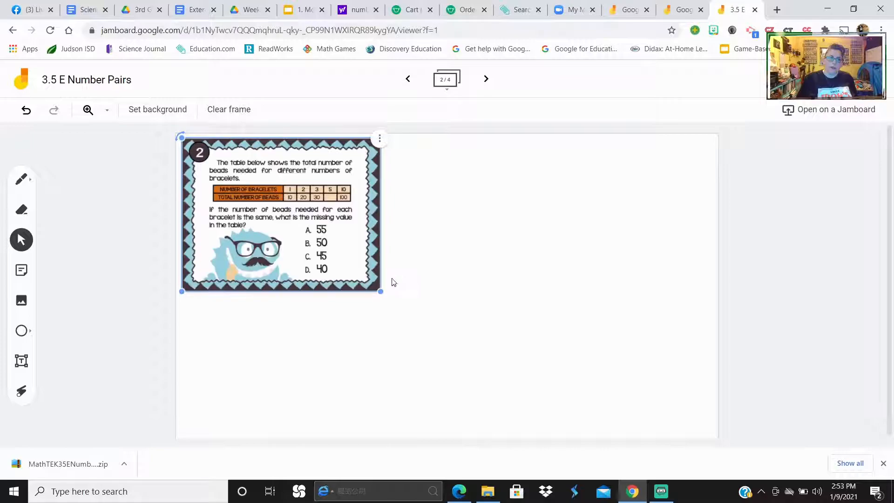
drag(381, 290, 474, 363)
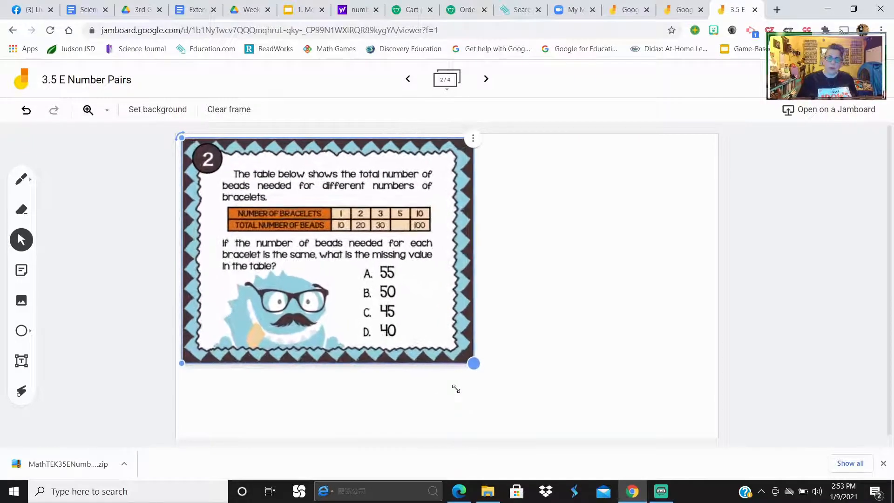
drag(475, 363, 504, 386)
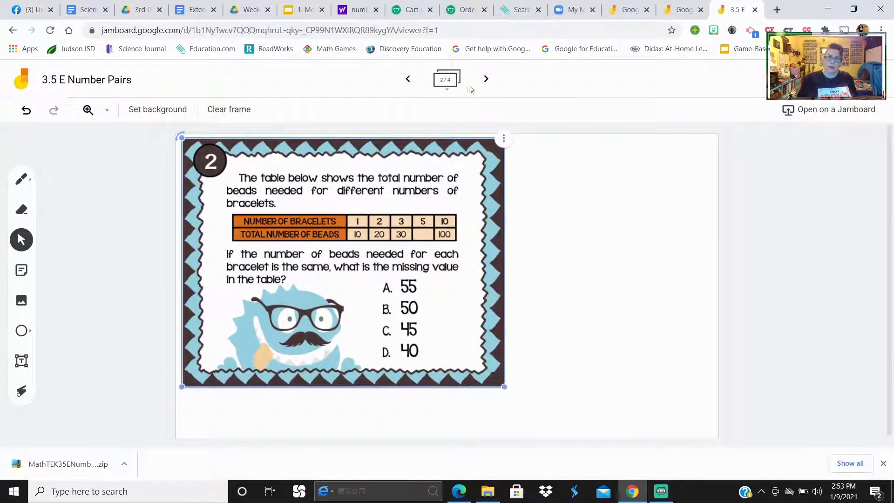
click(486, 78)
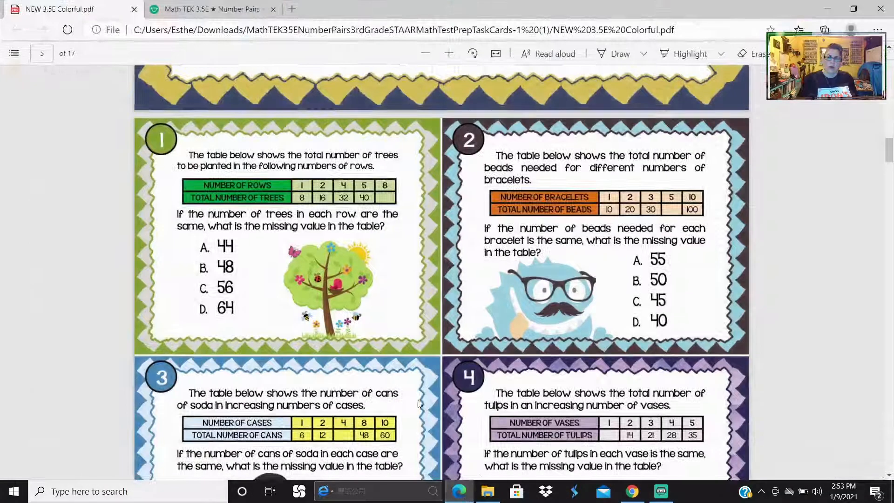
- Scroll to the soda-cans task card 3 and return to the jam after snipping it
scroll(down, 3)
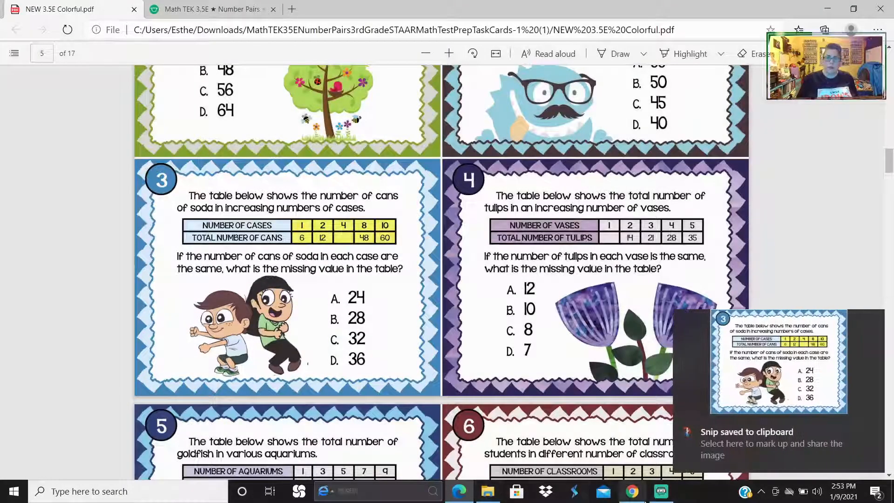
click(736, 9)
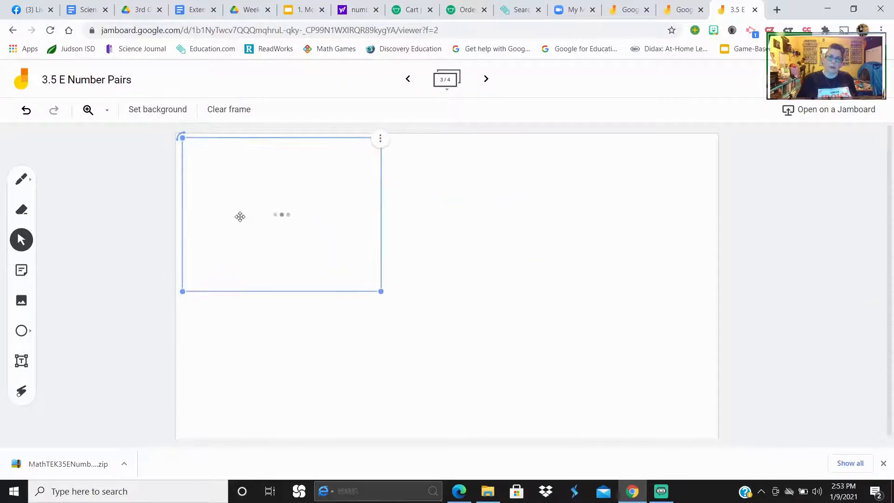
- Enlarge the soda-cans task card 3 on frame 3, then head back to the PDF
drag(380, 290, 437, 334)
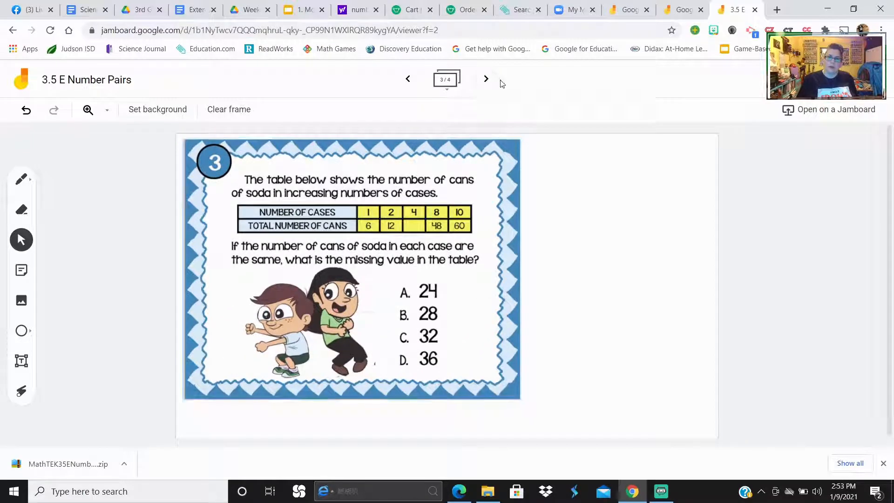
click(485, 79)
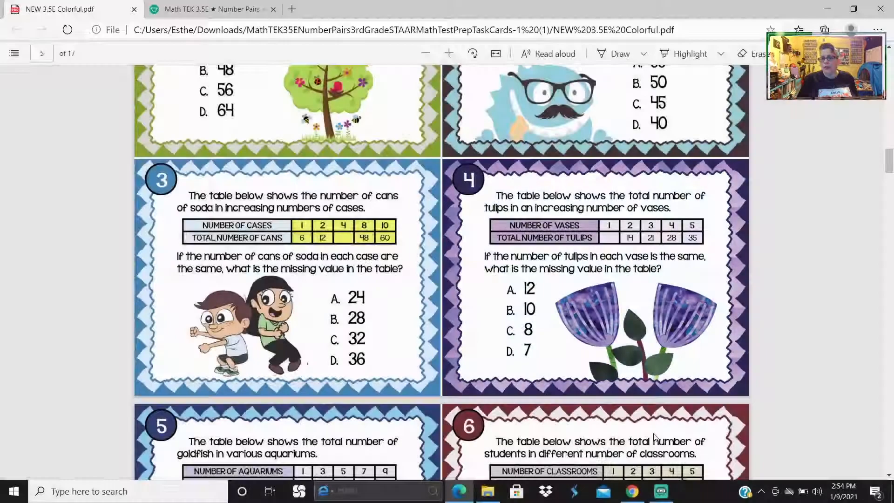
- Snip tulip task card 4 from the PDF and return to the jam to paste it on frame 4
click(661, 491)
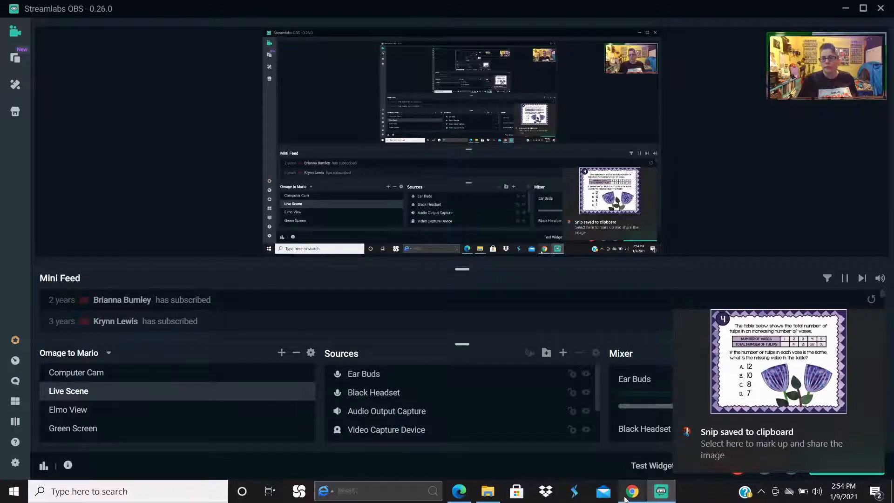
click(631, 491)
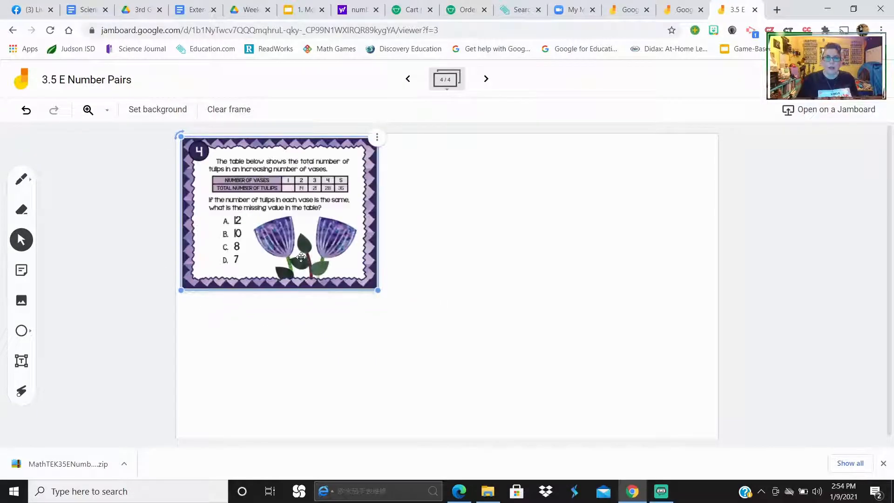
- Enlarge the tulip card to fill frame four and add a blank fifth frame
drag(377, 290, 519, 401)
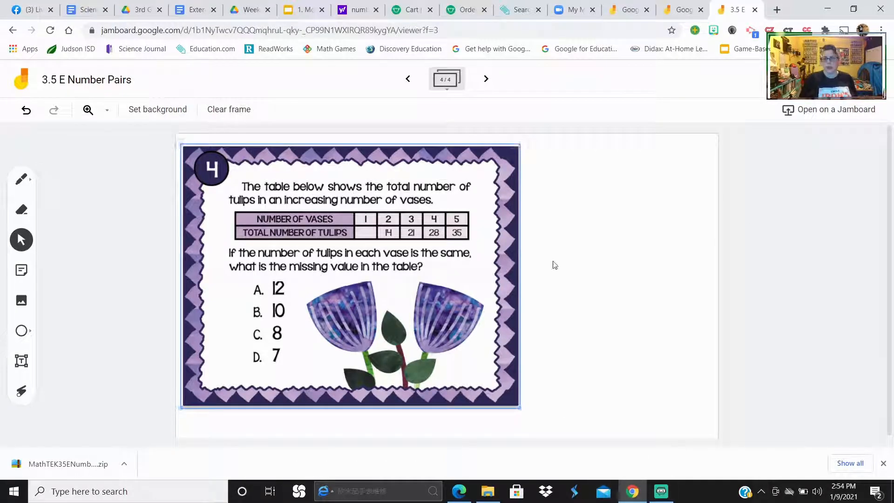
click(462, 280)
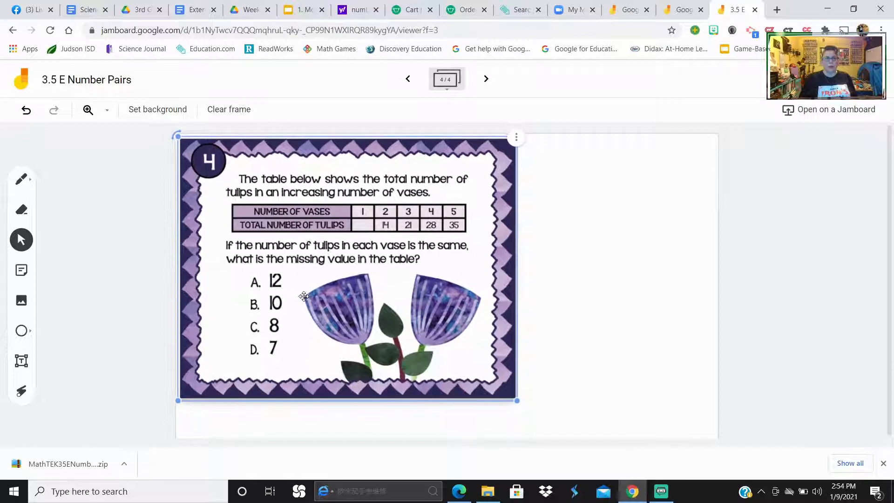
click(485, 79)
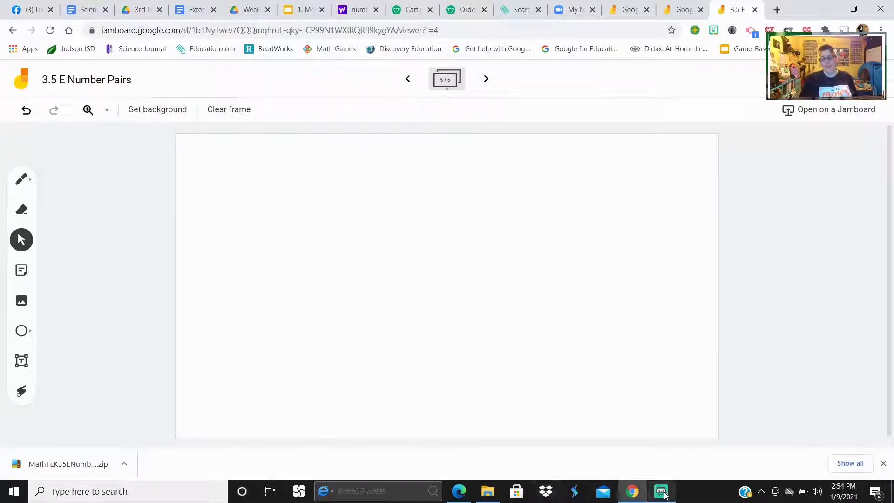
- Return to the browser and open the Jamboard home with the recent jams
click(661, 491)
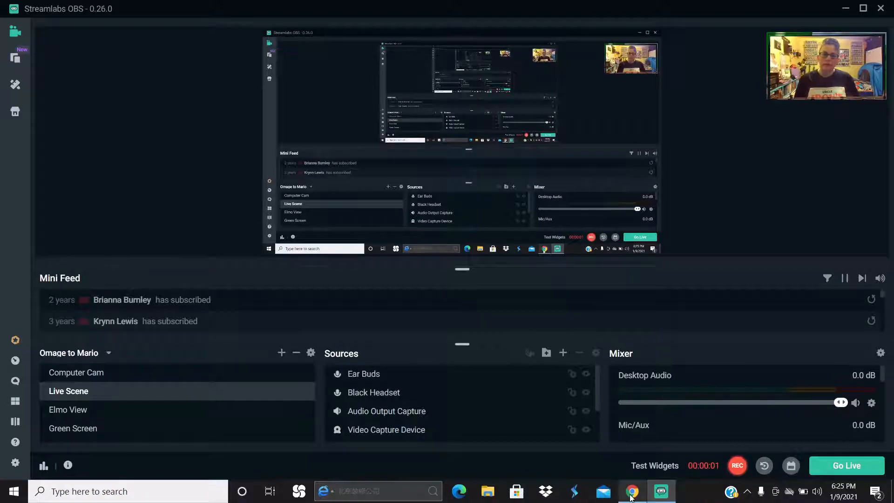
click(630, 490)
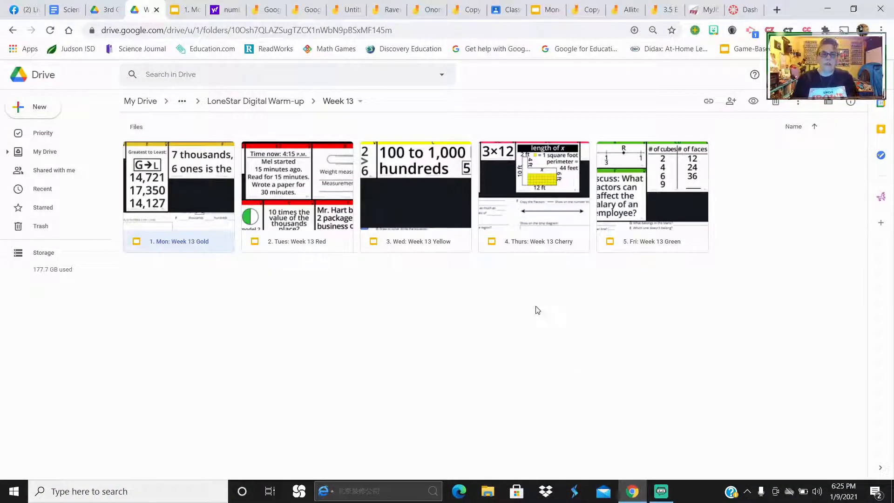
click(265, 10)
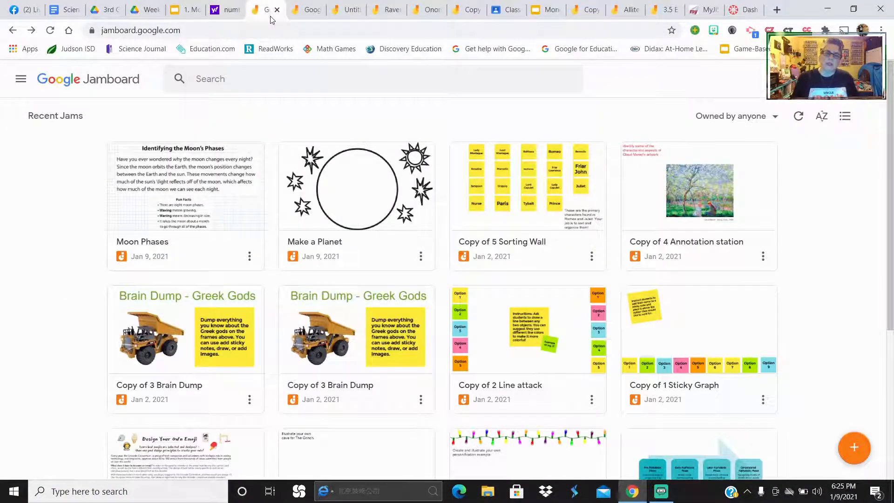
- Sort the jams by title and scroll down to the 12.01.2020 Math and 3.5 E Number Pairs jams
click(798, 116)
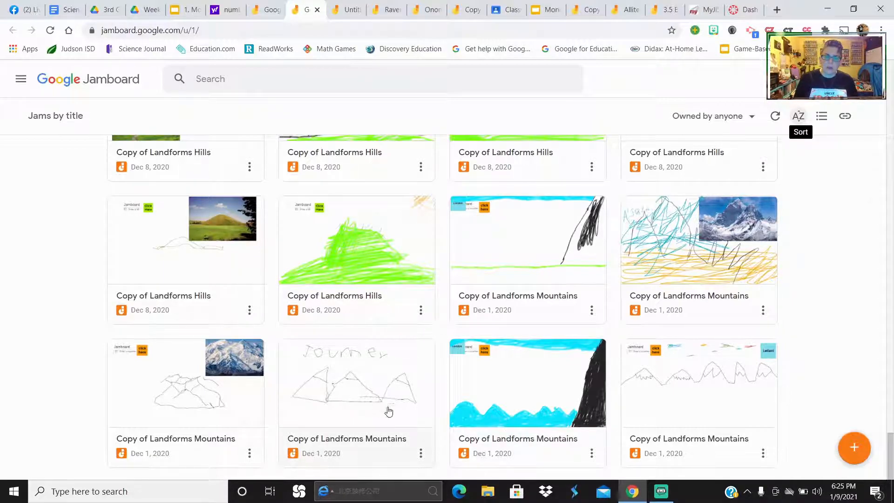
mouse_move(729, 398)
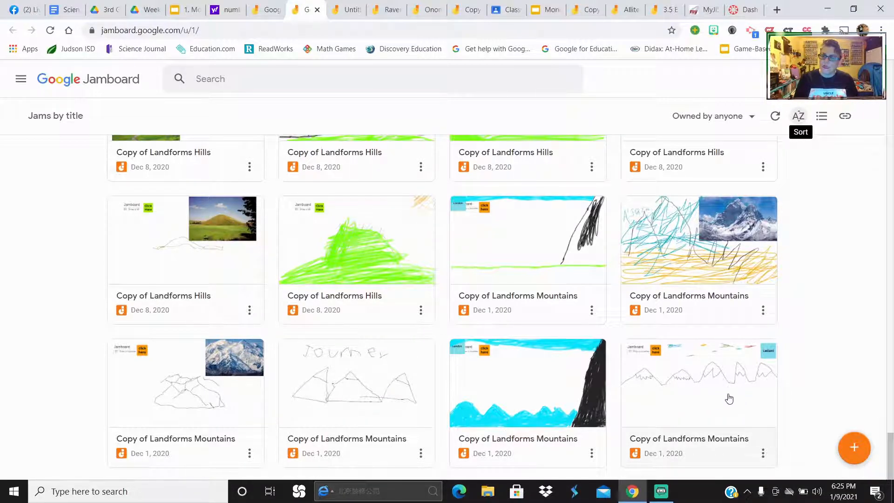
mouse_move(650, 217)
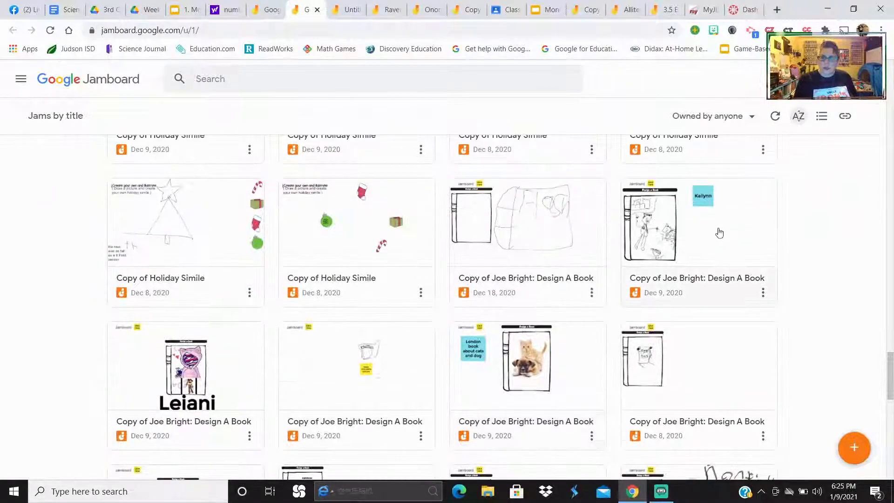
mouse_move(600, 233)
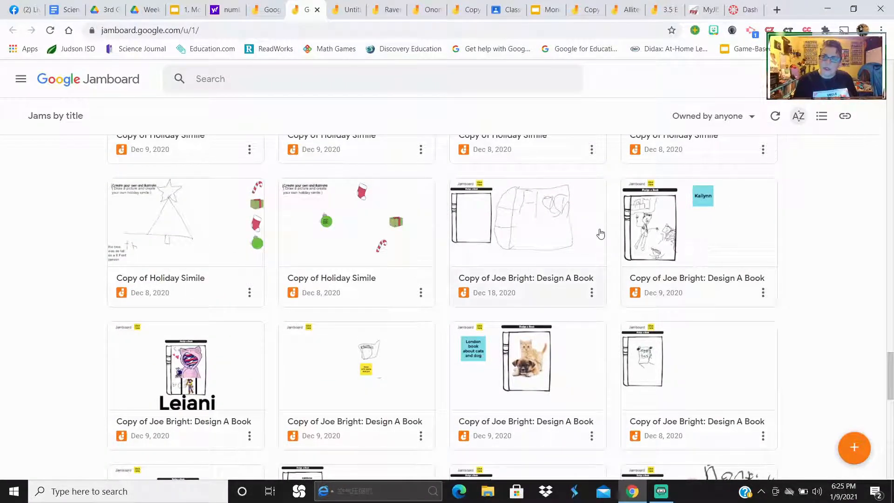
scroll(down, 3)
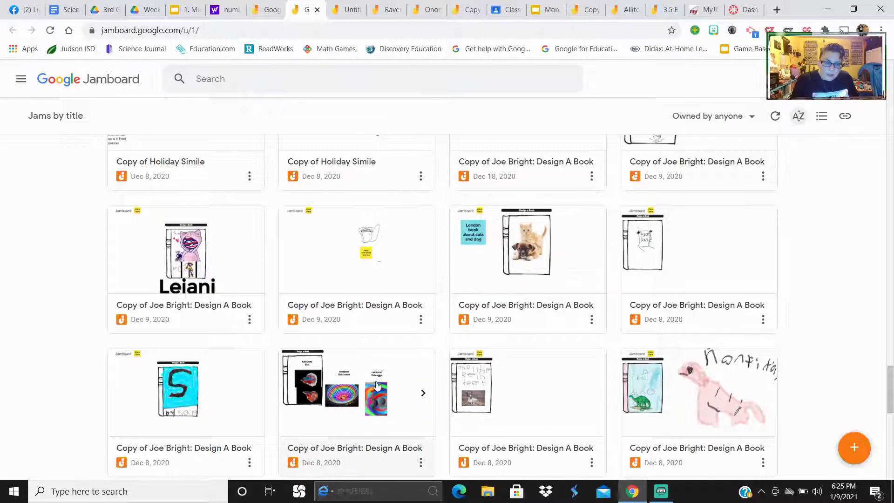
scroll(down, 3)
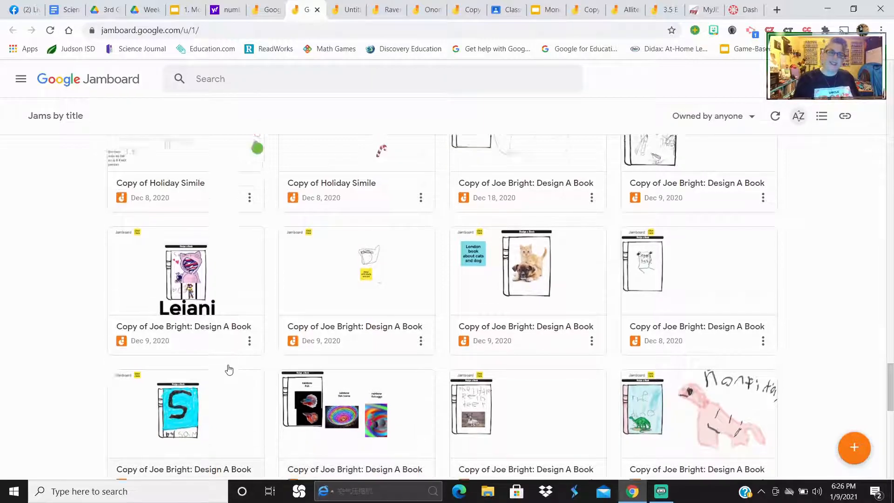
scroll(down, 3)
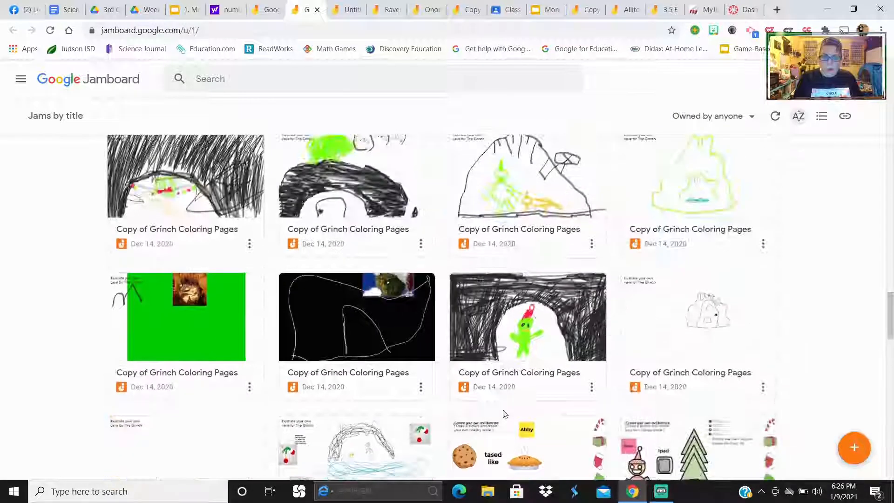
scroll(down, 3)
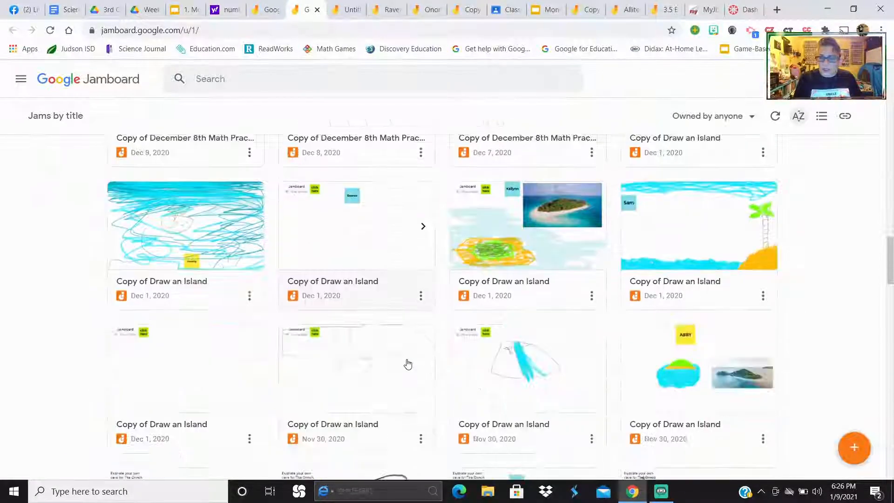
scroll(down, 3)
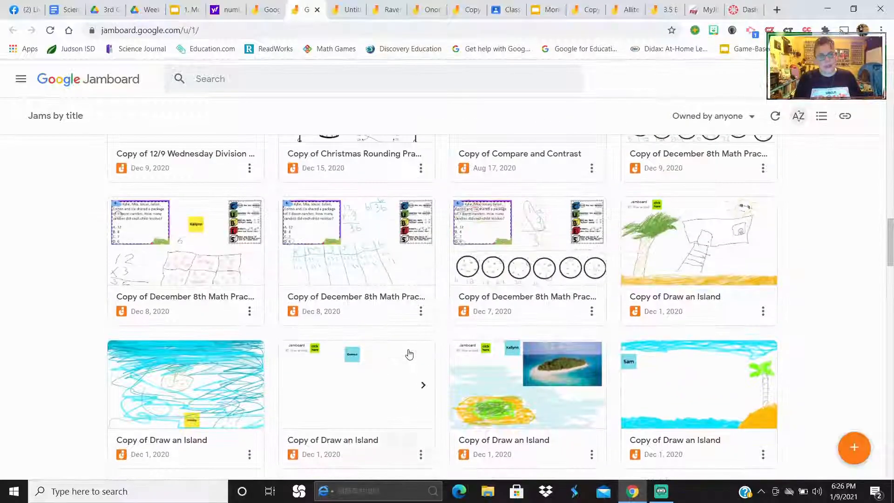
scroll(down, 3)
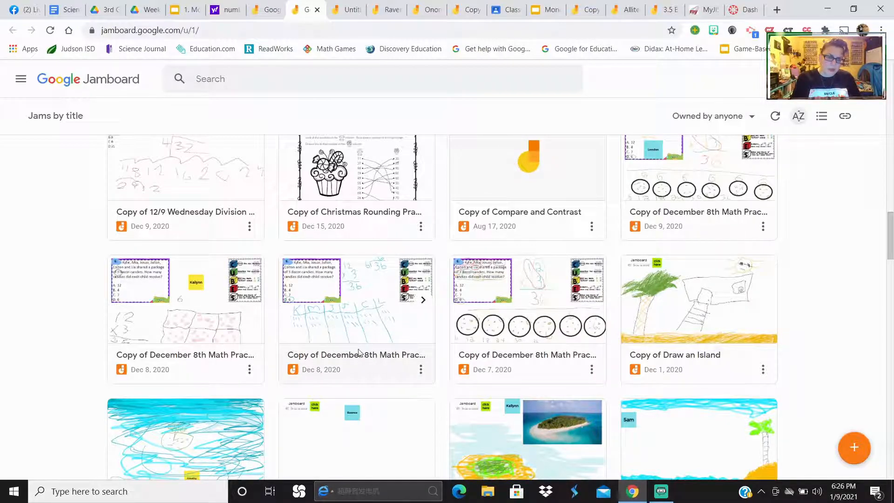
mouse_move(342, 336)
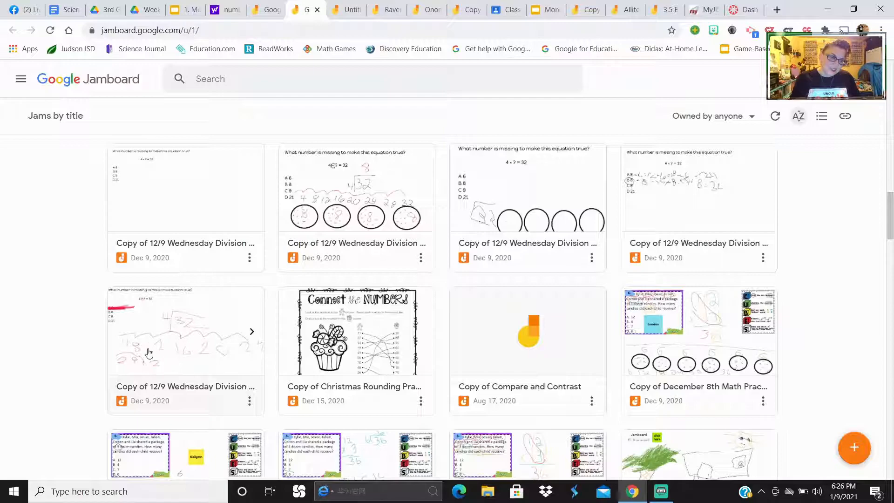
mouse_move(484, 350)
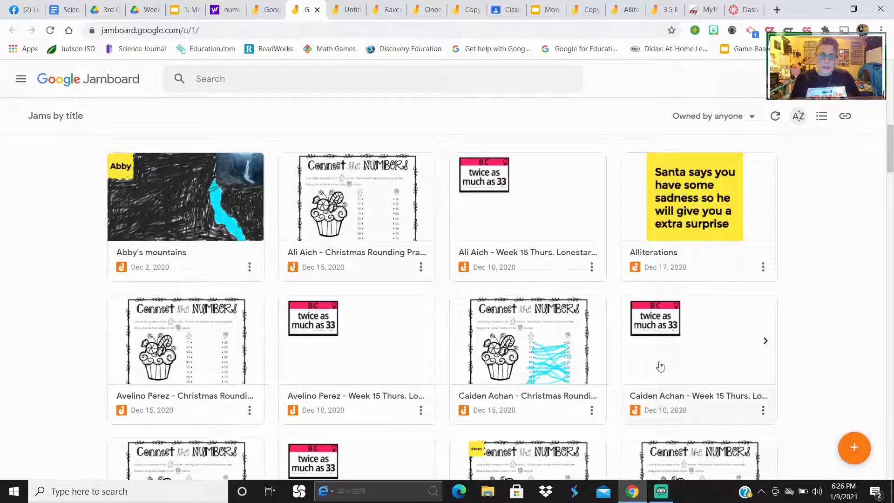
scroll(down, 3)
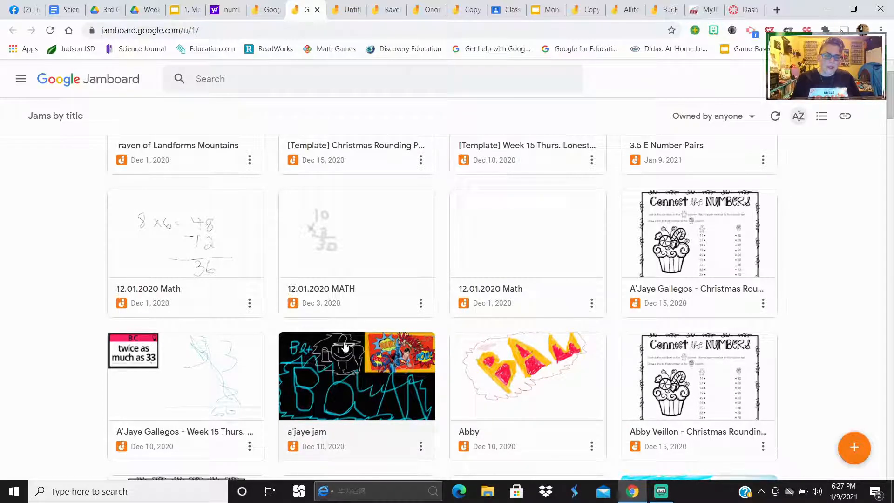
mouse_move(346, 10)
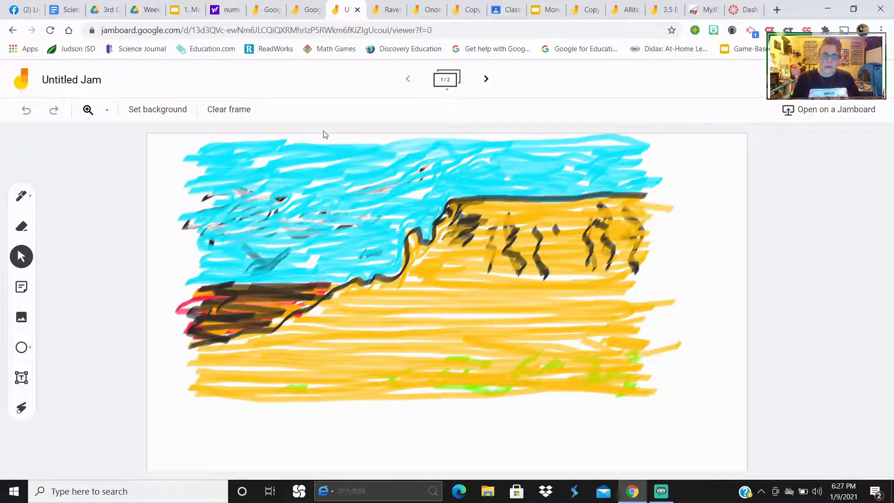
mouse_move(391, 10)
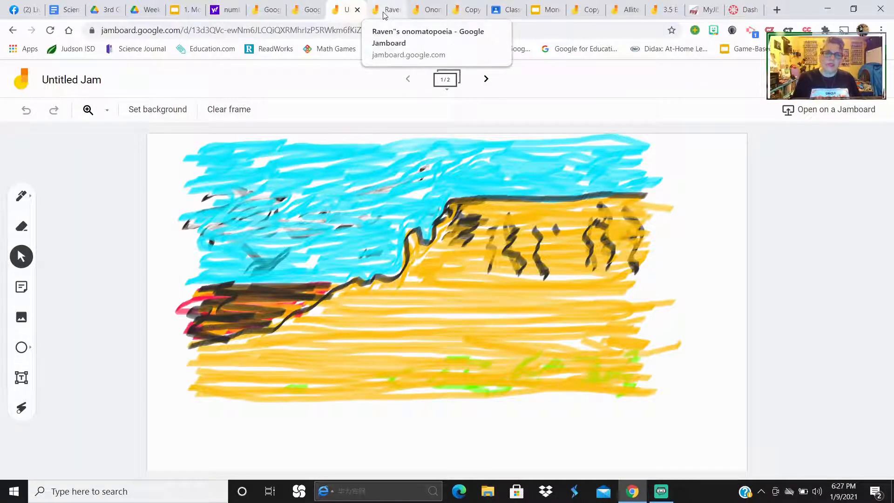
- Page through the onomatopoeia, Thursday Division Practice and 3.5 E Number Pairs jams
click(390, 10)
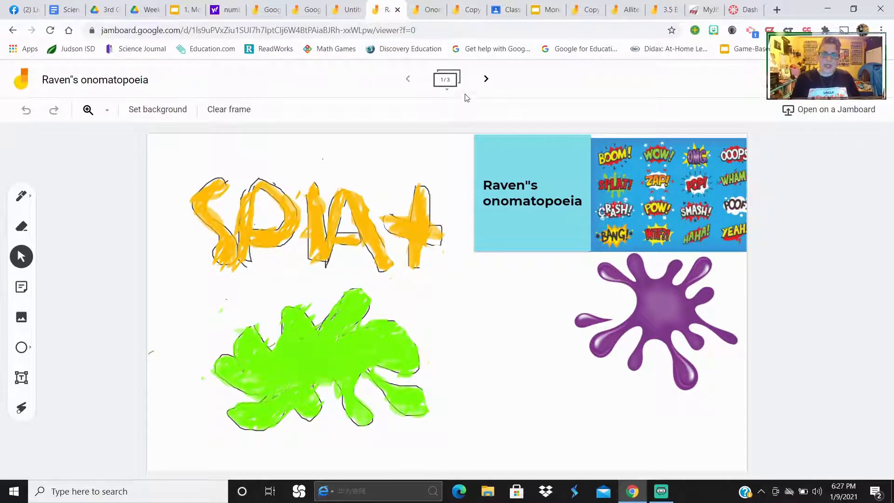
click(486, 78)
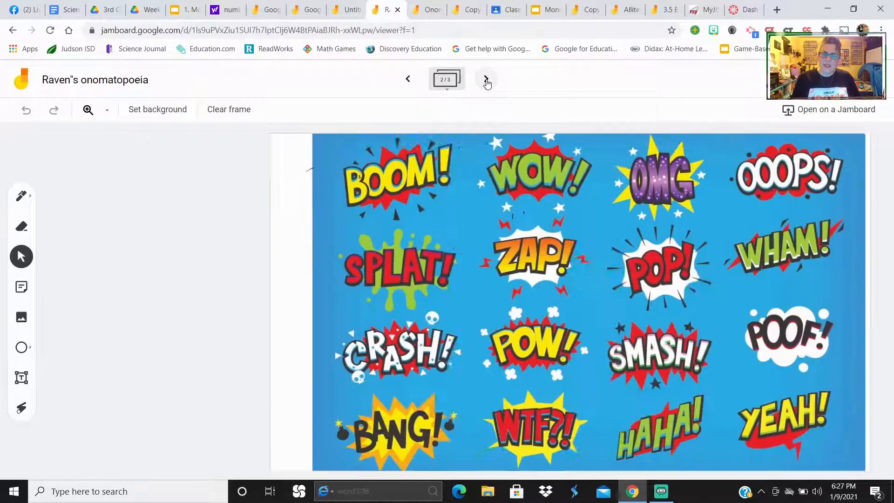
click(486, 78)
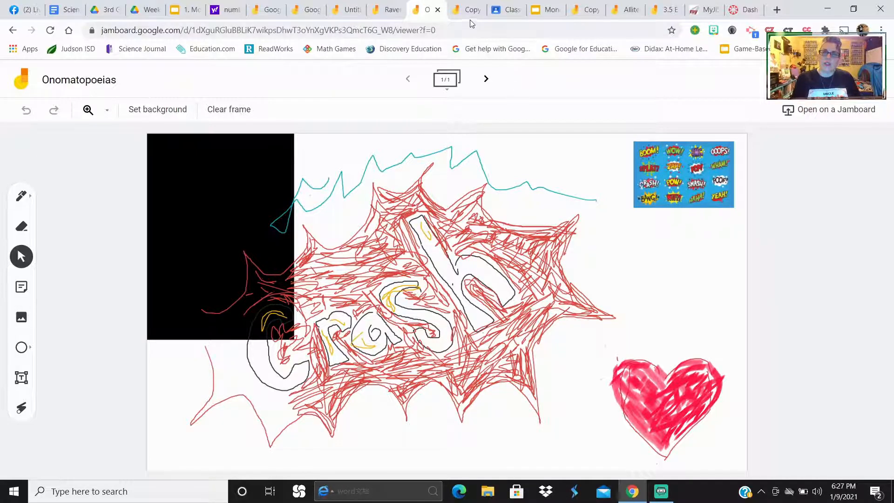
click(473, 10)
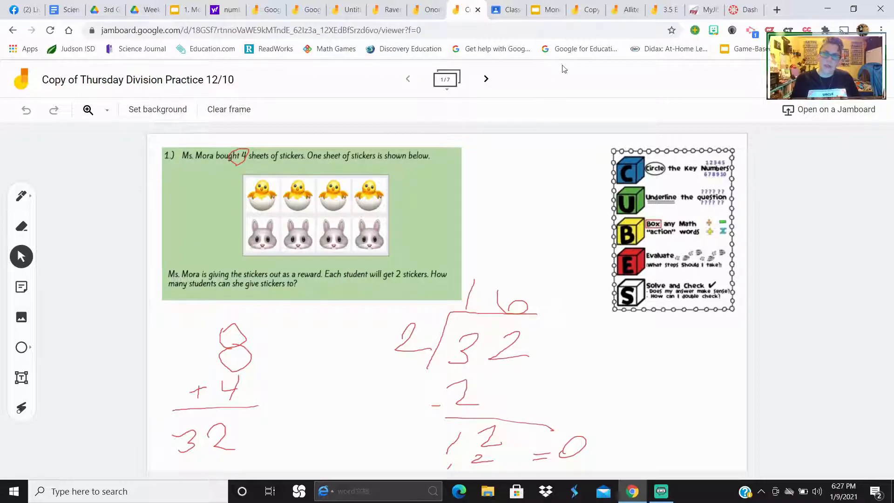
mouse_move(546, 9)
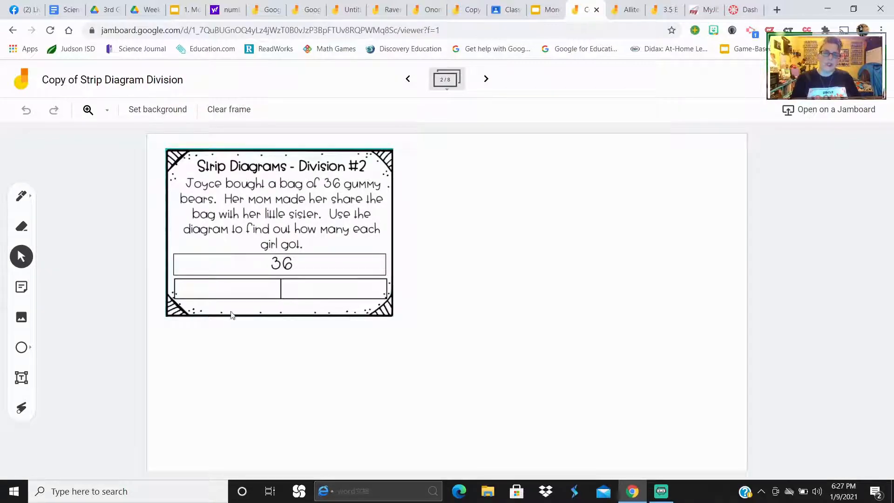
mouse_move(487, 54)
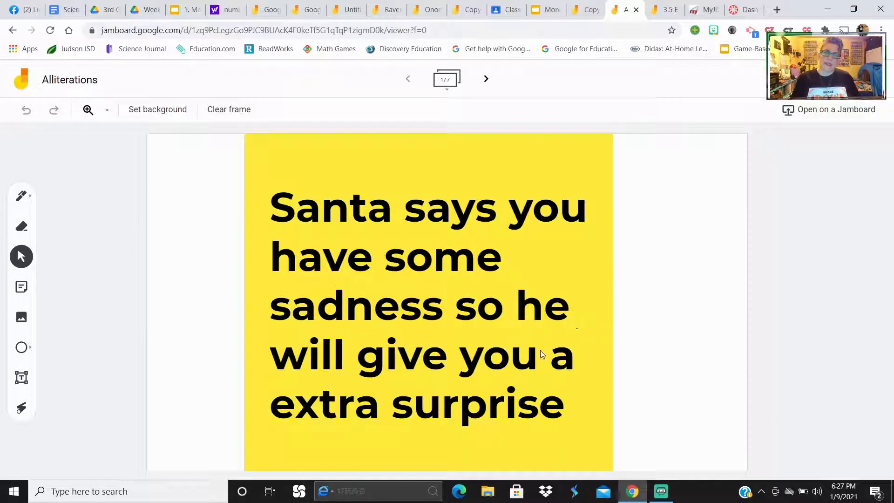
mouse_move(422, 434)
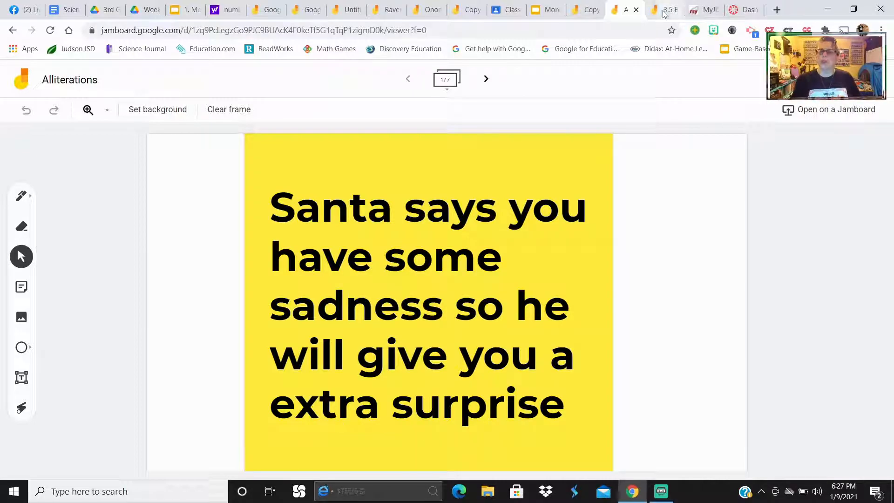
click(665, 10)
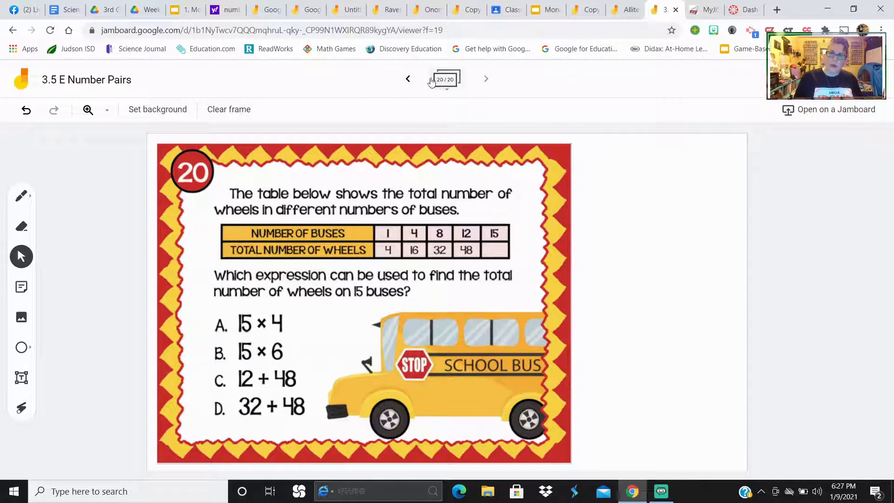
mouse_move(407, 79)
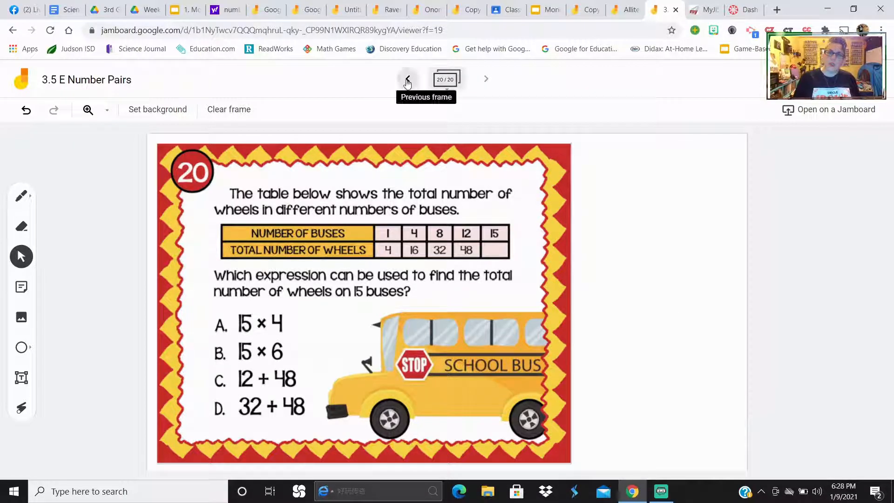
- Step the 3.5 E Number Pairs jam back from frame 20 to the frame 10 candy card
click(407, 79)
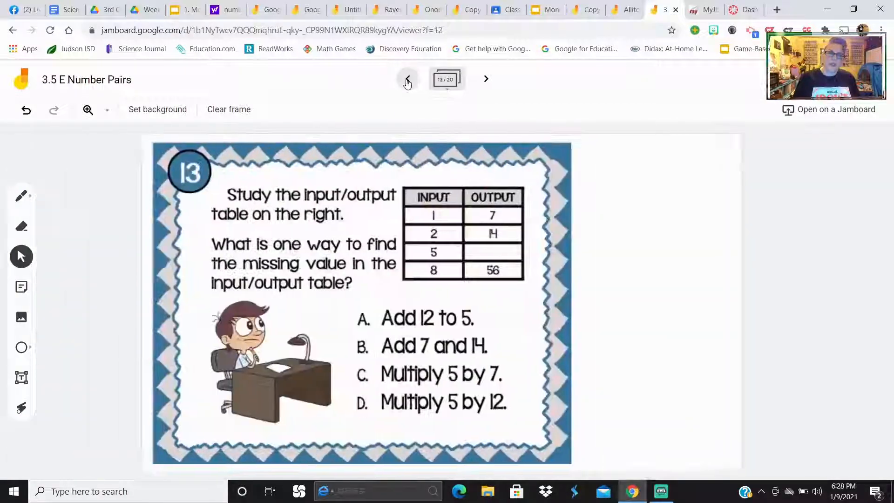
click(407, 79)
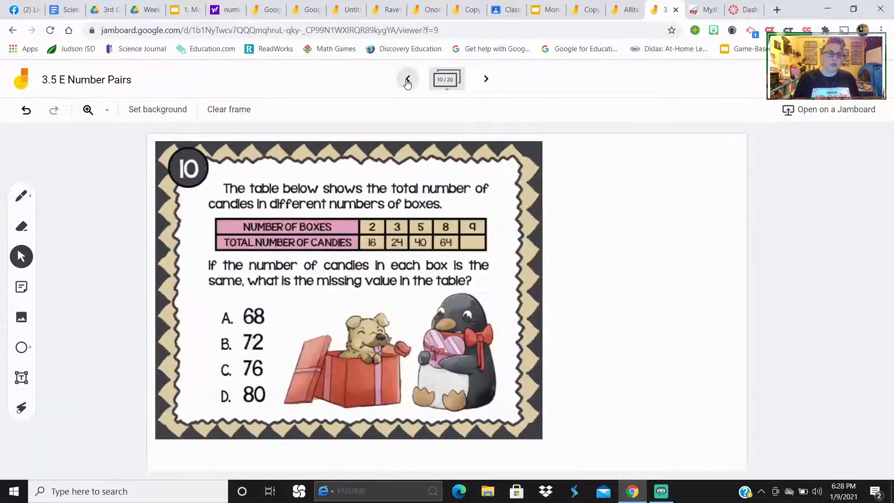
click(407, 79)
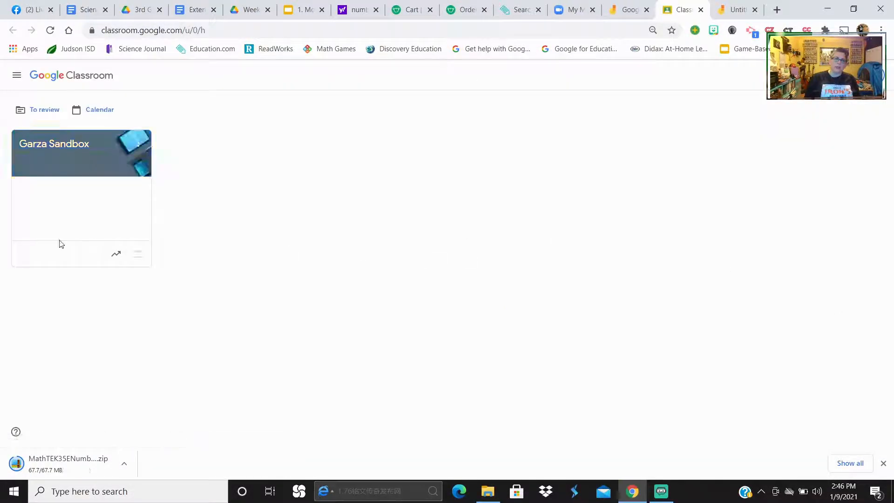
- Start a new assignment in the sandbox class's Classwork and title it 'Moon Phases'
click(82, 152)
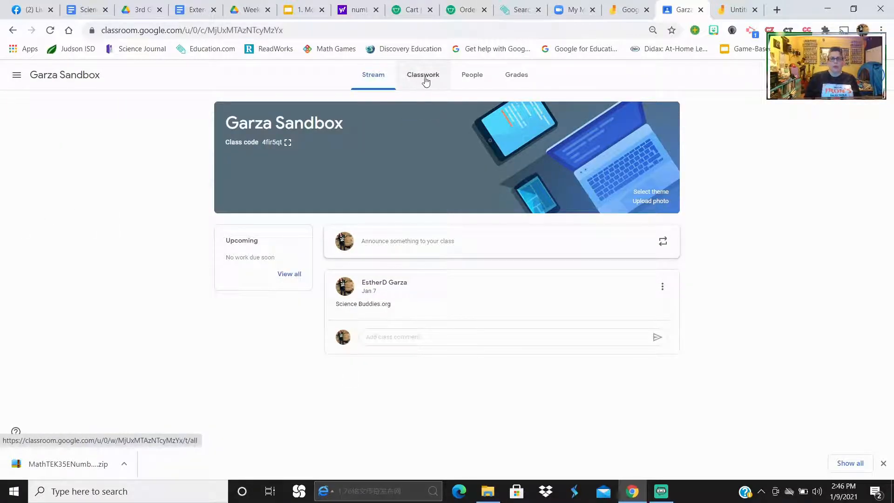
click(422, 75)
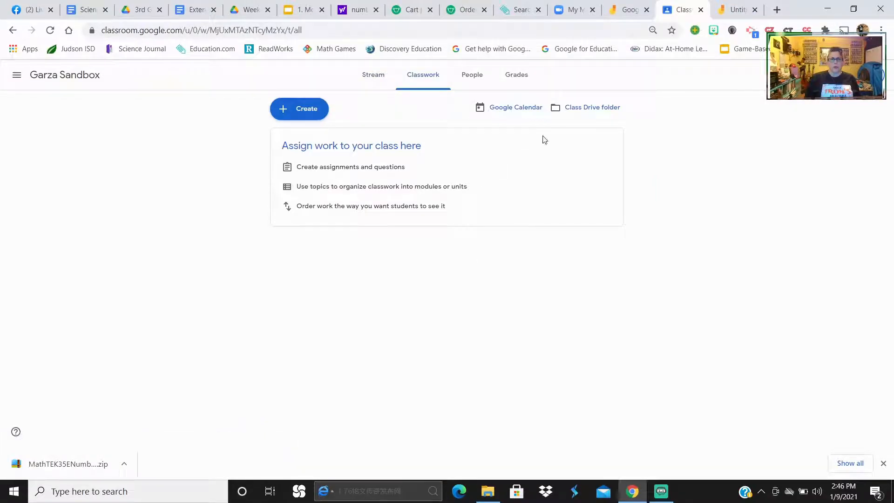
click(299, 108)
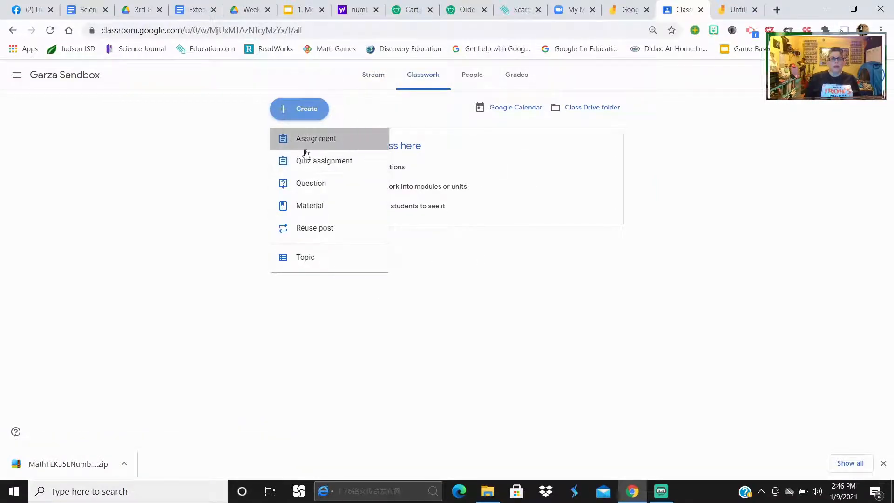
click(316, 139)
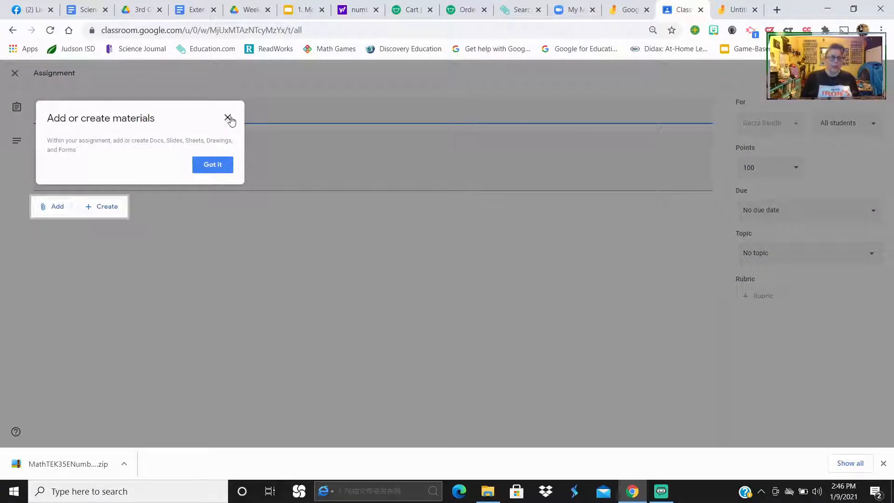
click(228, 118)
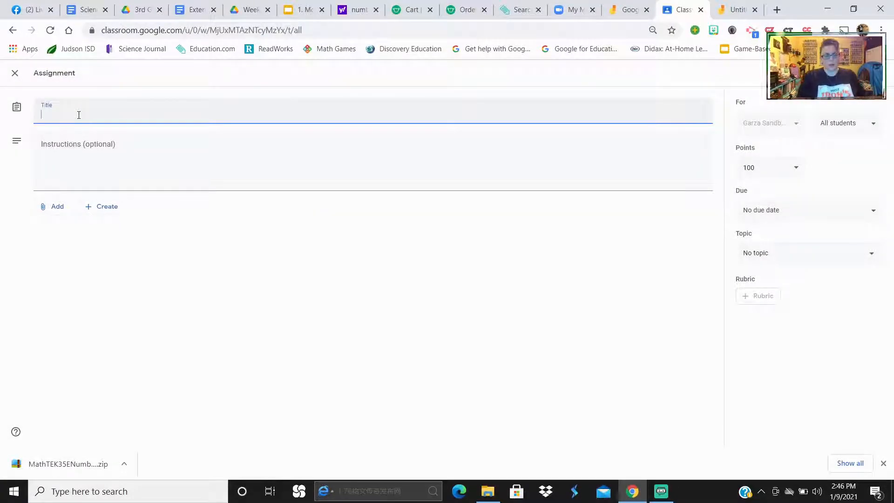
text(M)
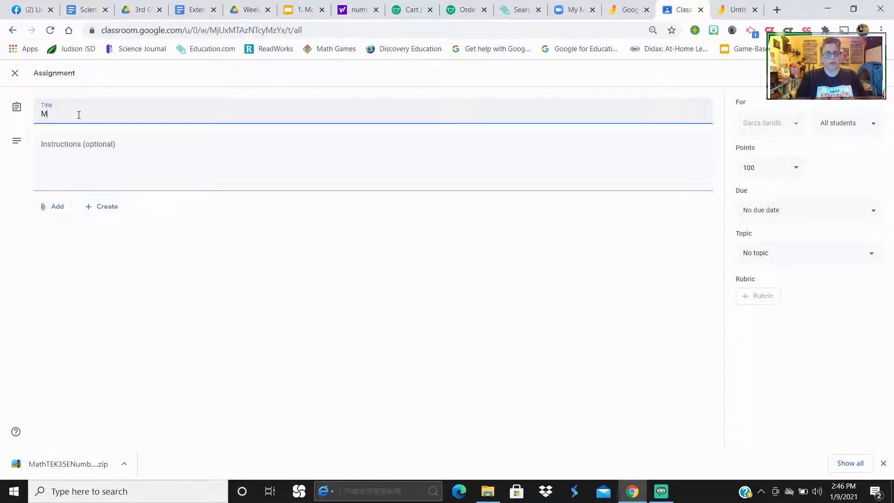
text(oon Phas)
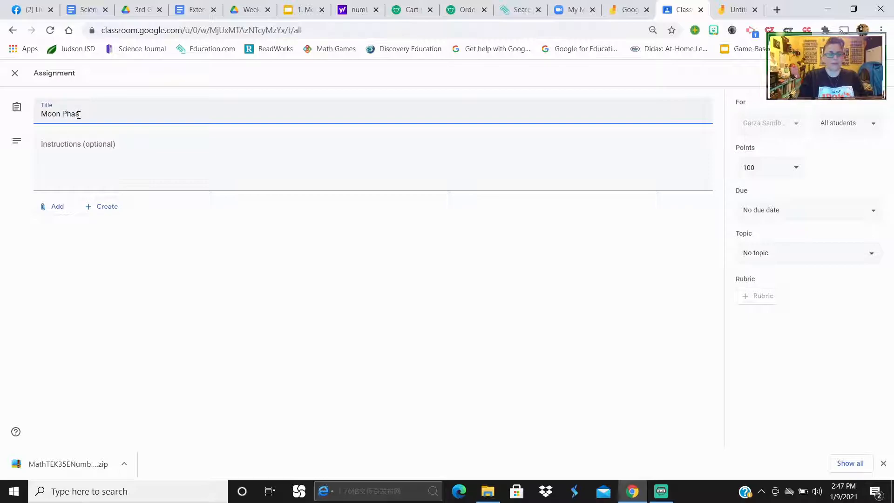
text(es)
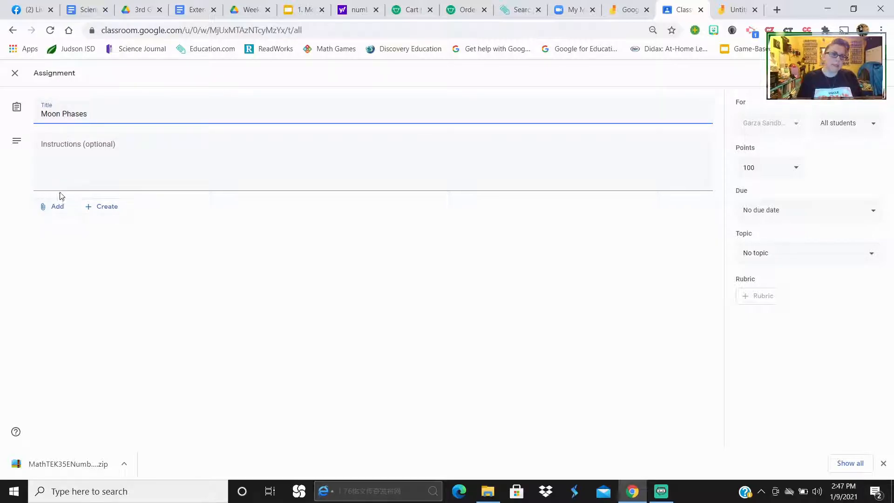
- Attach the Moon Phases jam from Google Drive, set to make a copy for each student
click(56, 206)
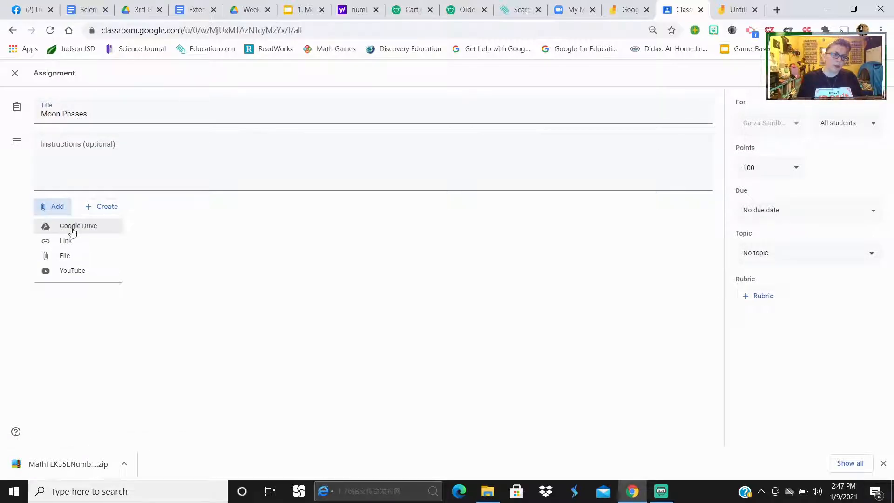
click(78, 226)
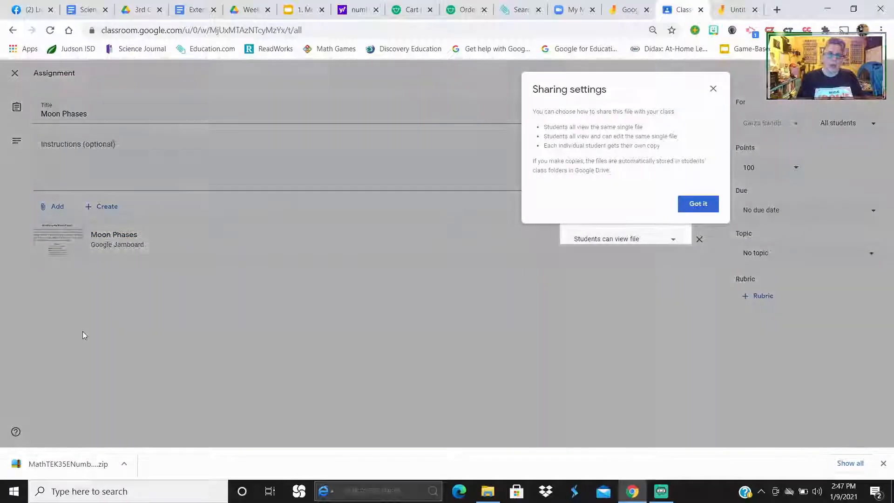
click(698, 203)
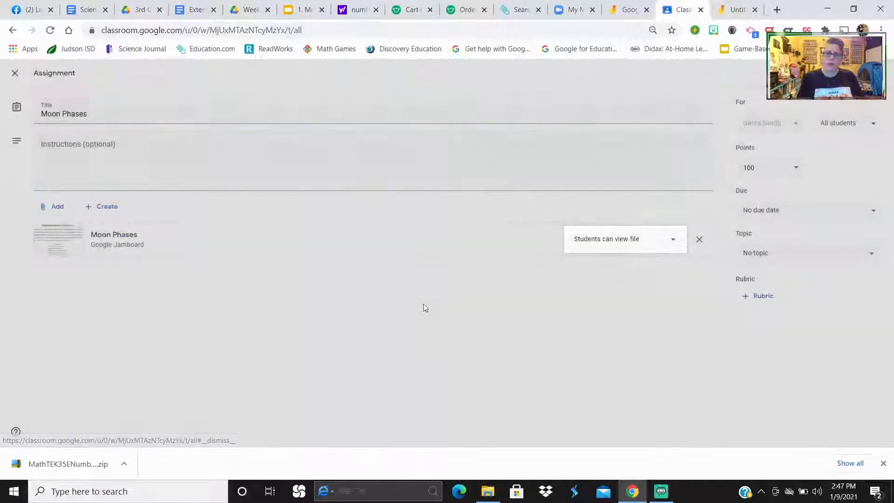
click(624, 238)
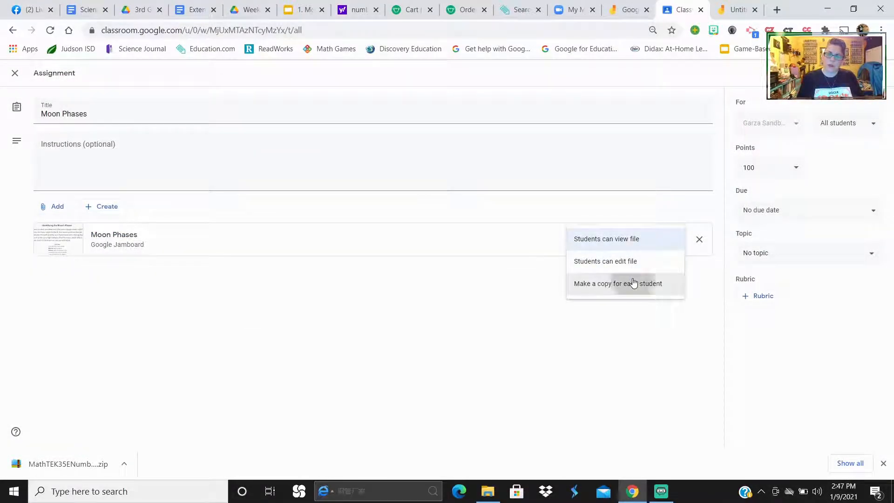
click(617, 284)
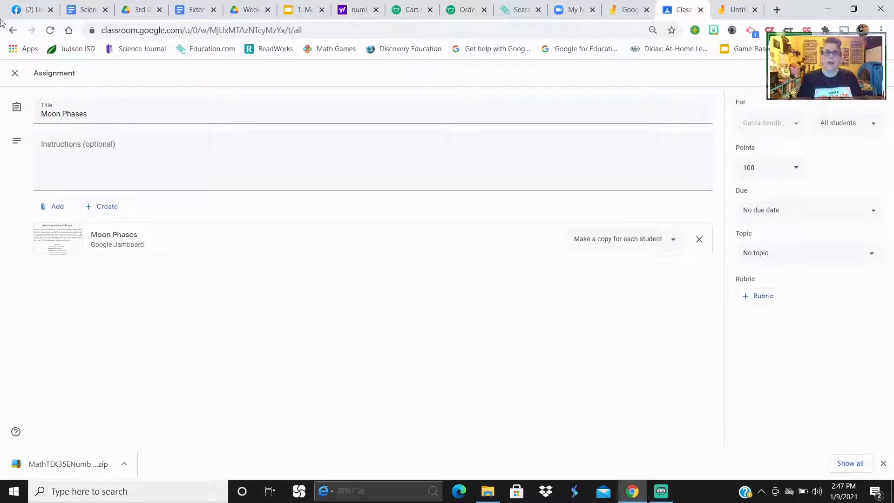
mouse_move(623, 208)
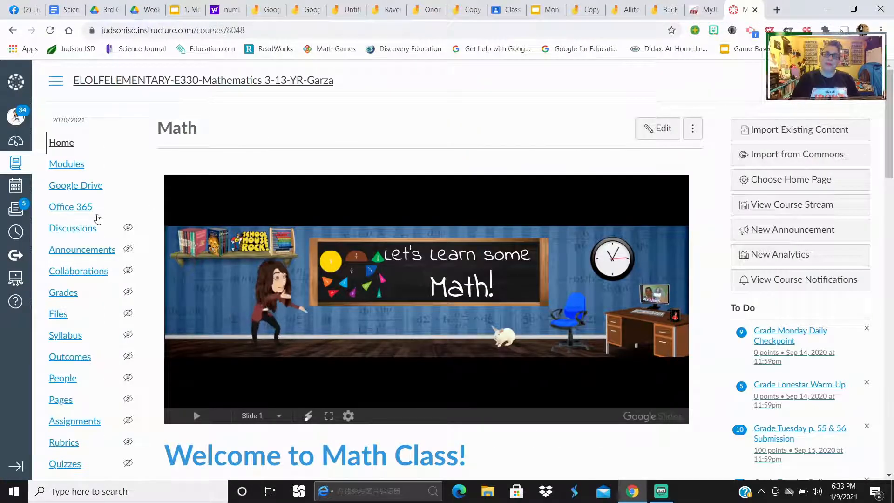
- Open Modules and start a new assignment item in the WEEK 17 module
scroll(down, 3)
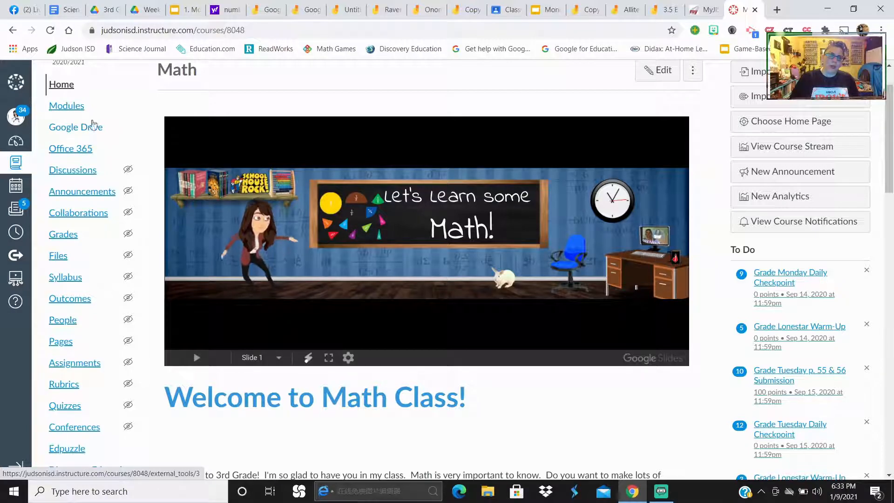
click(67, 105)
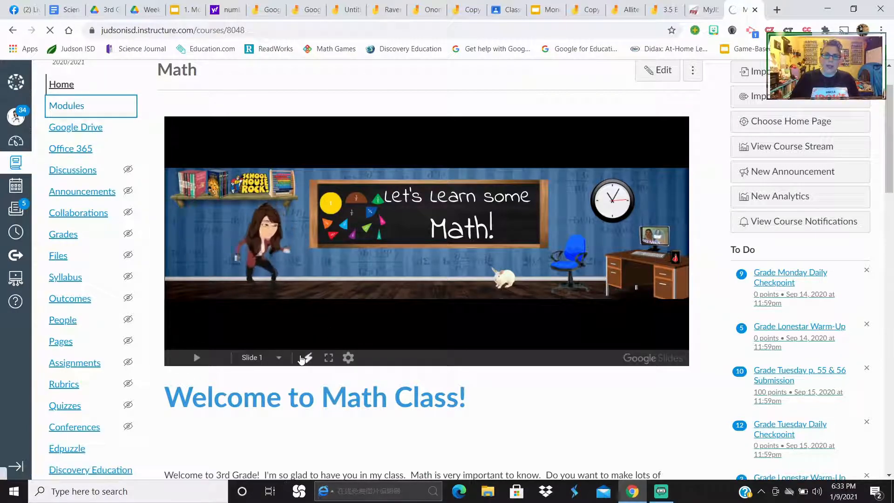
click(66, 106)
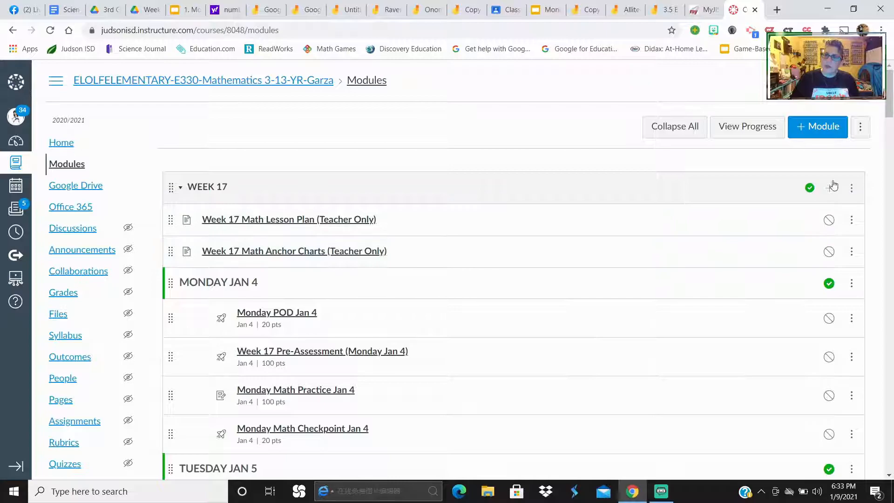
click(832, 186)
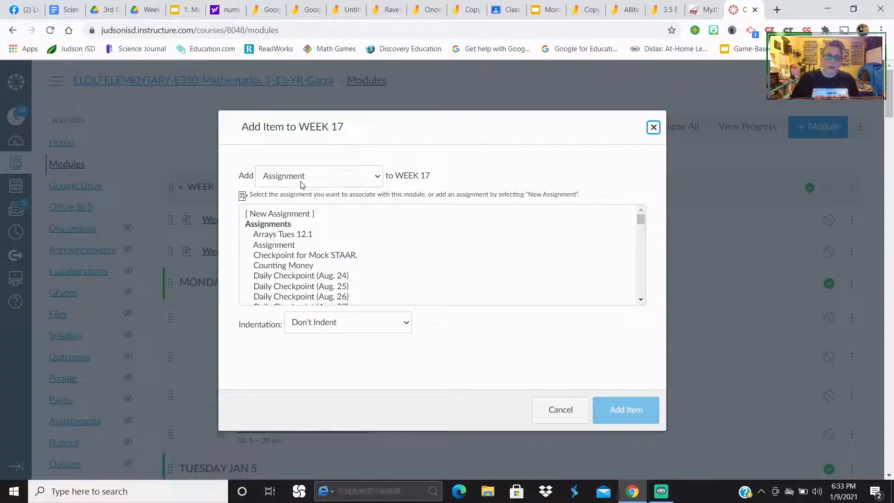
click(318, 175)
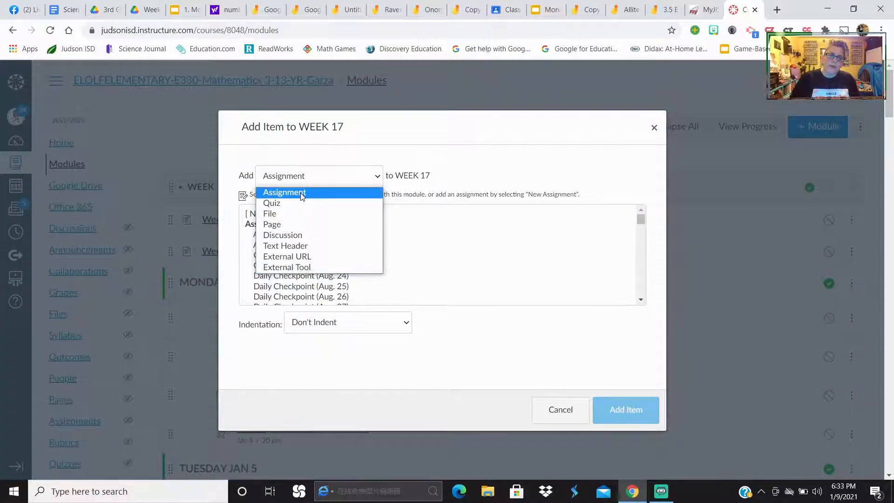
click(284, 192)
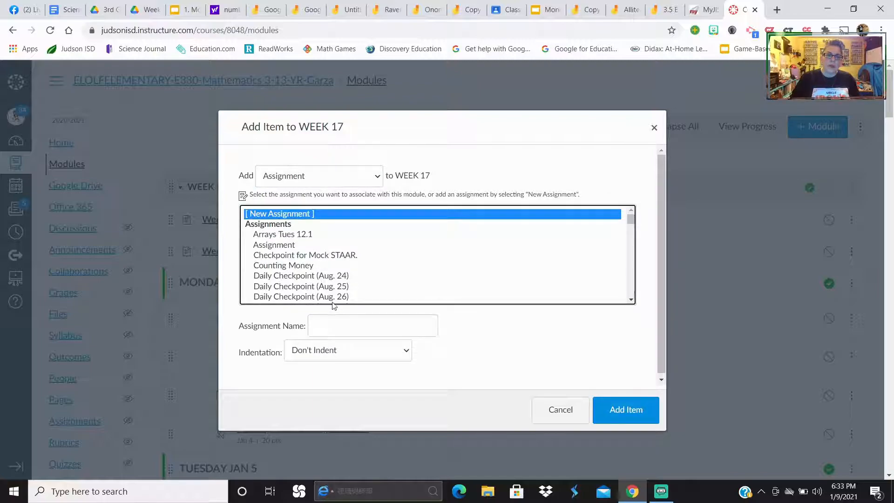
- Name the new assignment 'Task Cards for Practice' and add it to WEEK 17
text(T)
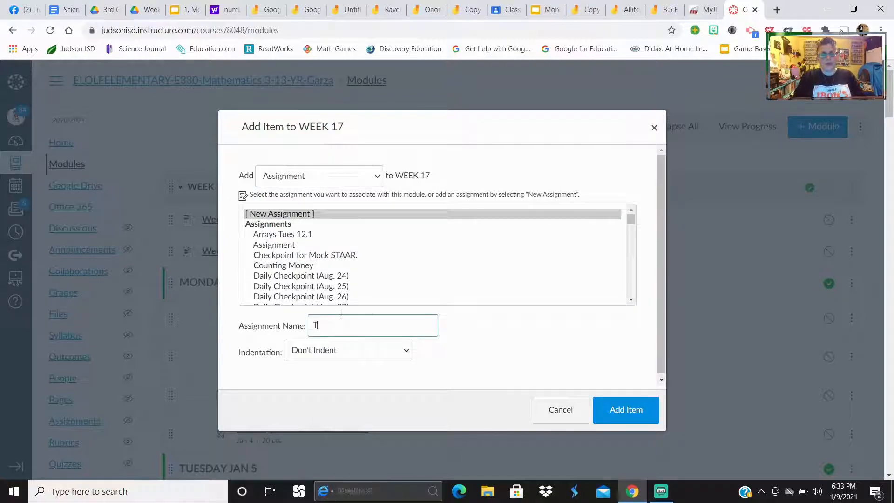
text(ack)
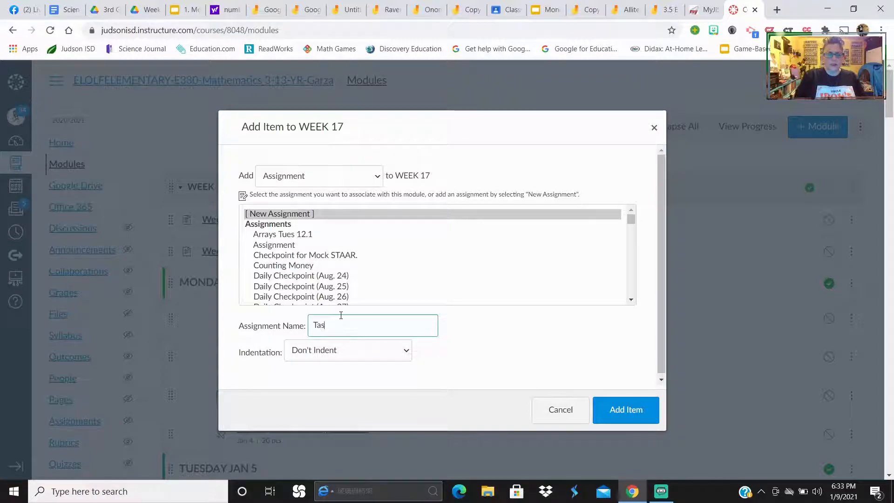
text(k Cards for)
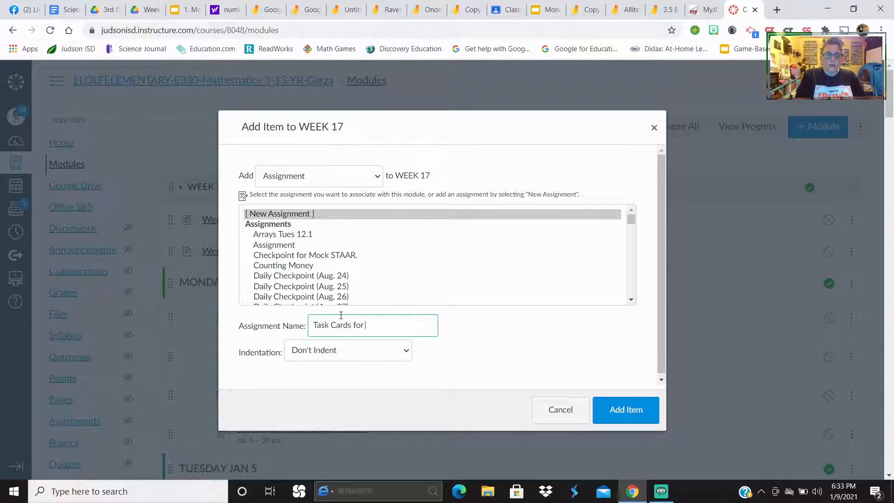
text(Practiv)
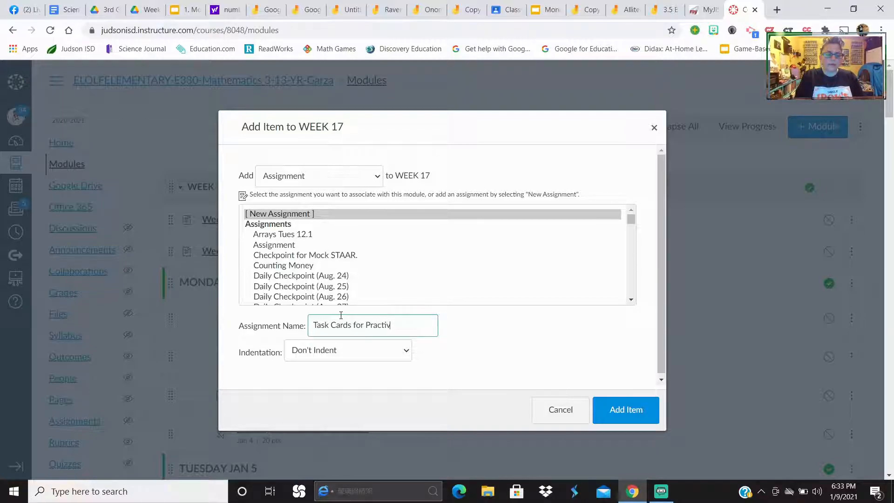
text(e)
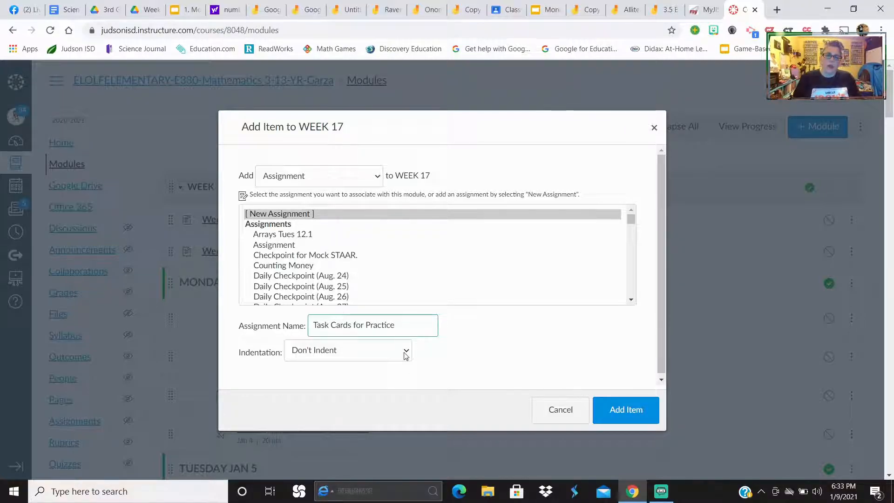
click(348, 350)
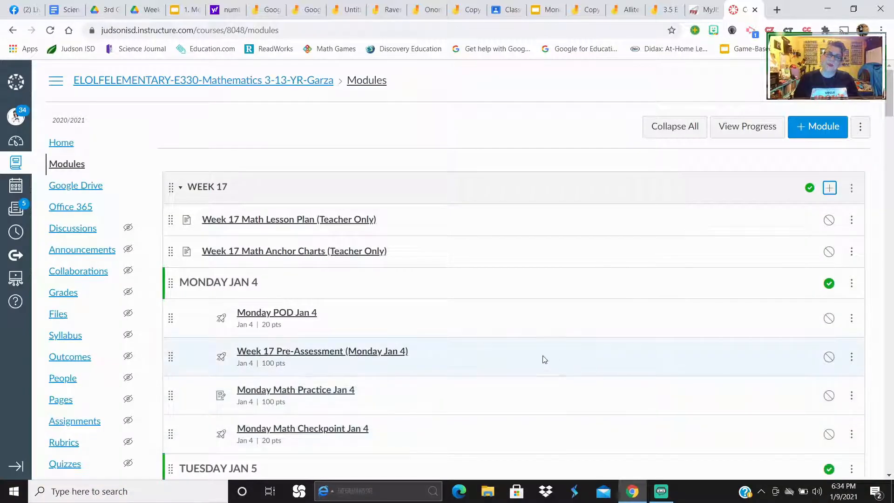
- Edit Task Cards for Practice and set its grade display to Complete/Incomplete
scroll(down, 3)
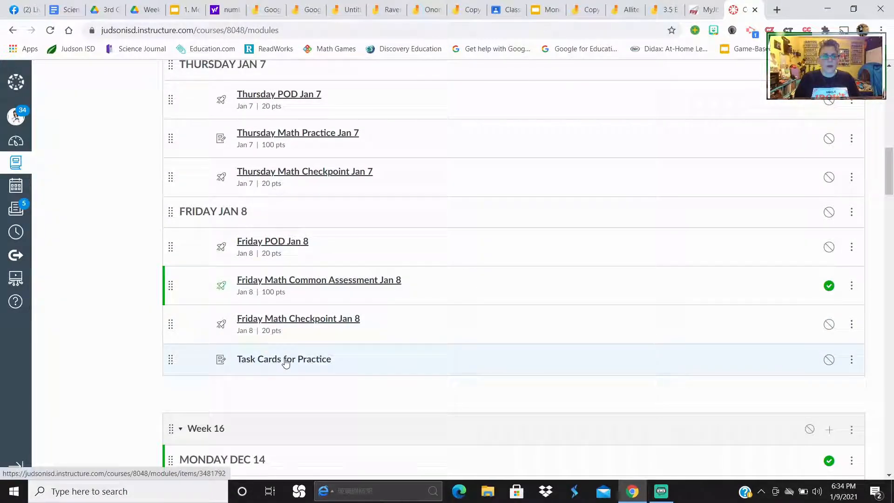
click(285, 358)
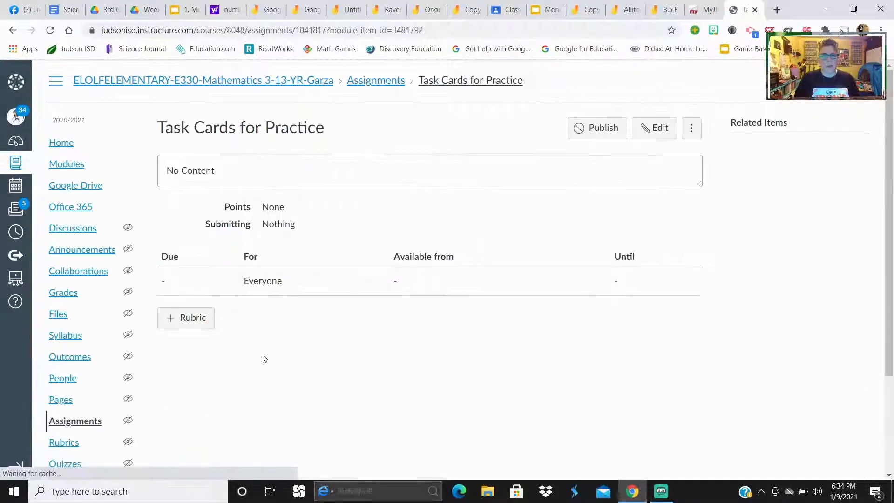
click(654, 128)
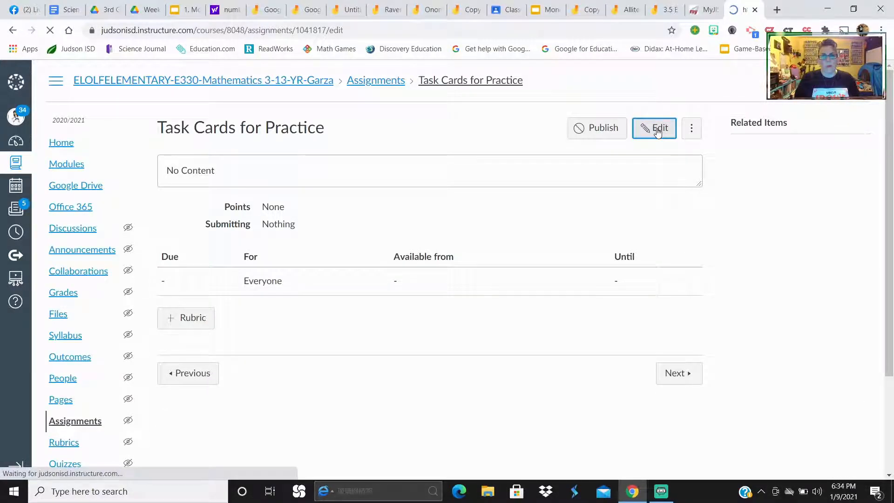
click(654, 128)
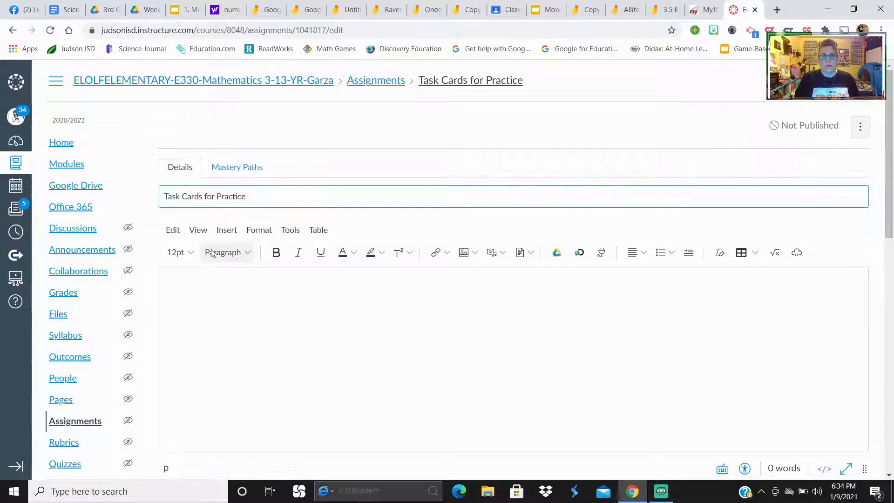
click(321, 283)
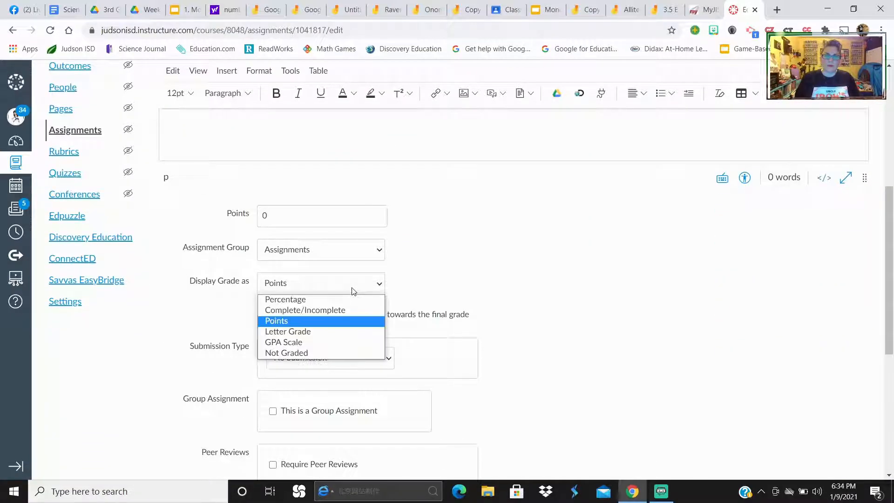
click(305, 310)
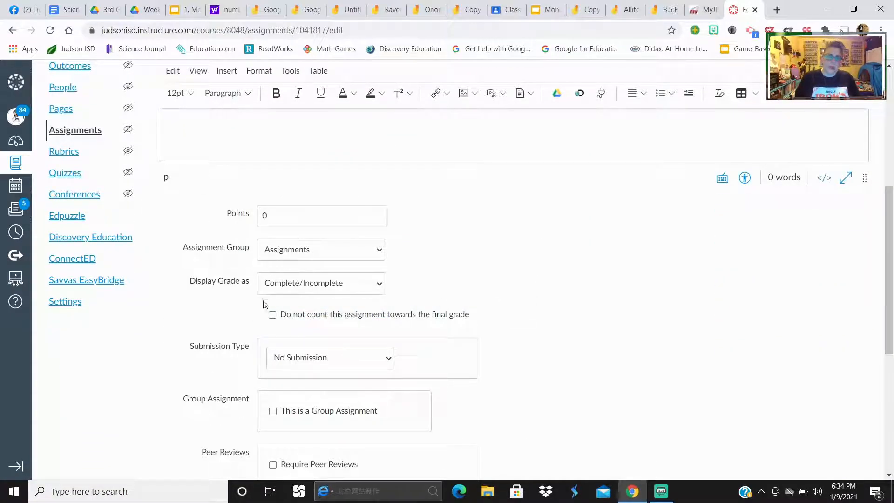
click(320, 282)
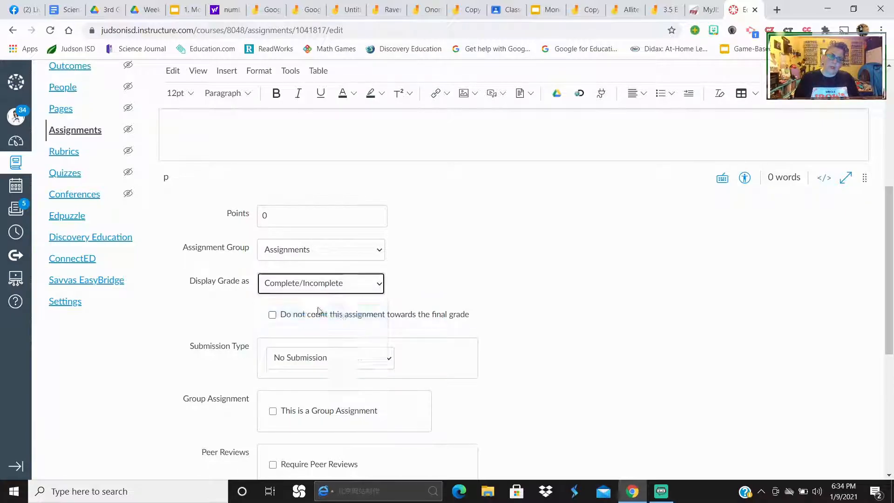
- Set the submission type to External Tool and enter the Jamboard viewer URL
click(329, 358)
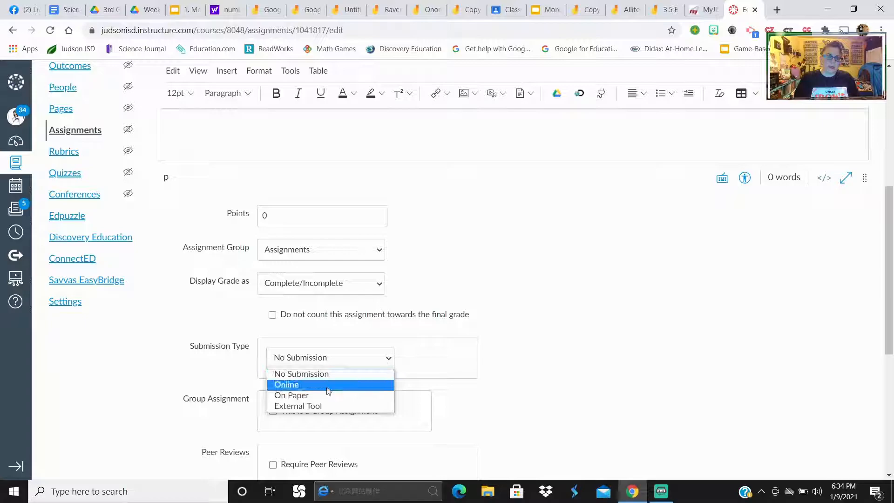
click(297, 406)
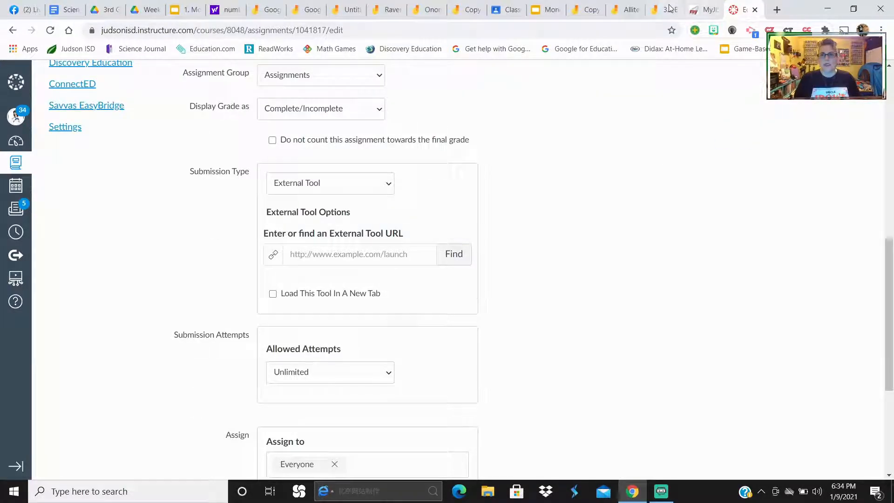
click(662, 10)
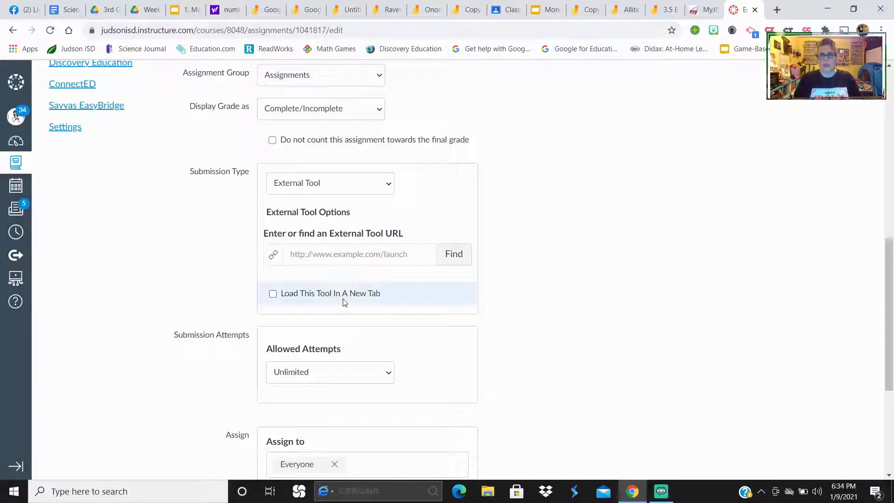
text(CP99N1WXIRQR89kygYA/viewer?f=3)
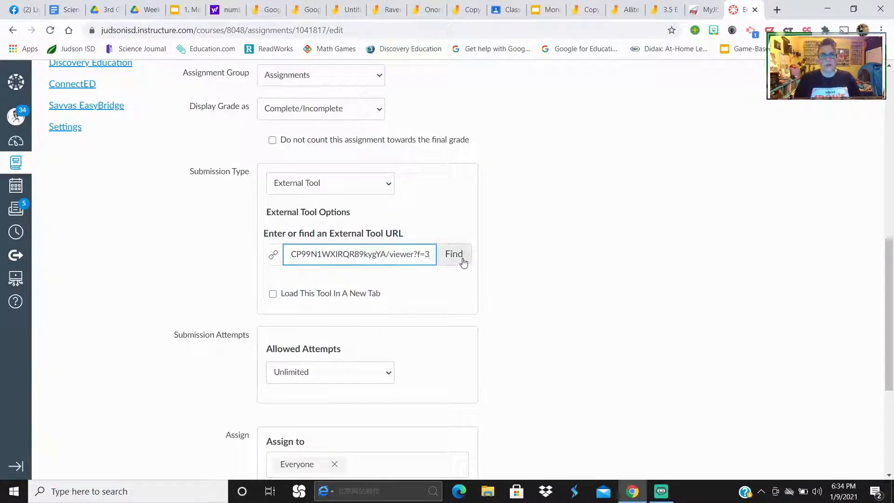
- Pick Google Assignments as the external tool and create it with 3.5 E Number Pairs attached
click(453, 253)
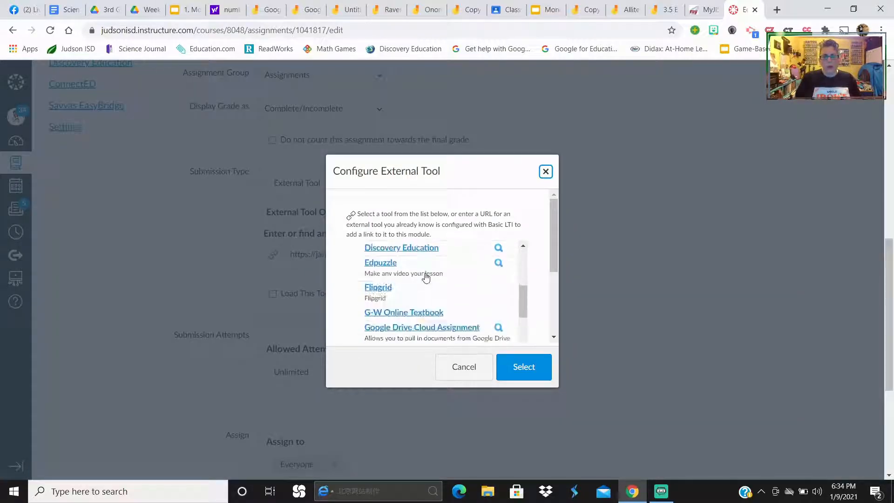
scroll(down, 3)
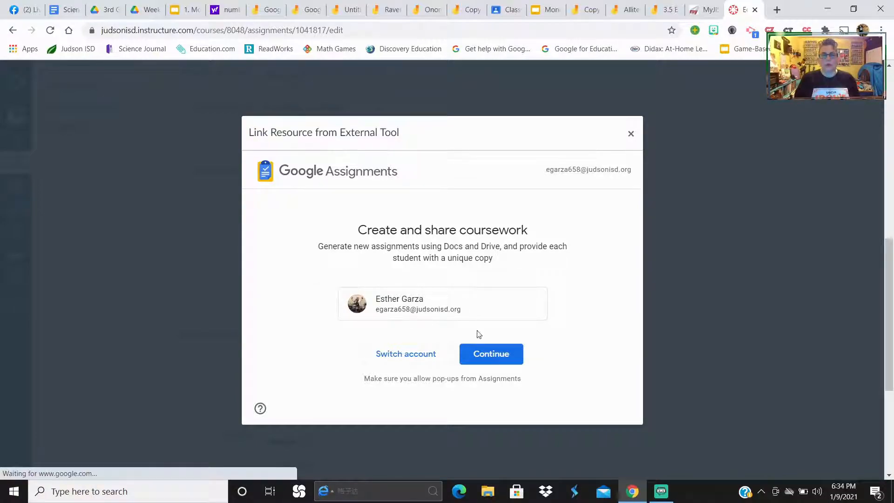
click(490, 353)
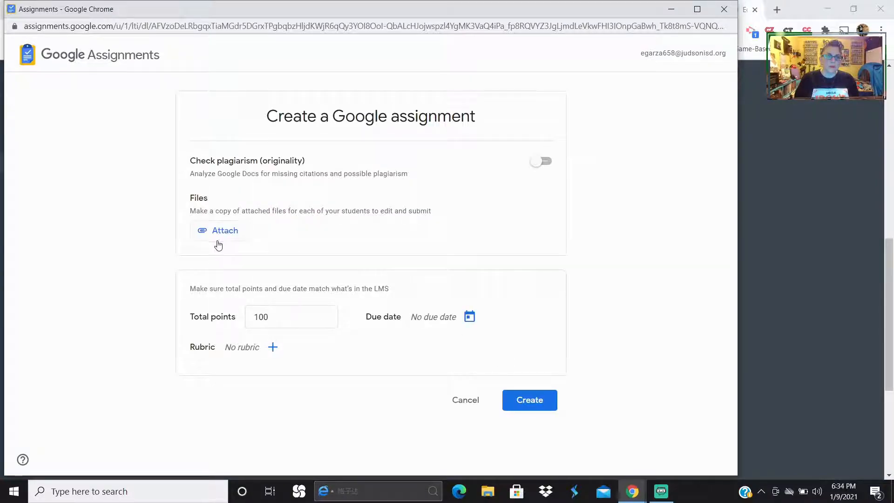
click(225, 231)
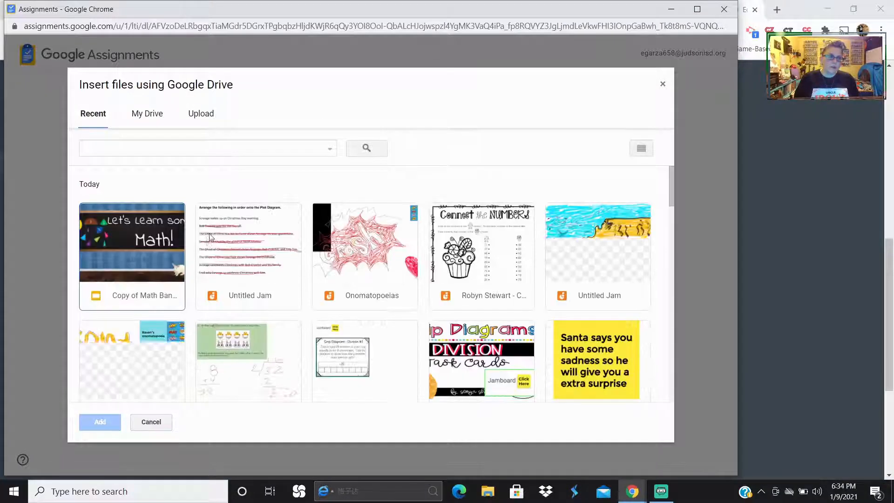
scroll(down, 3)
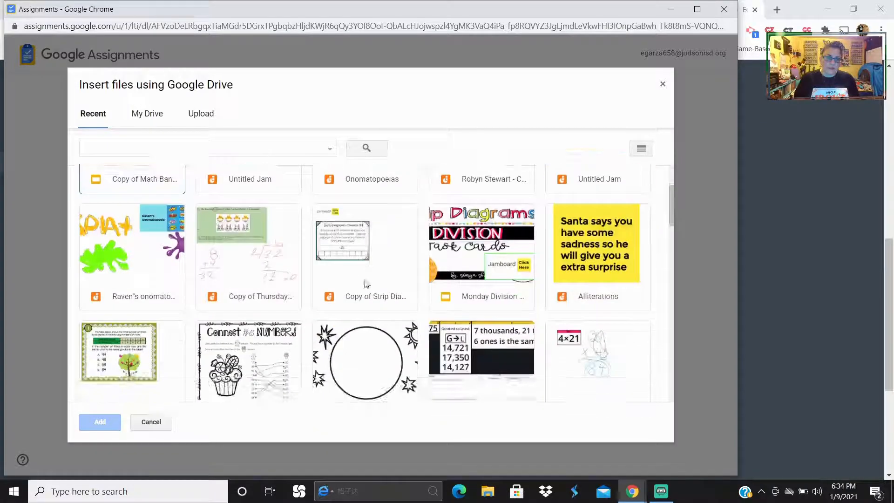
click(99, 422)
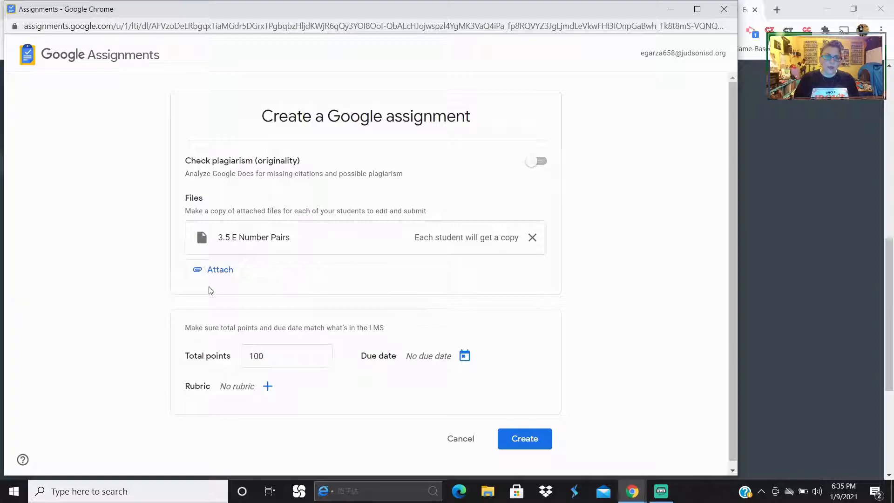
click(524, 439)
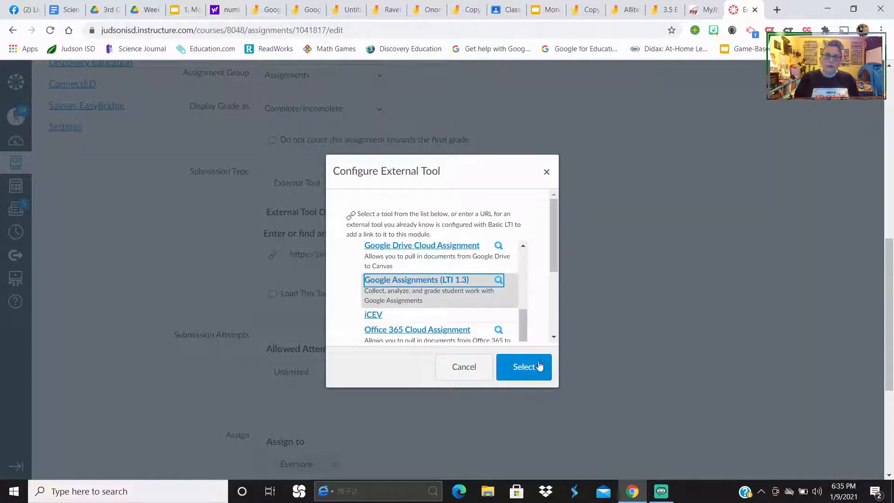
- Select the Google Assignments tool, save Task Cards for Practice, and check its attached file
click(523, 366)
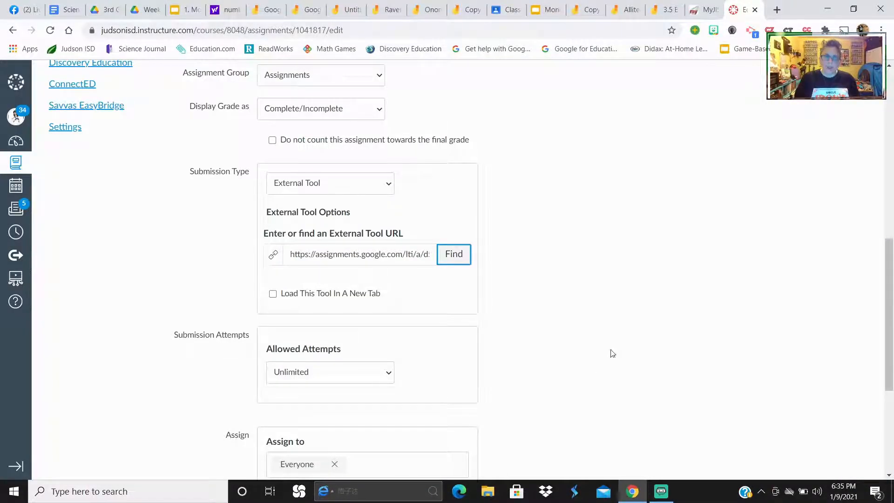
click(845, 428)
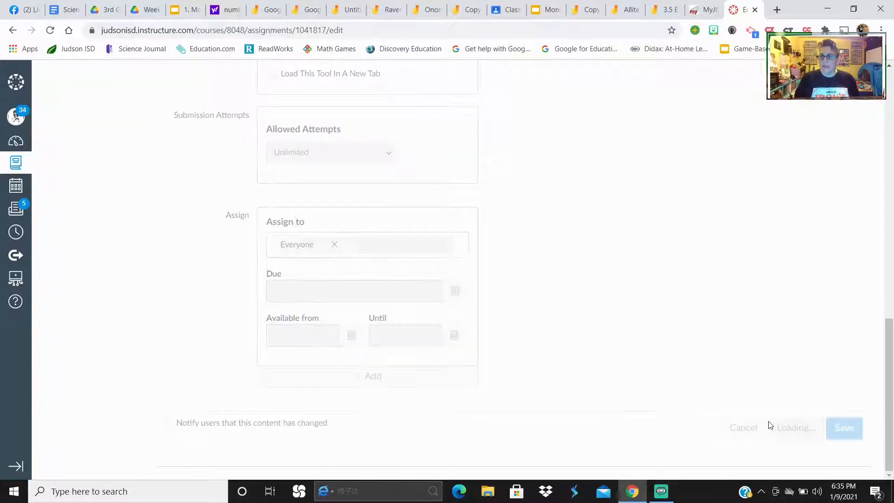
click(844, 427)
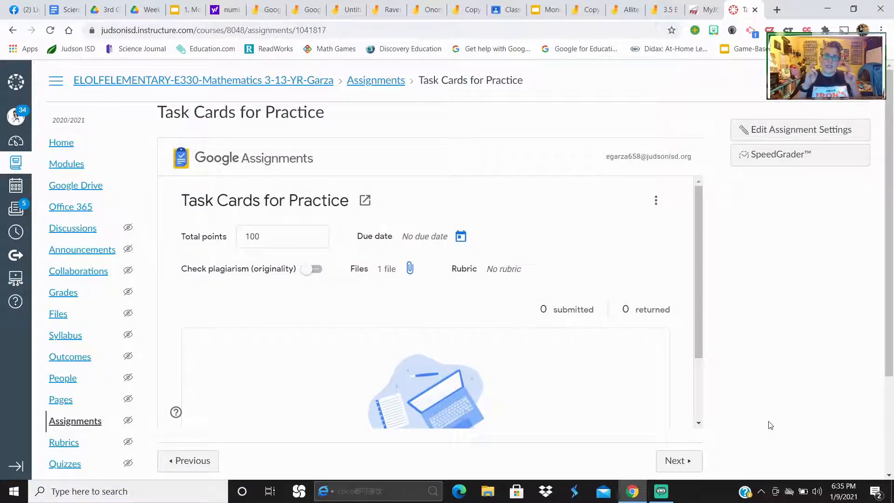
mouse_move(410, 269)
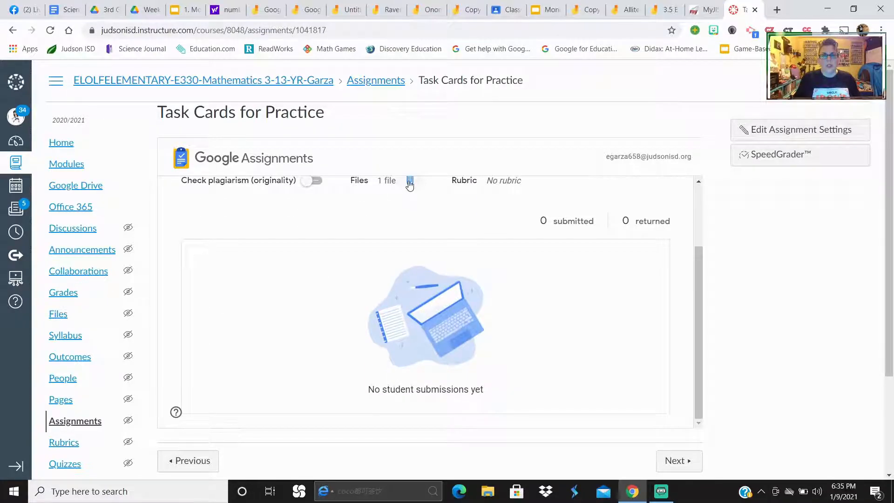
click(409, 180)
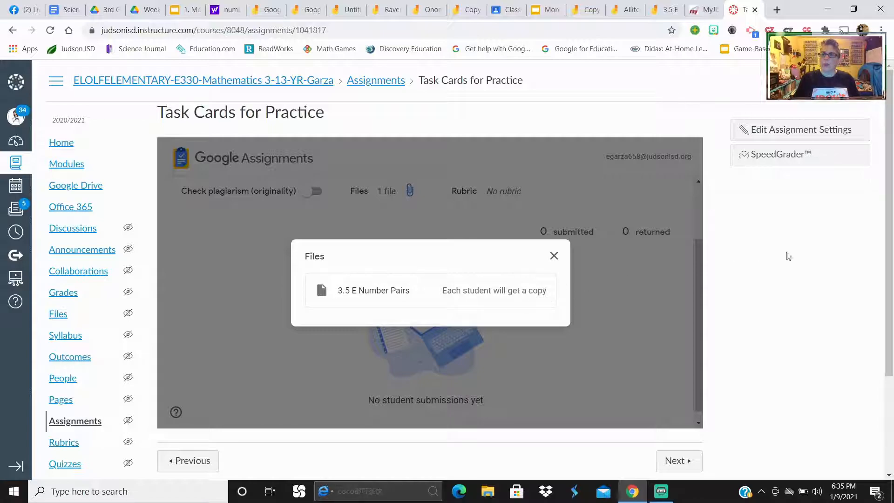
click(553, 256)
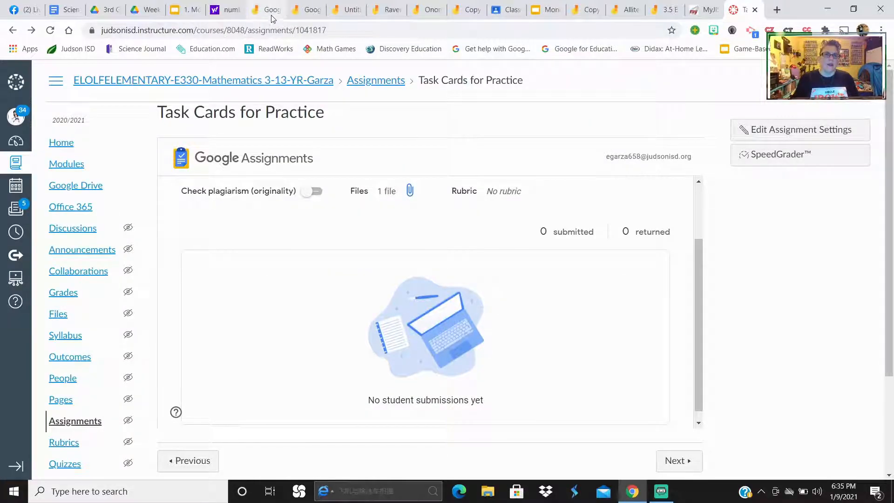
- Page through the onomatopoeia, Division Practice and Strip Diagram jams to Alliterations, then bring up Streamlabs OBS
click(307, 10)
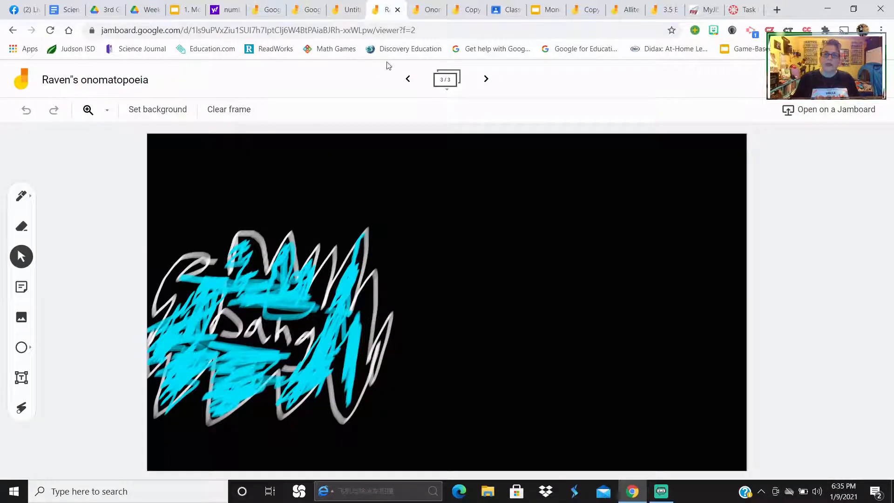
click(426, 9)
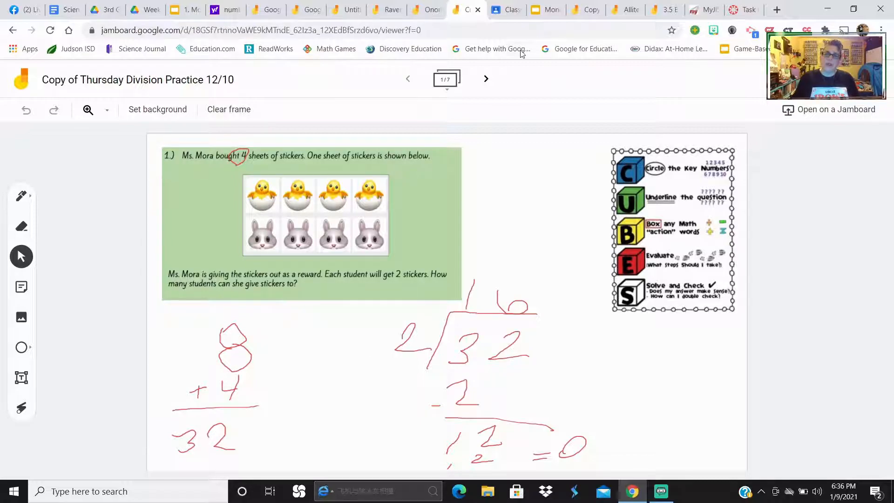
click(540, 10)
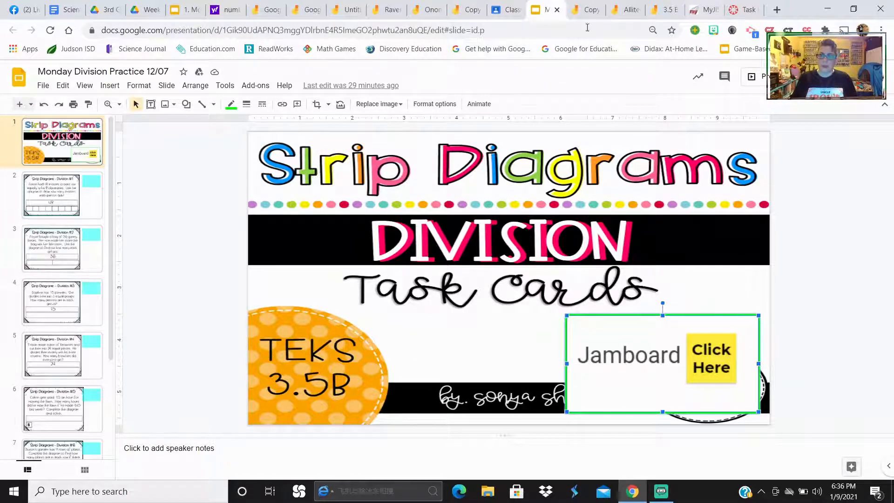
click(711, 358)
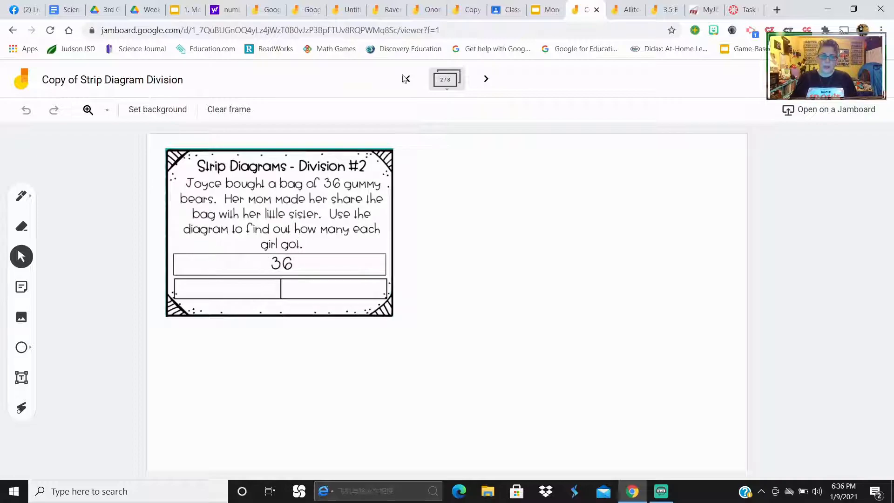
click(546, 10)
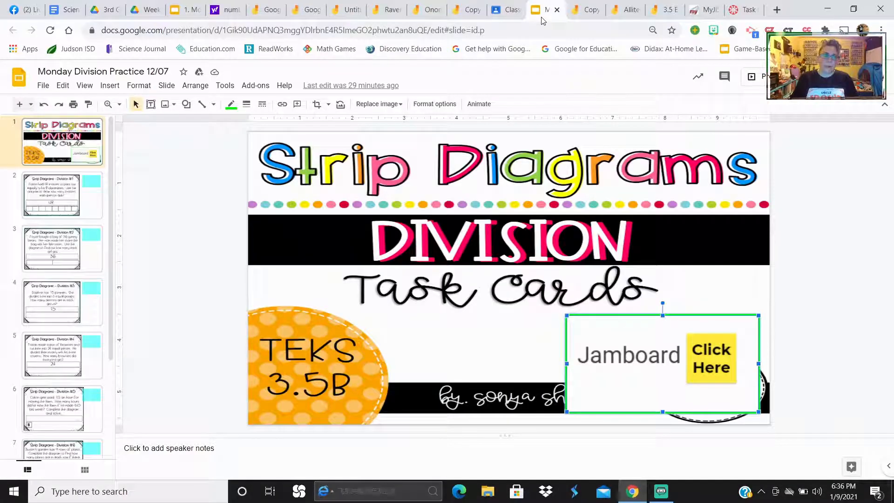
click(711, 358)
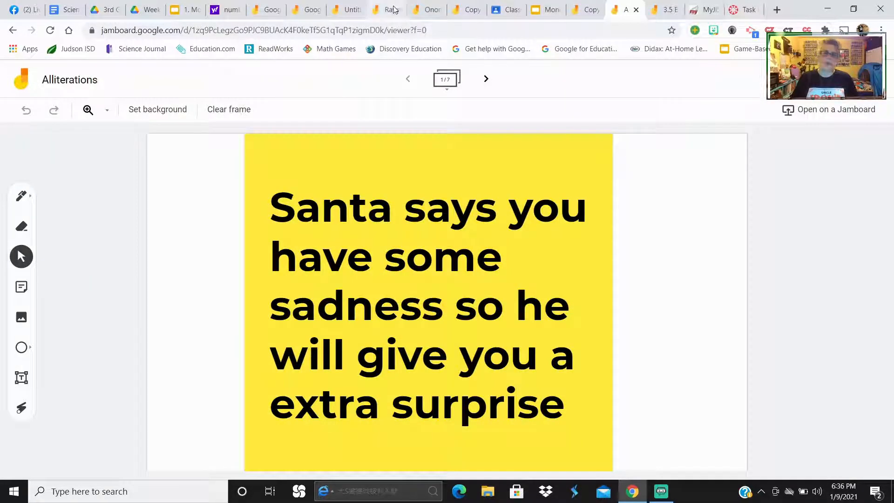
click(660, 491)
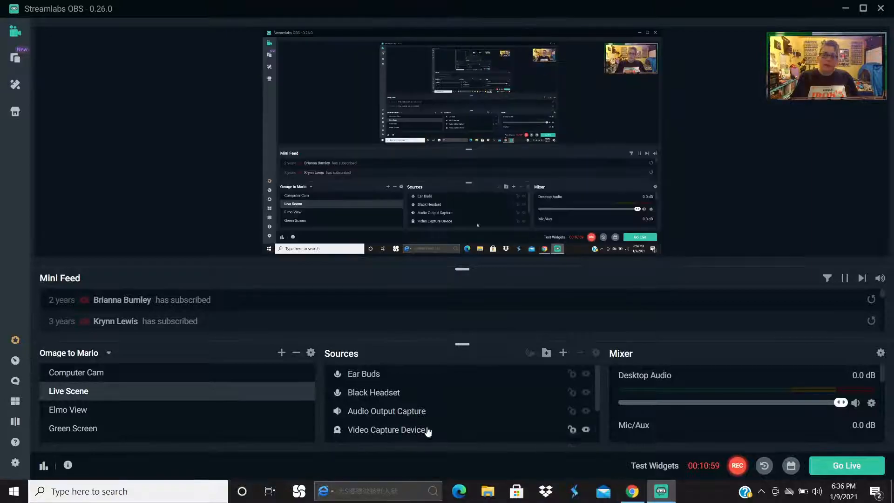